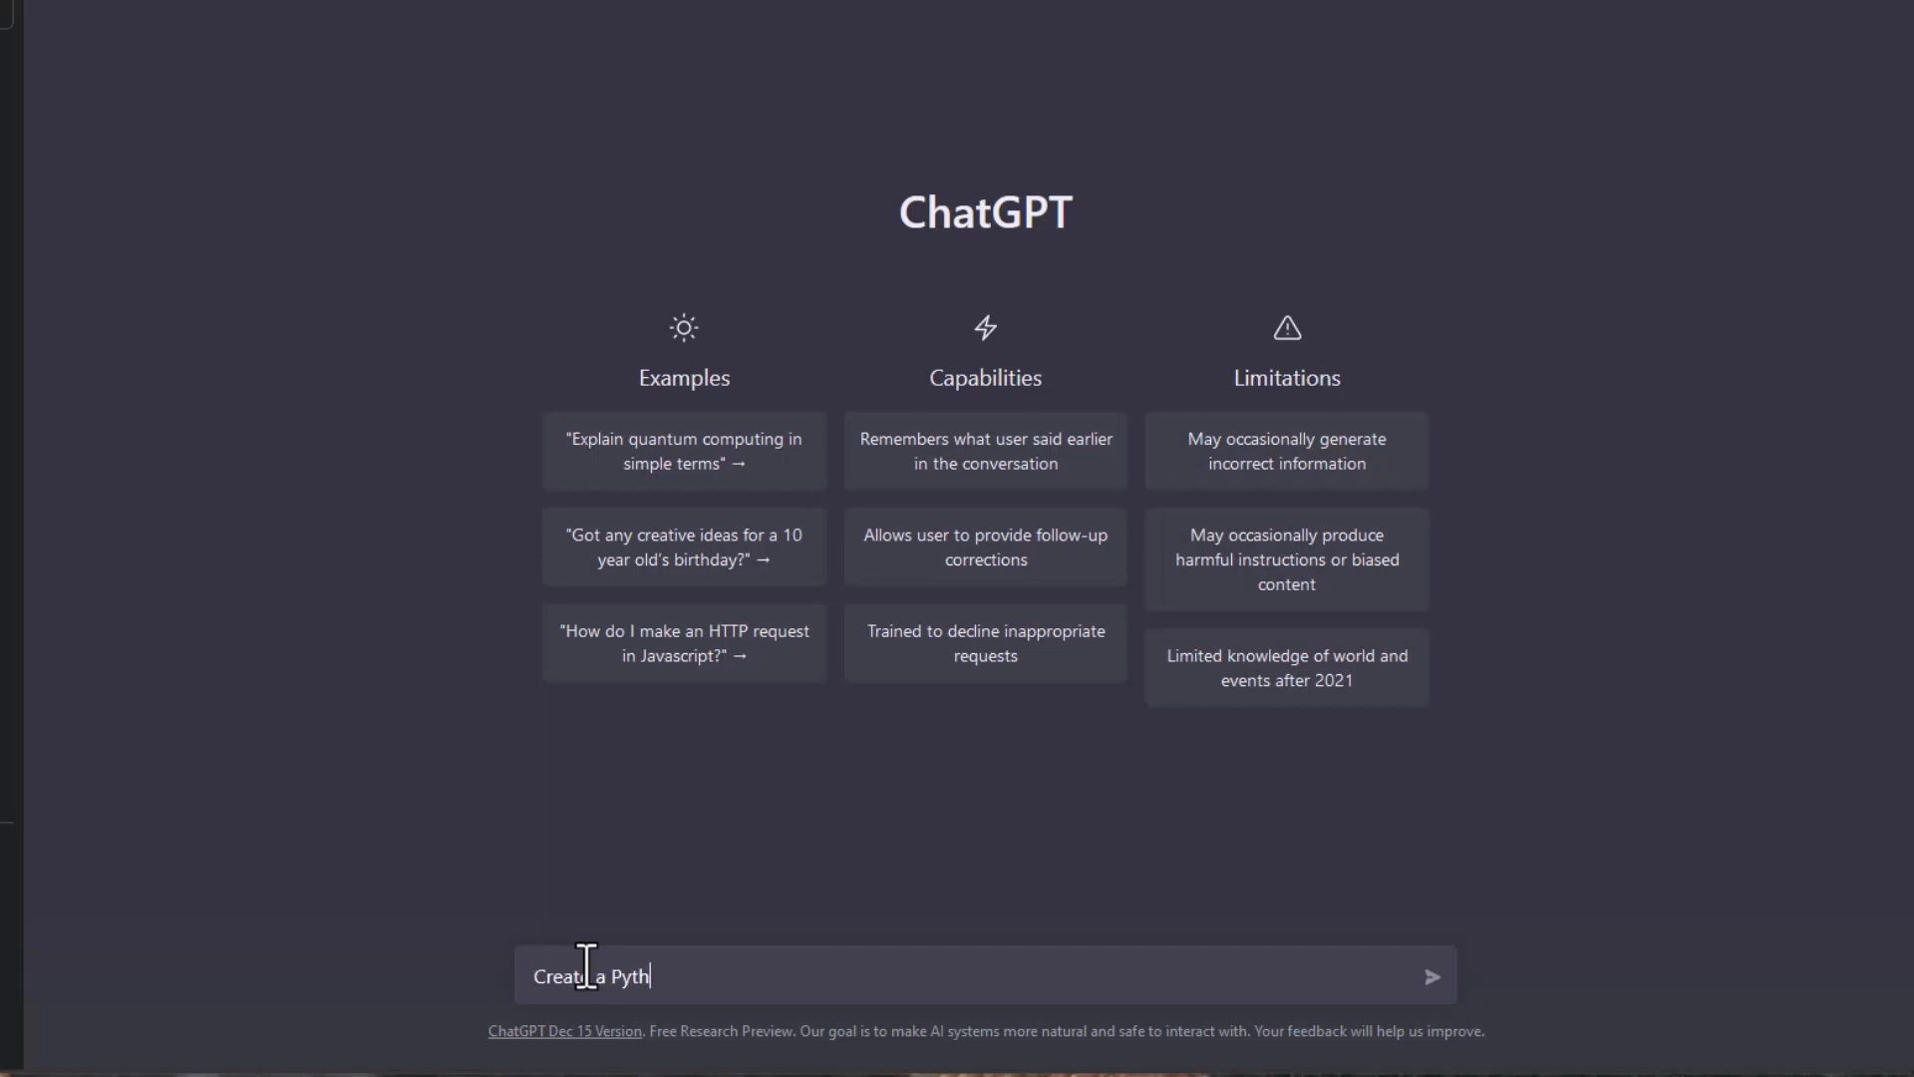
Send a prompt asking for a Python script for Autodesk Maya 2020.4 that does something nice
text(on script)
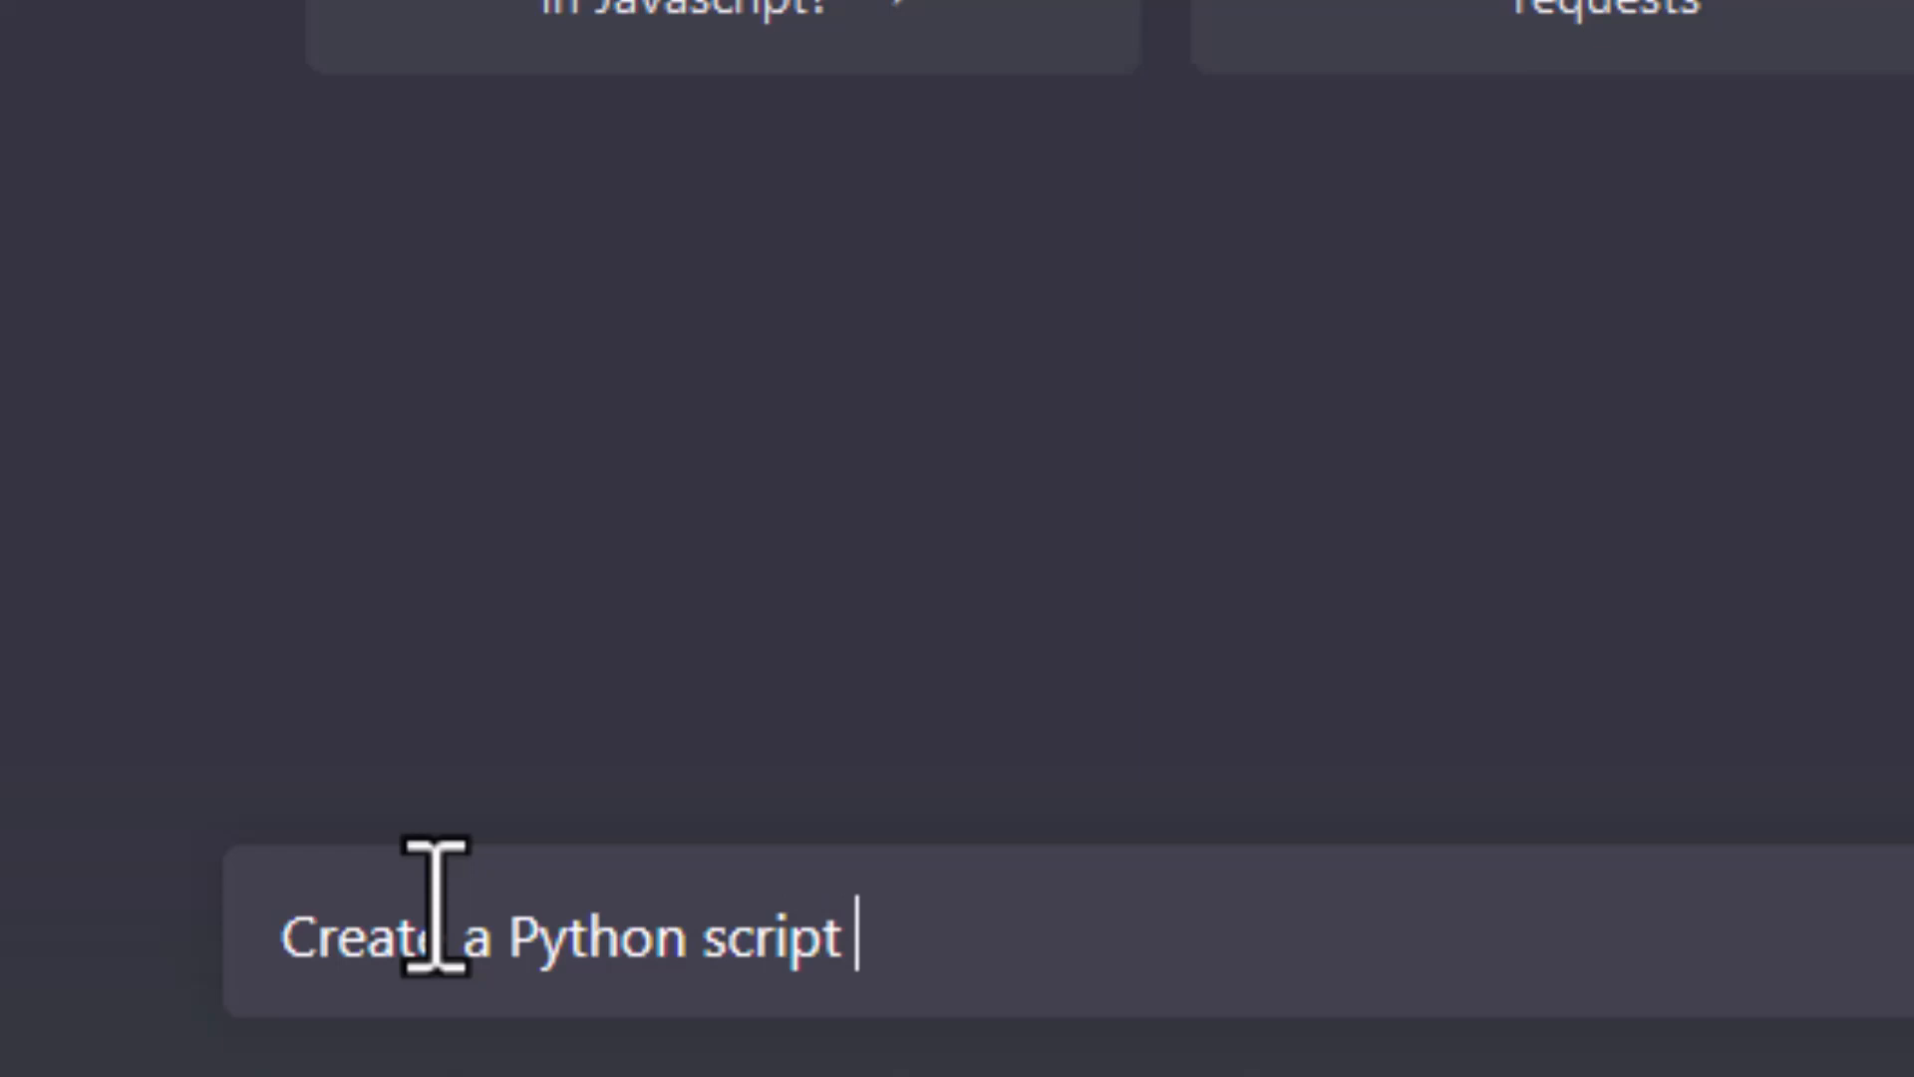
text(for Autodes)
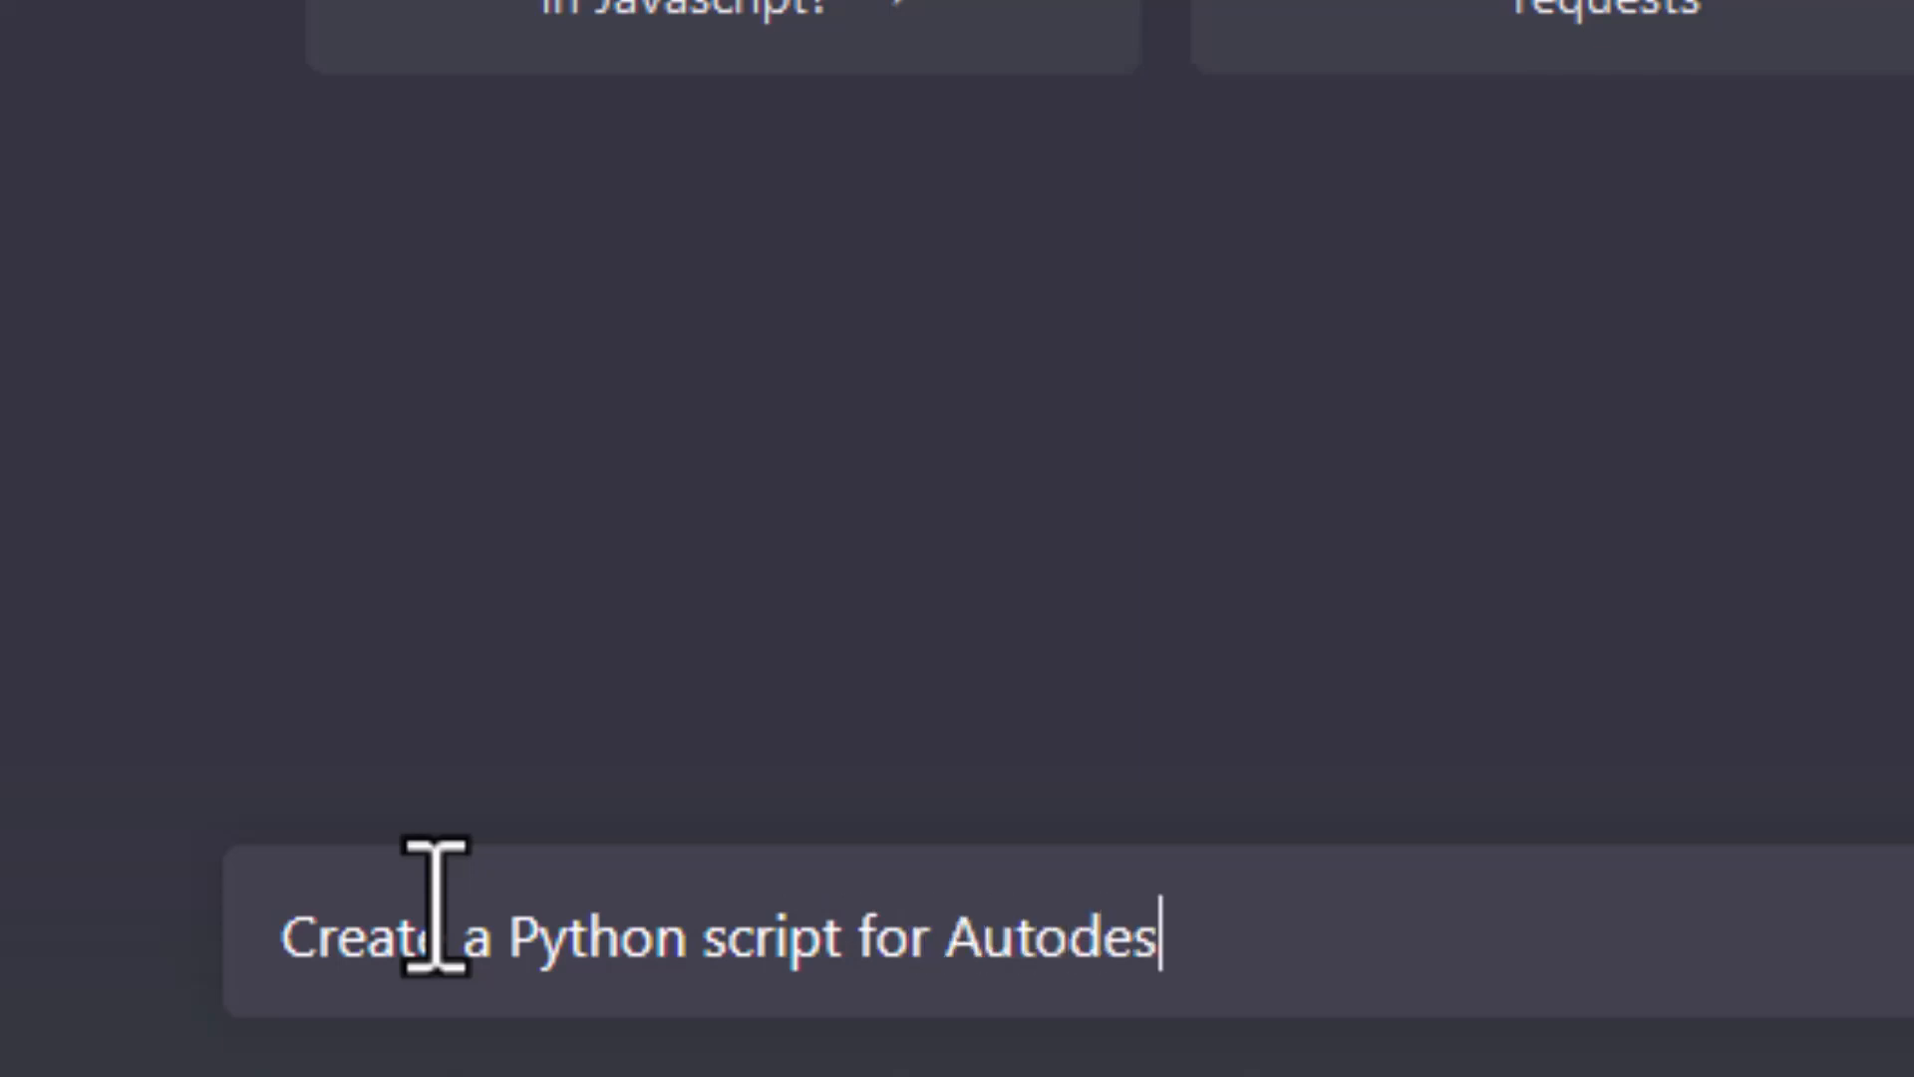
text(k Maya 20)
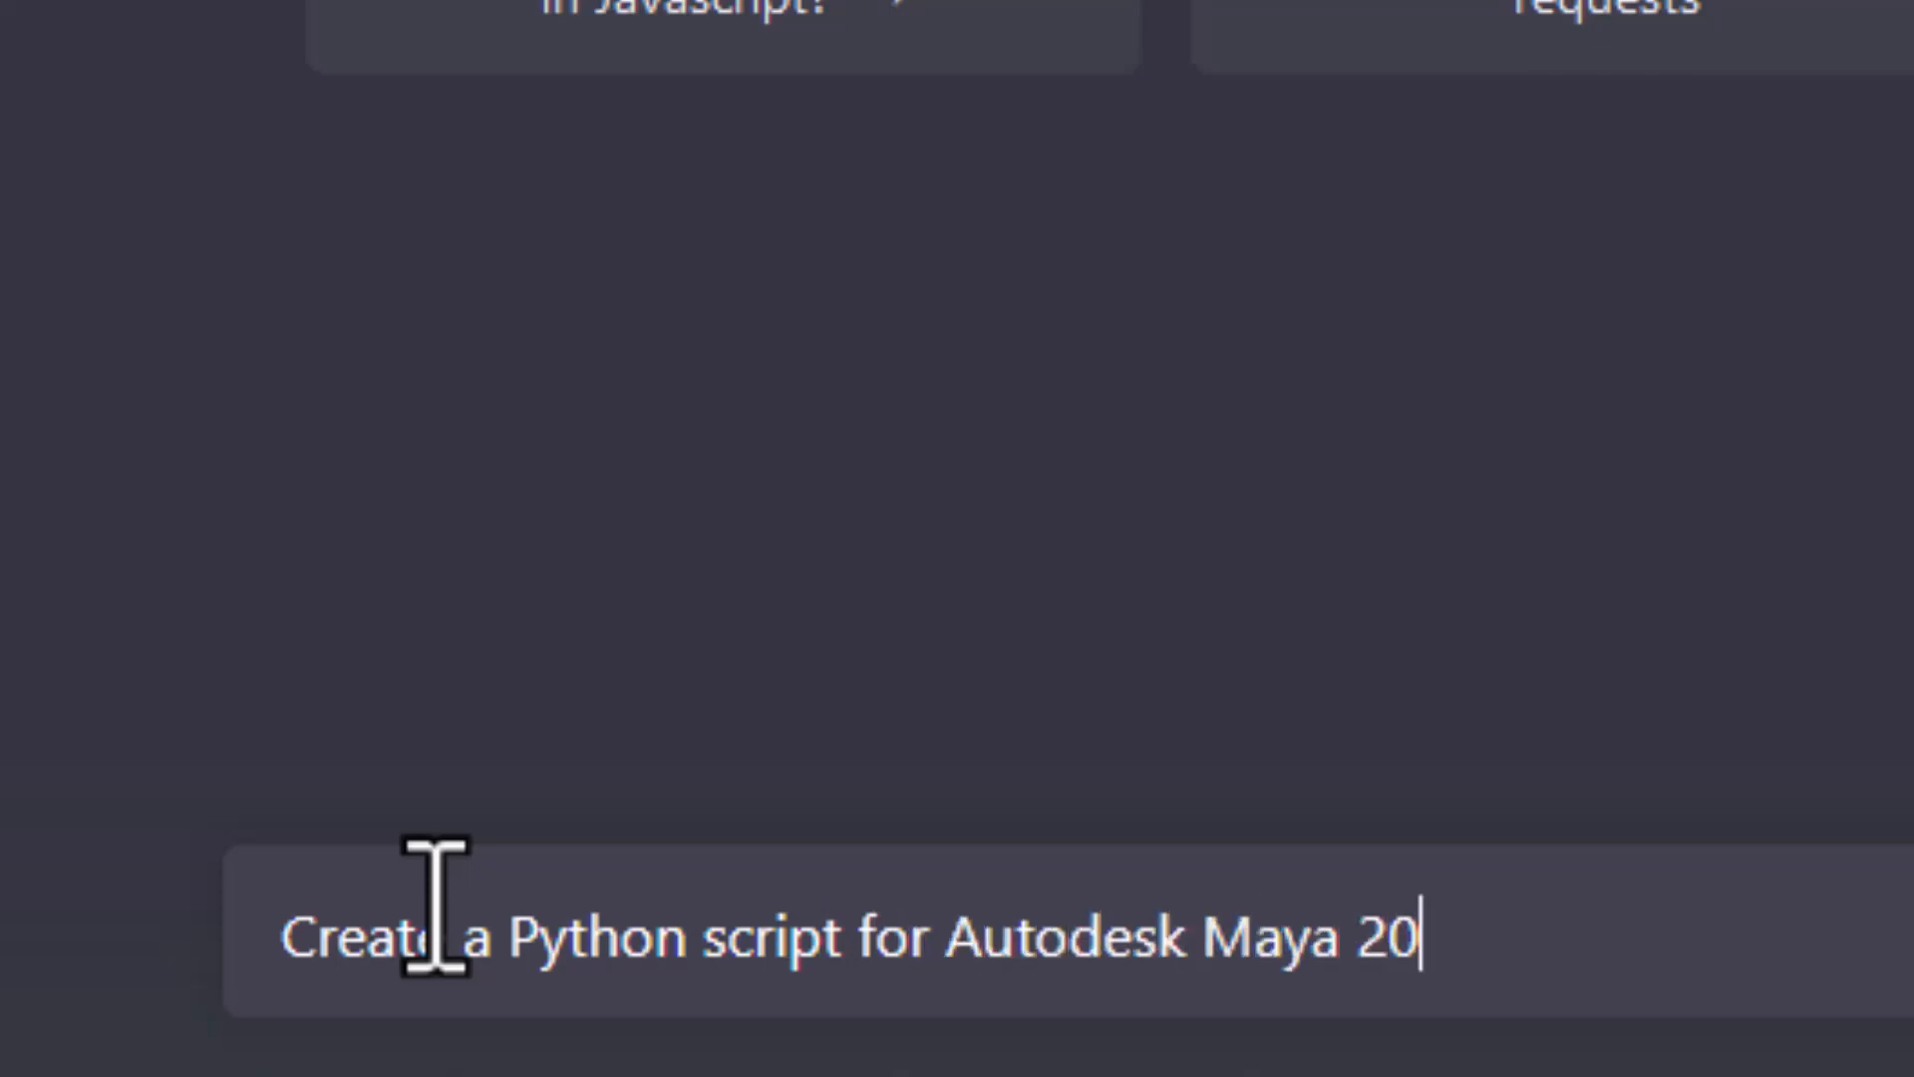
text(20.)
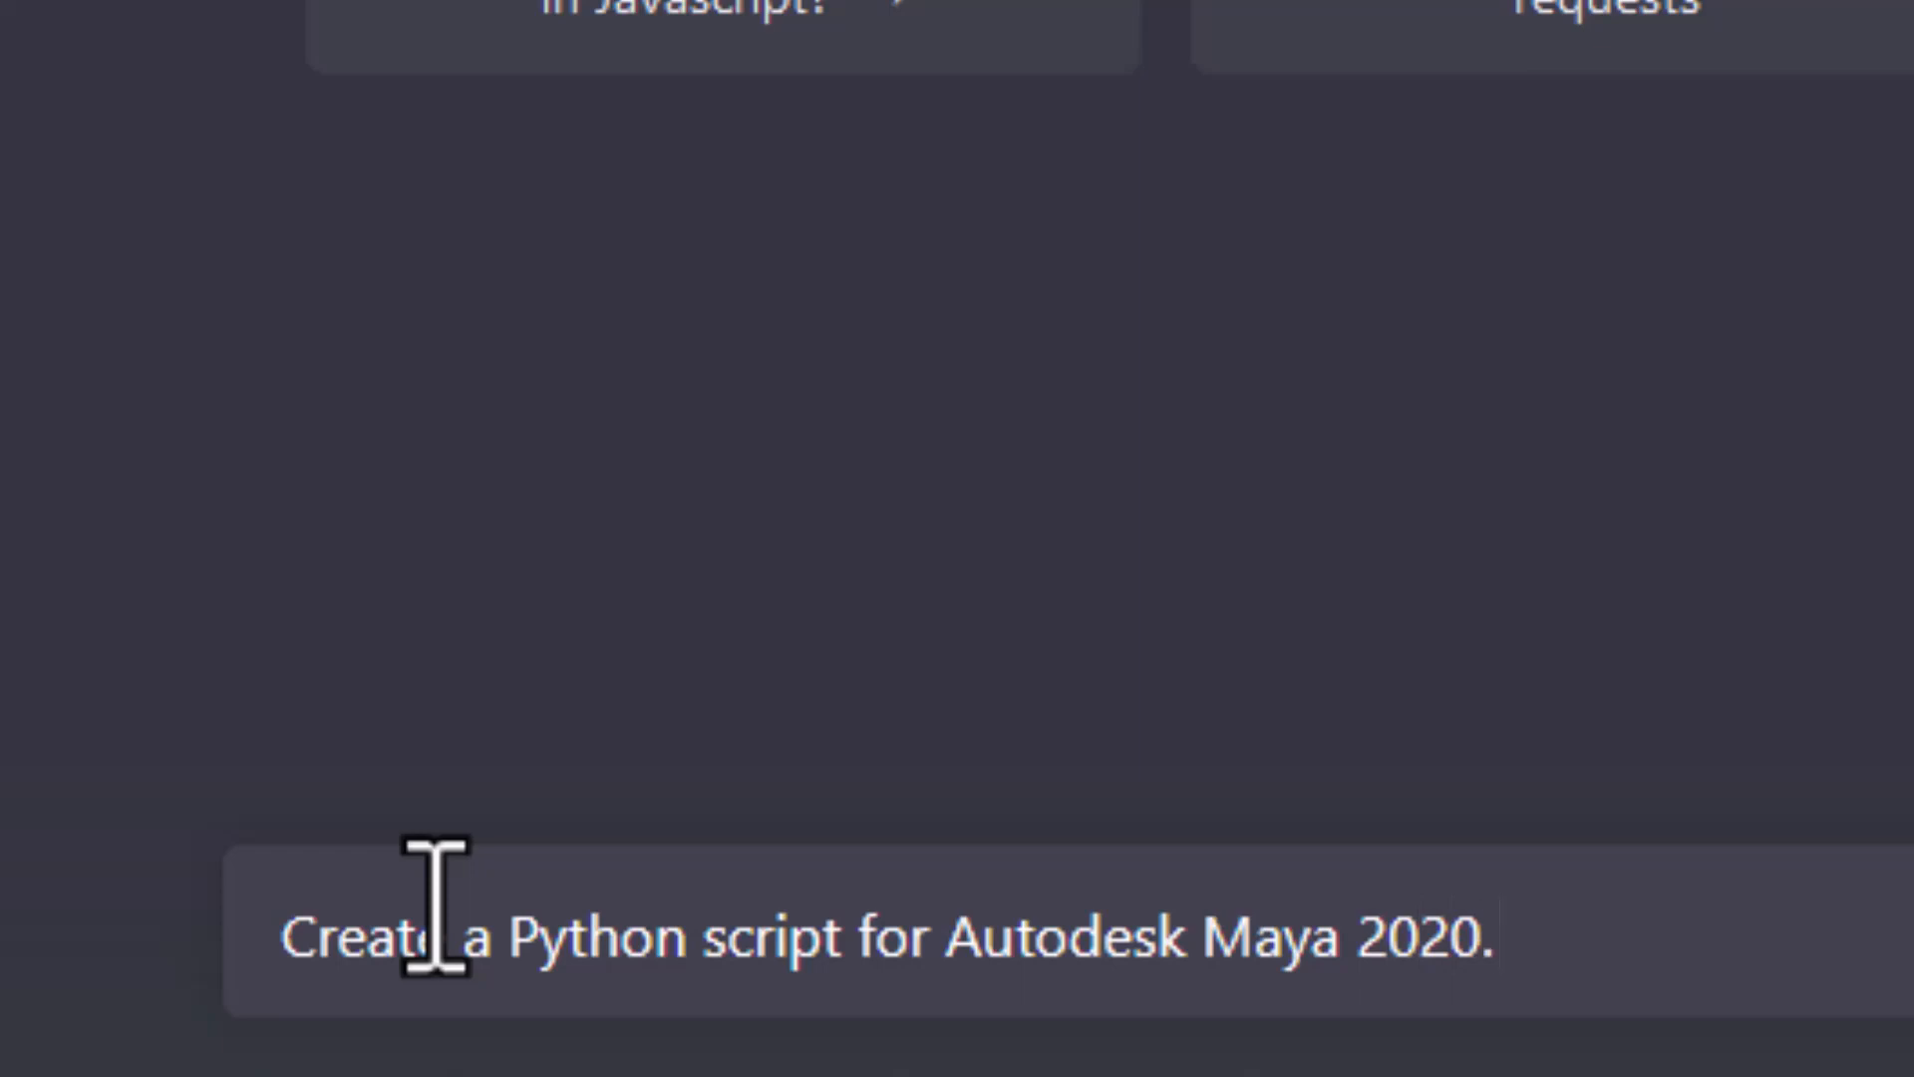
text(4)
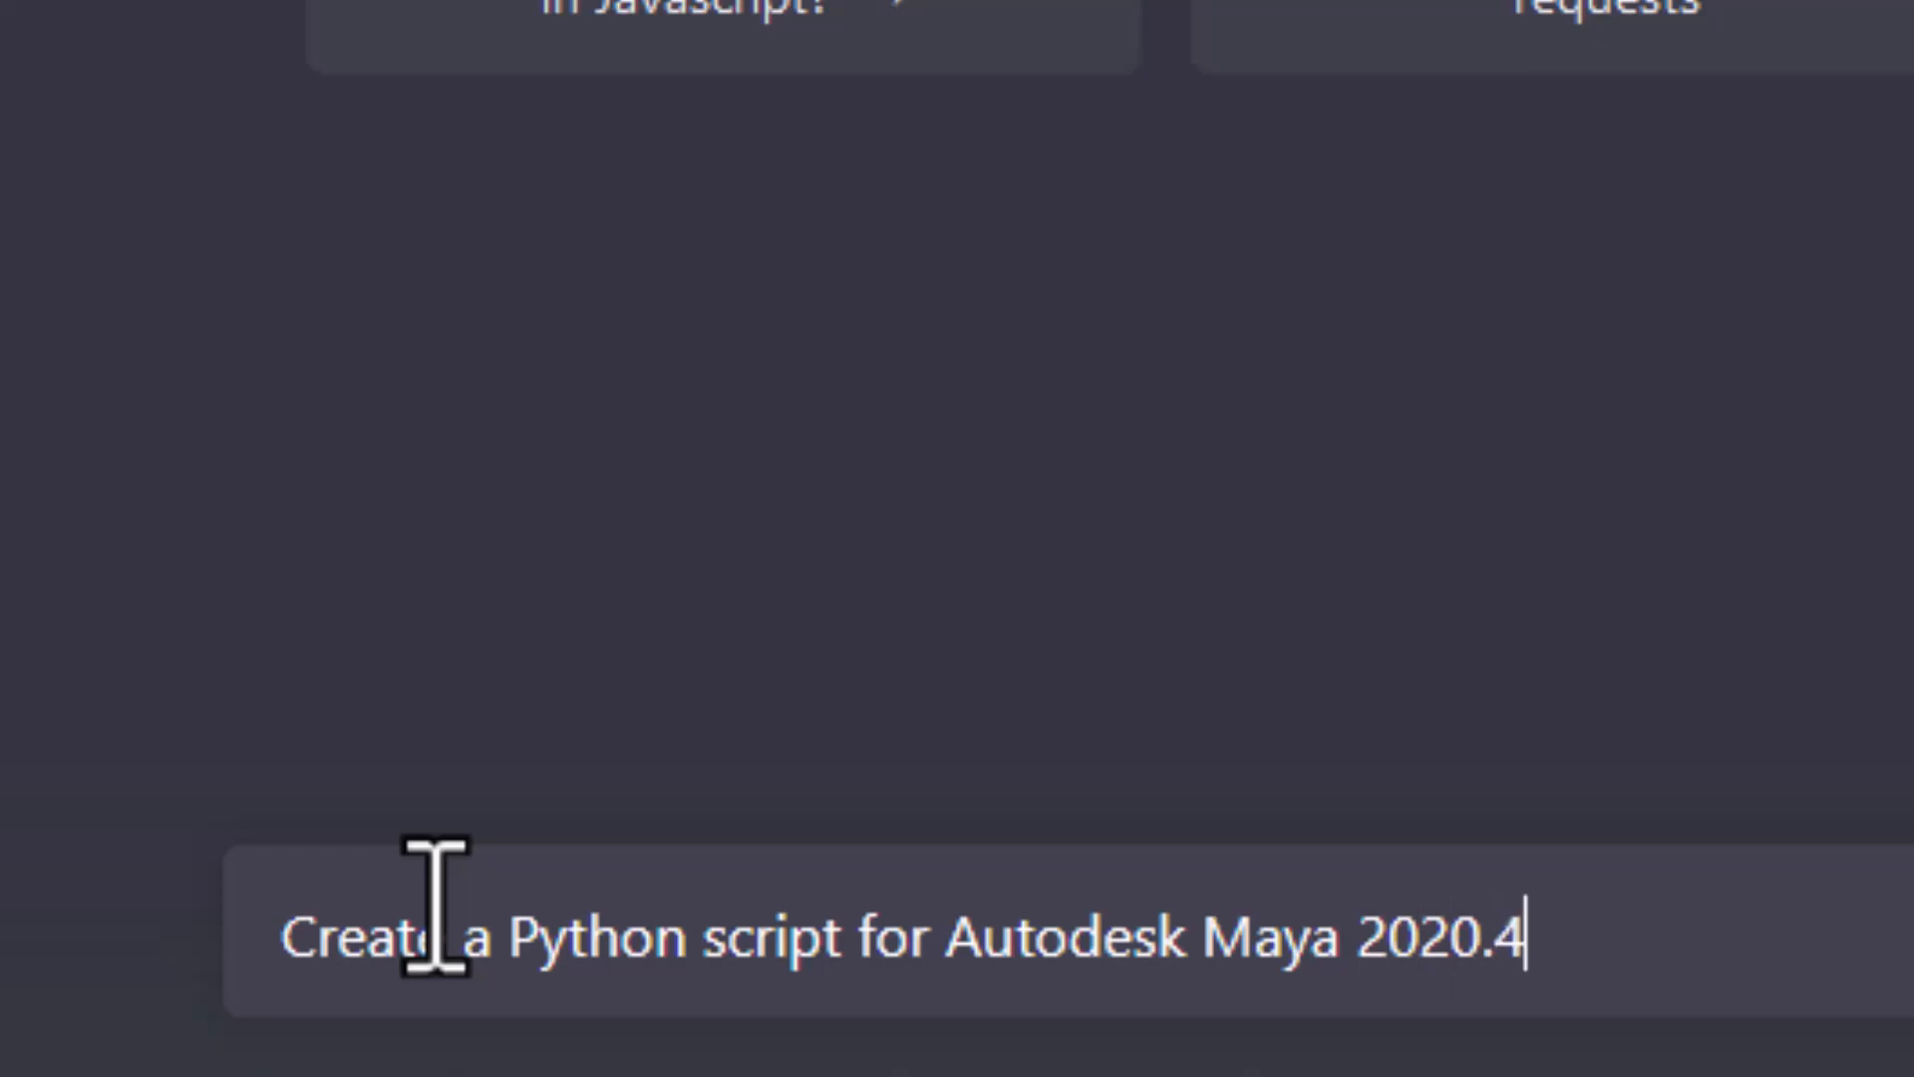
text(which does)
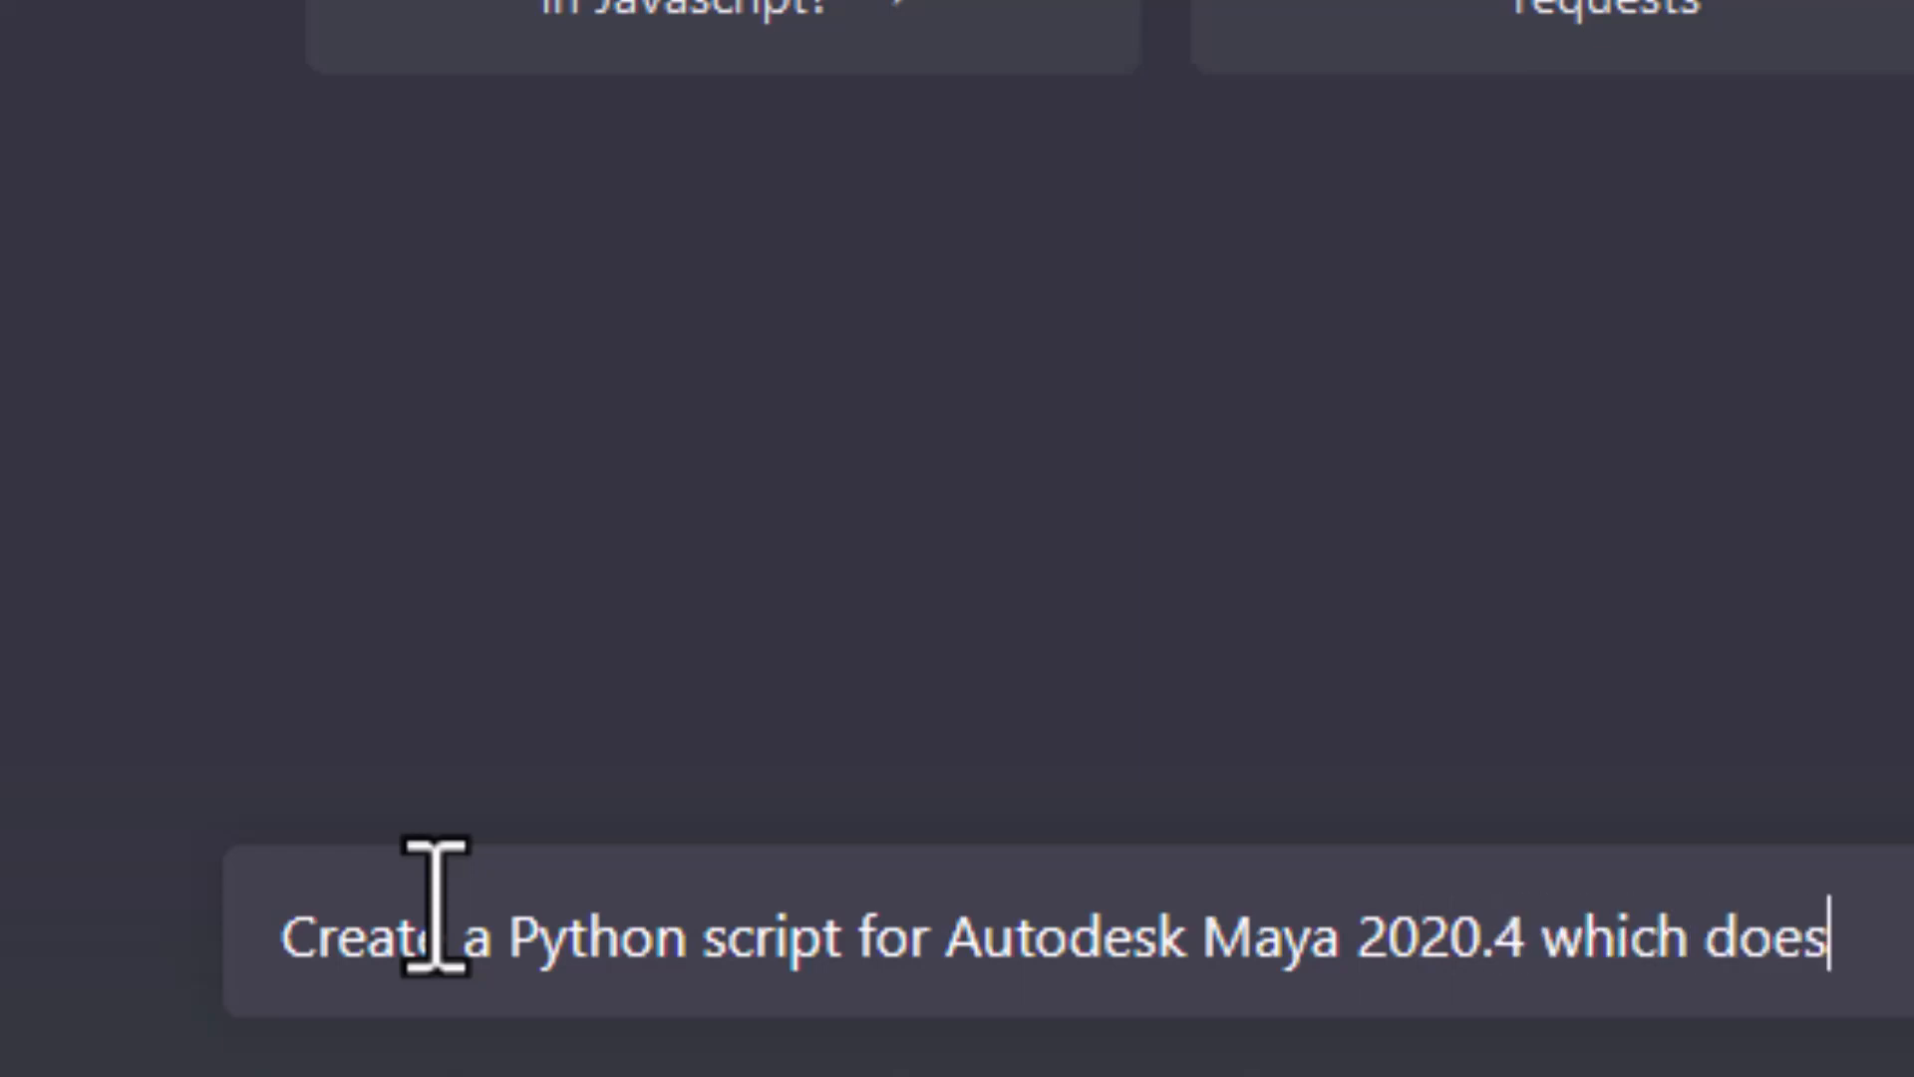
text(a nice)
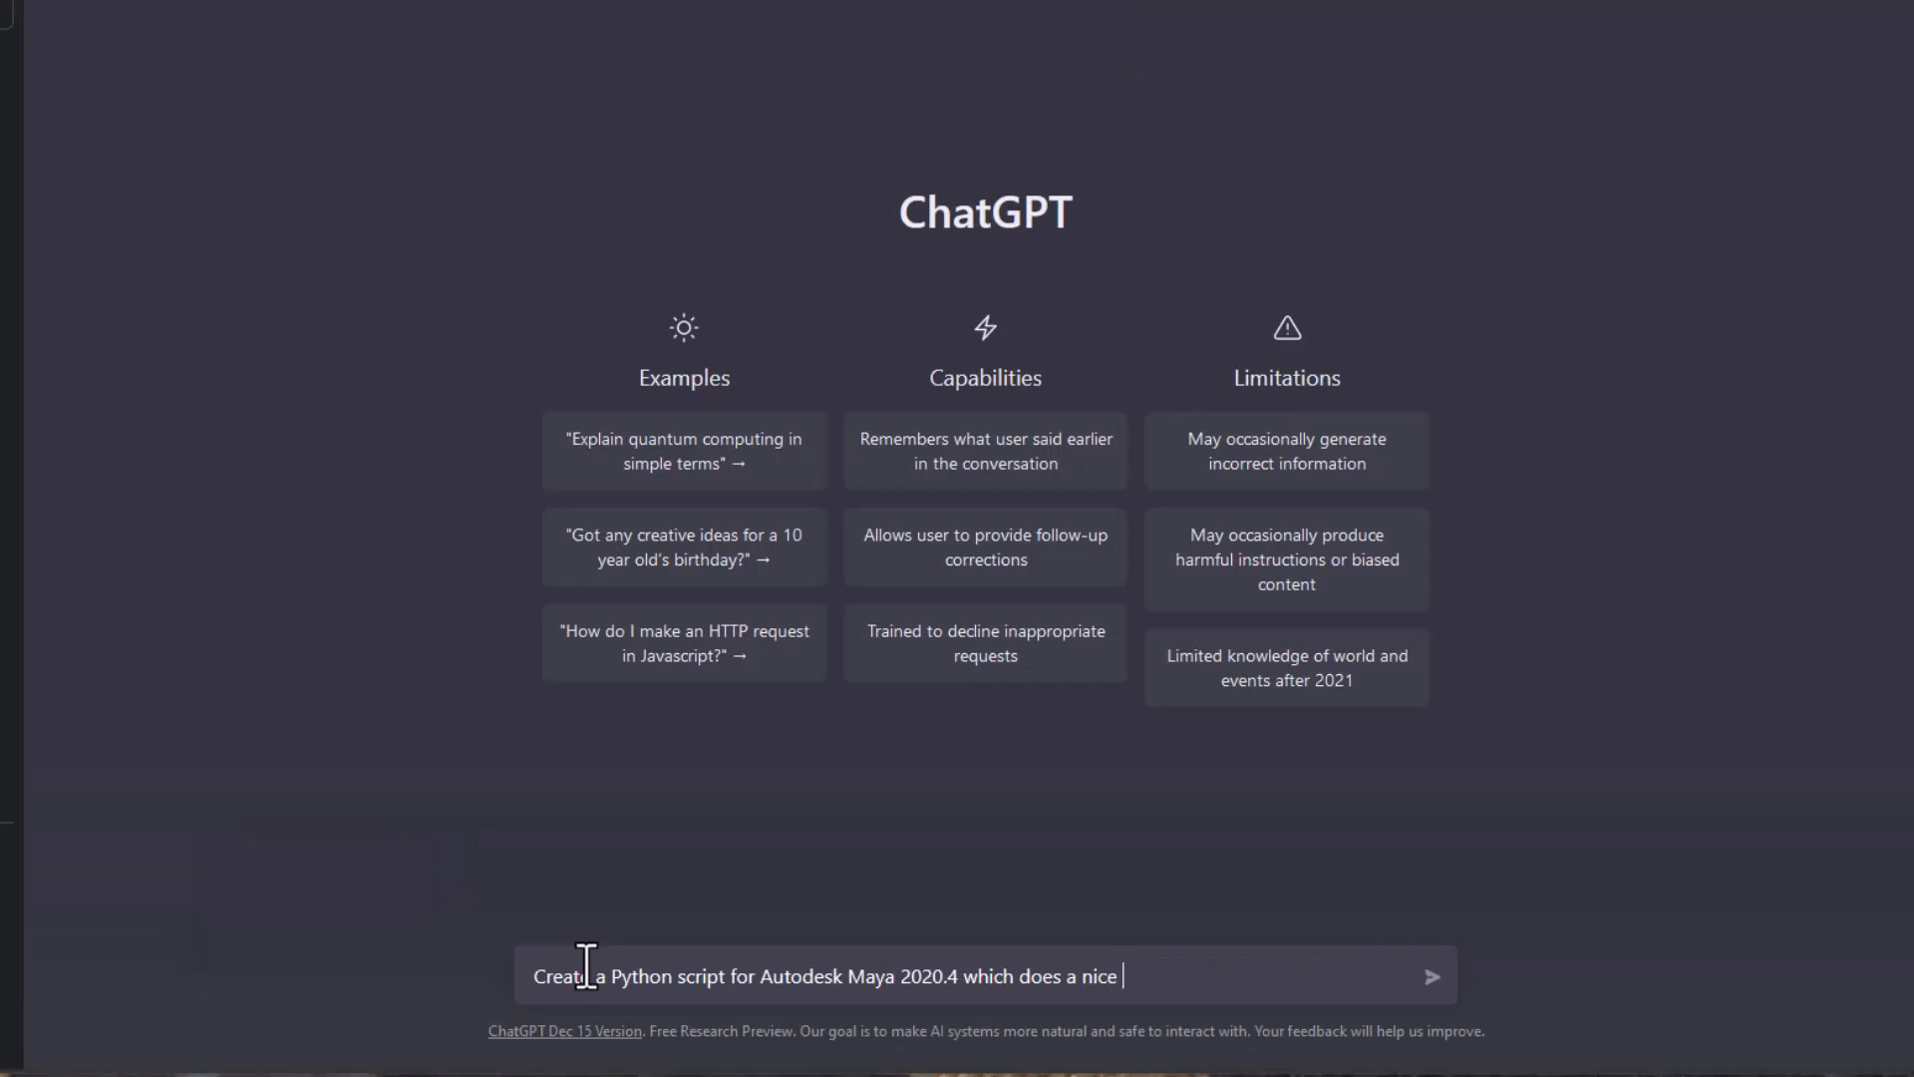
key(Return)
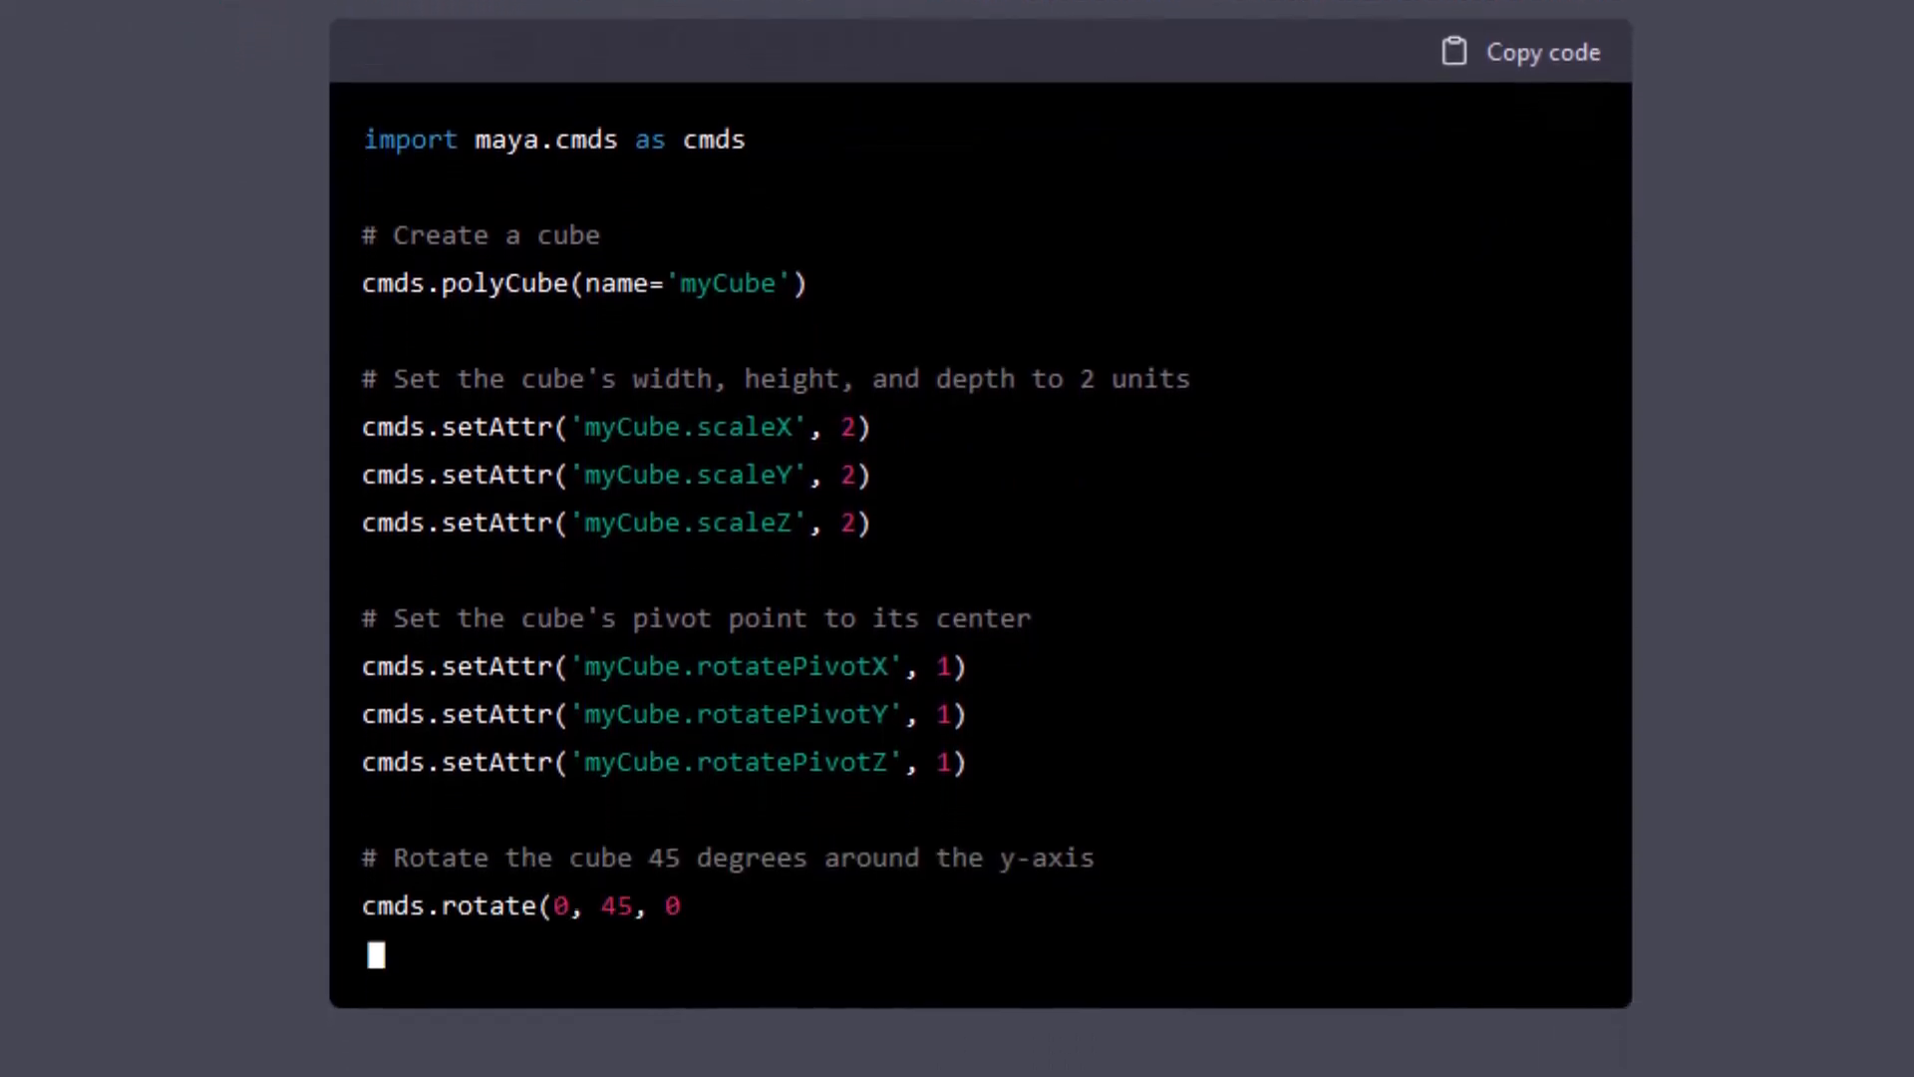
Read the full reply with the myCube script that scales to 2 units and rotates 45 degrees
scroll(down, 3)
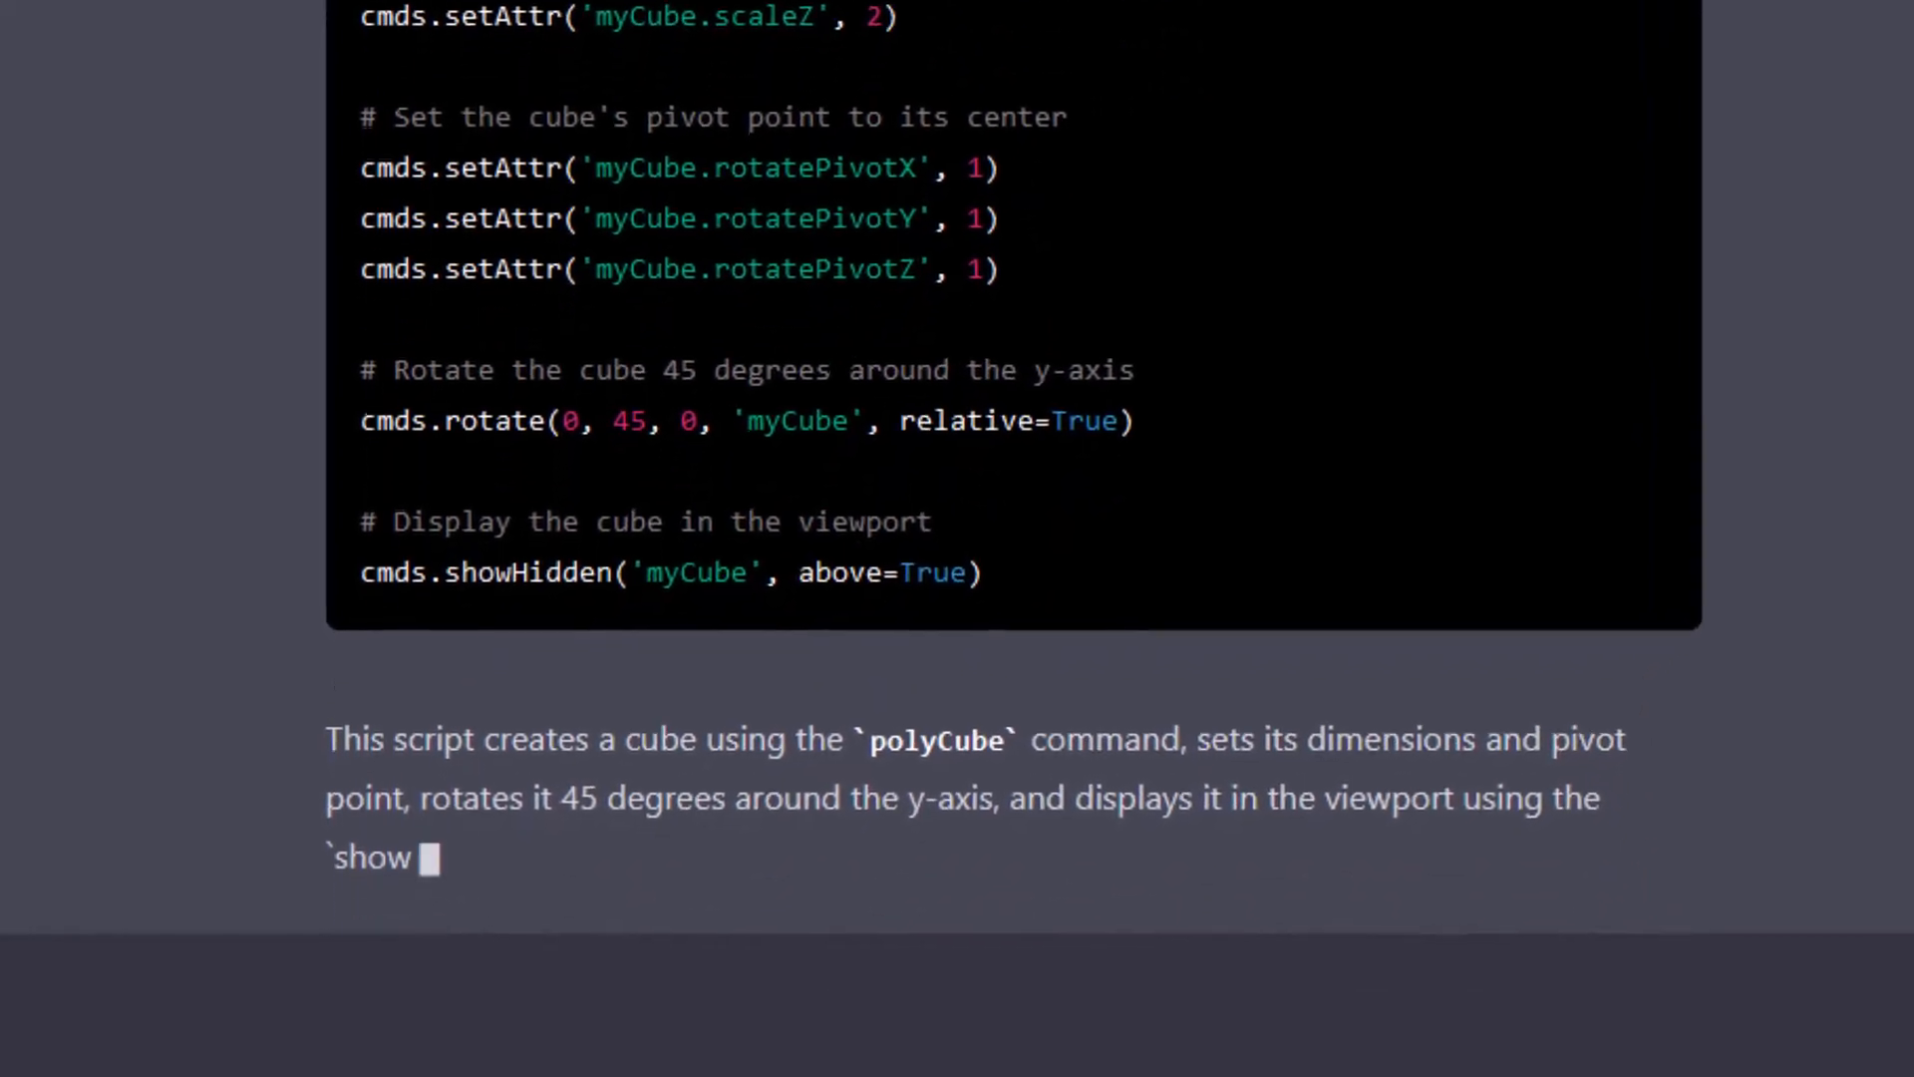
scroll(down, 3)
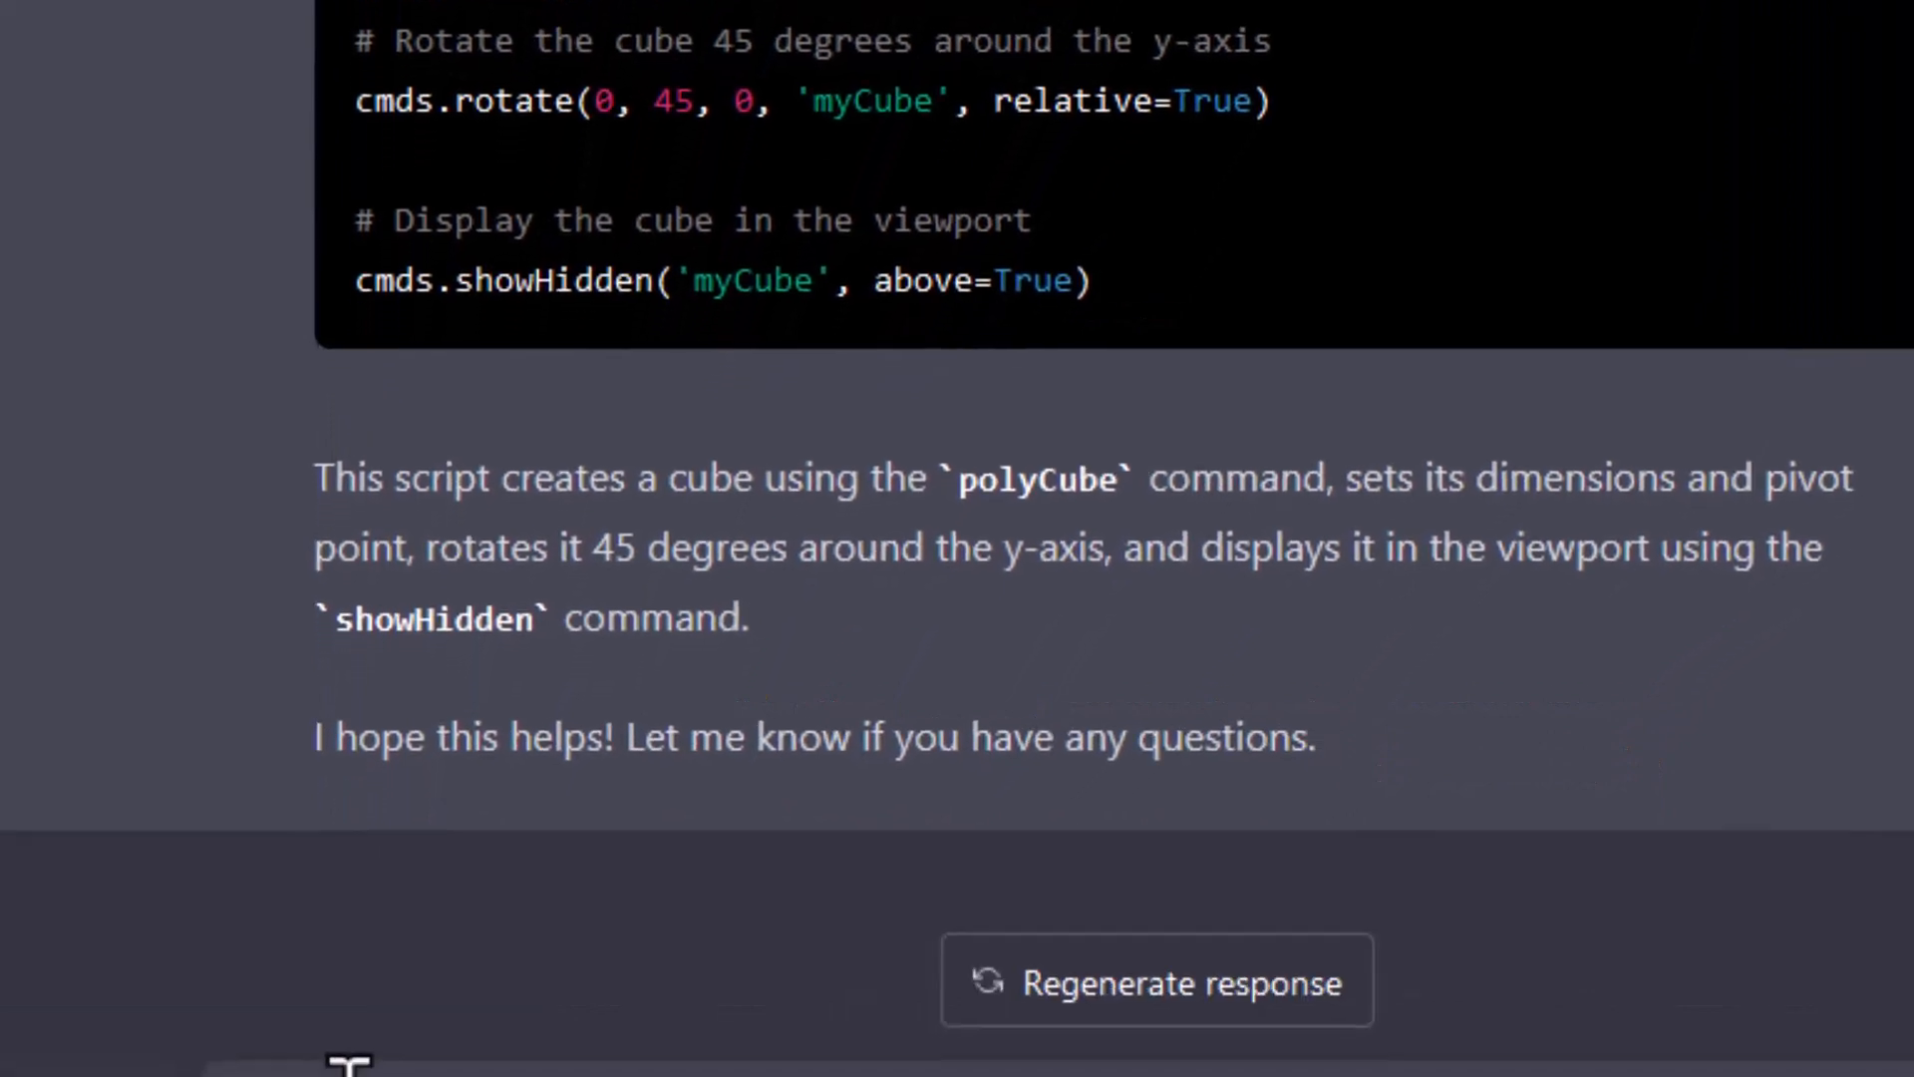
Send the follow-up 'Can we make the cube red'
text(Ca)
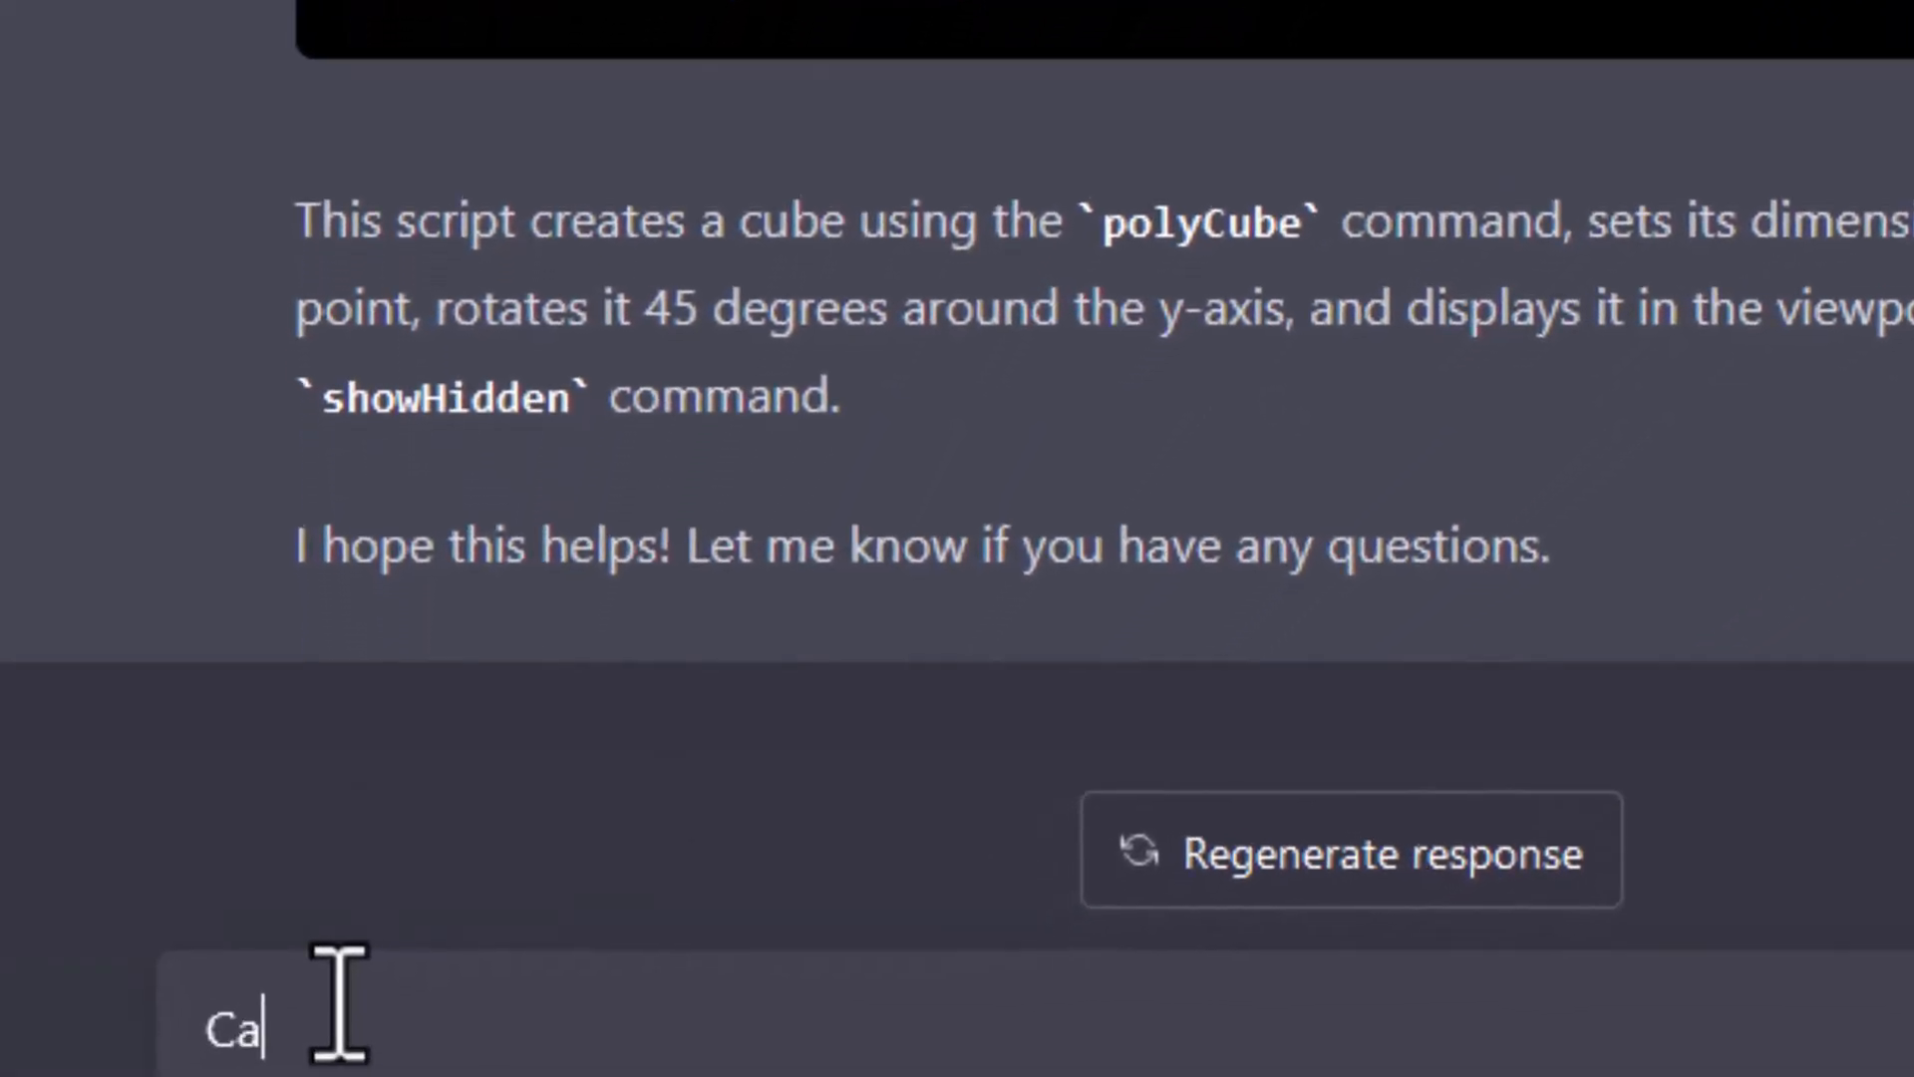
text(n we)
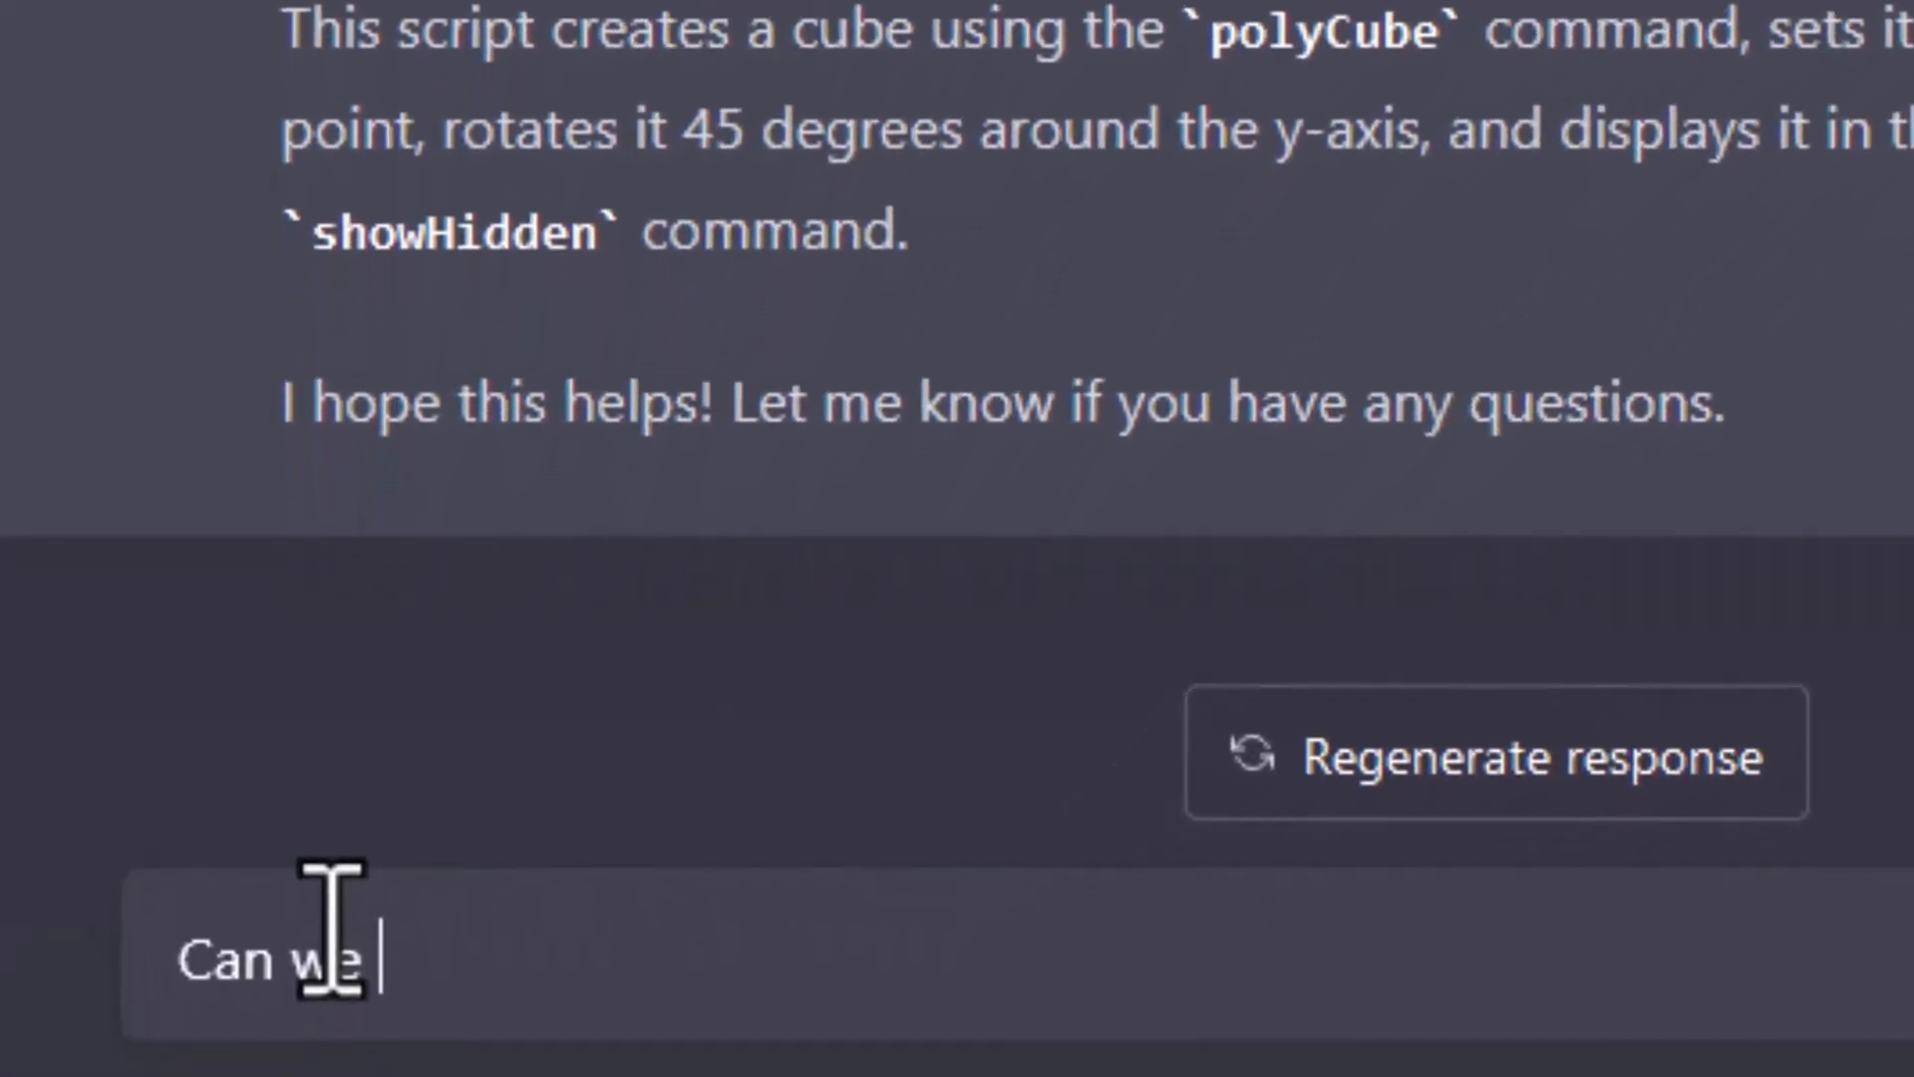
text(make the)
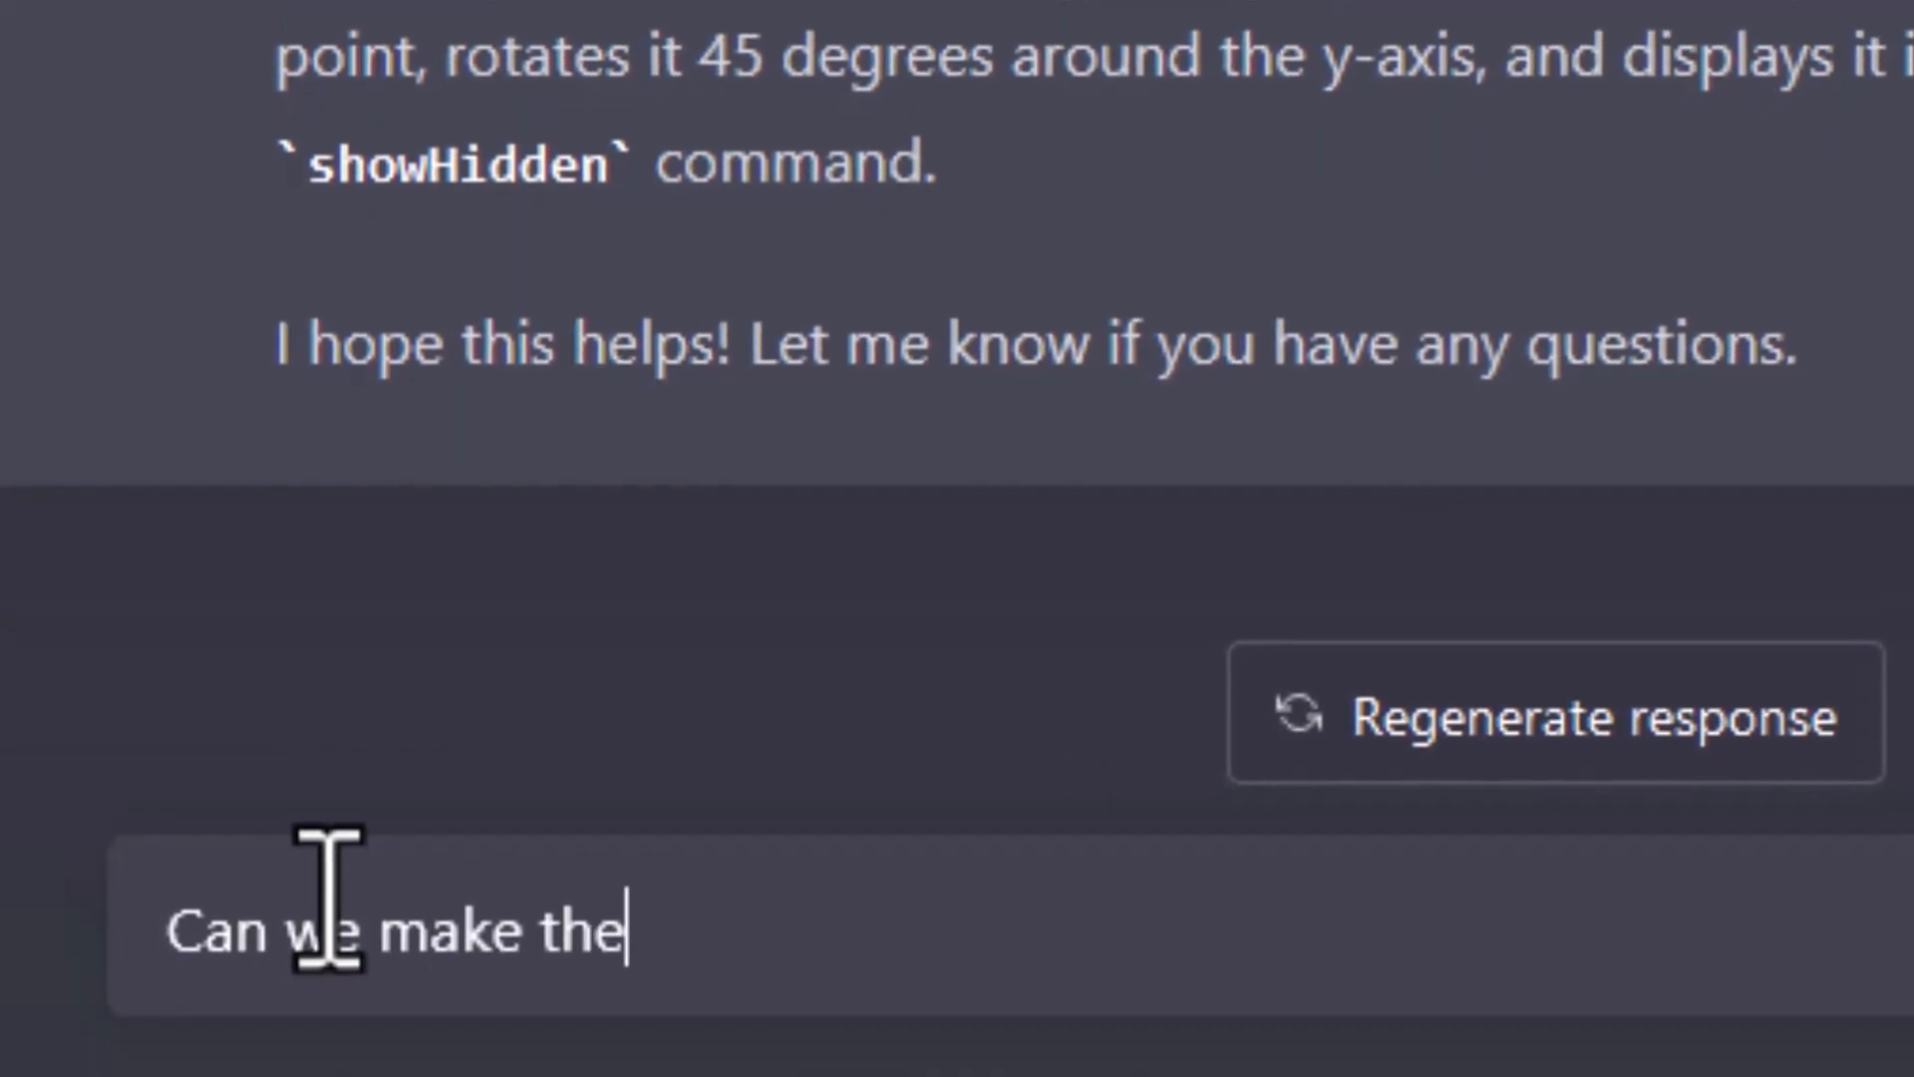
text(cube red)
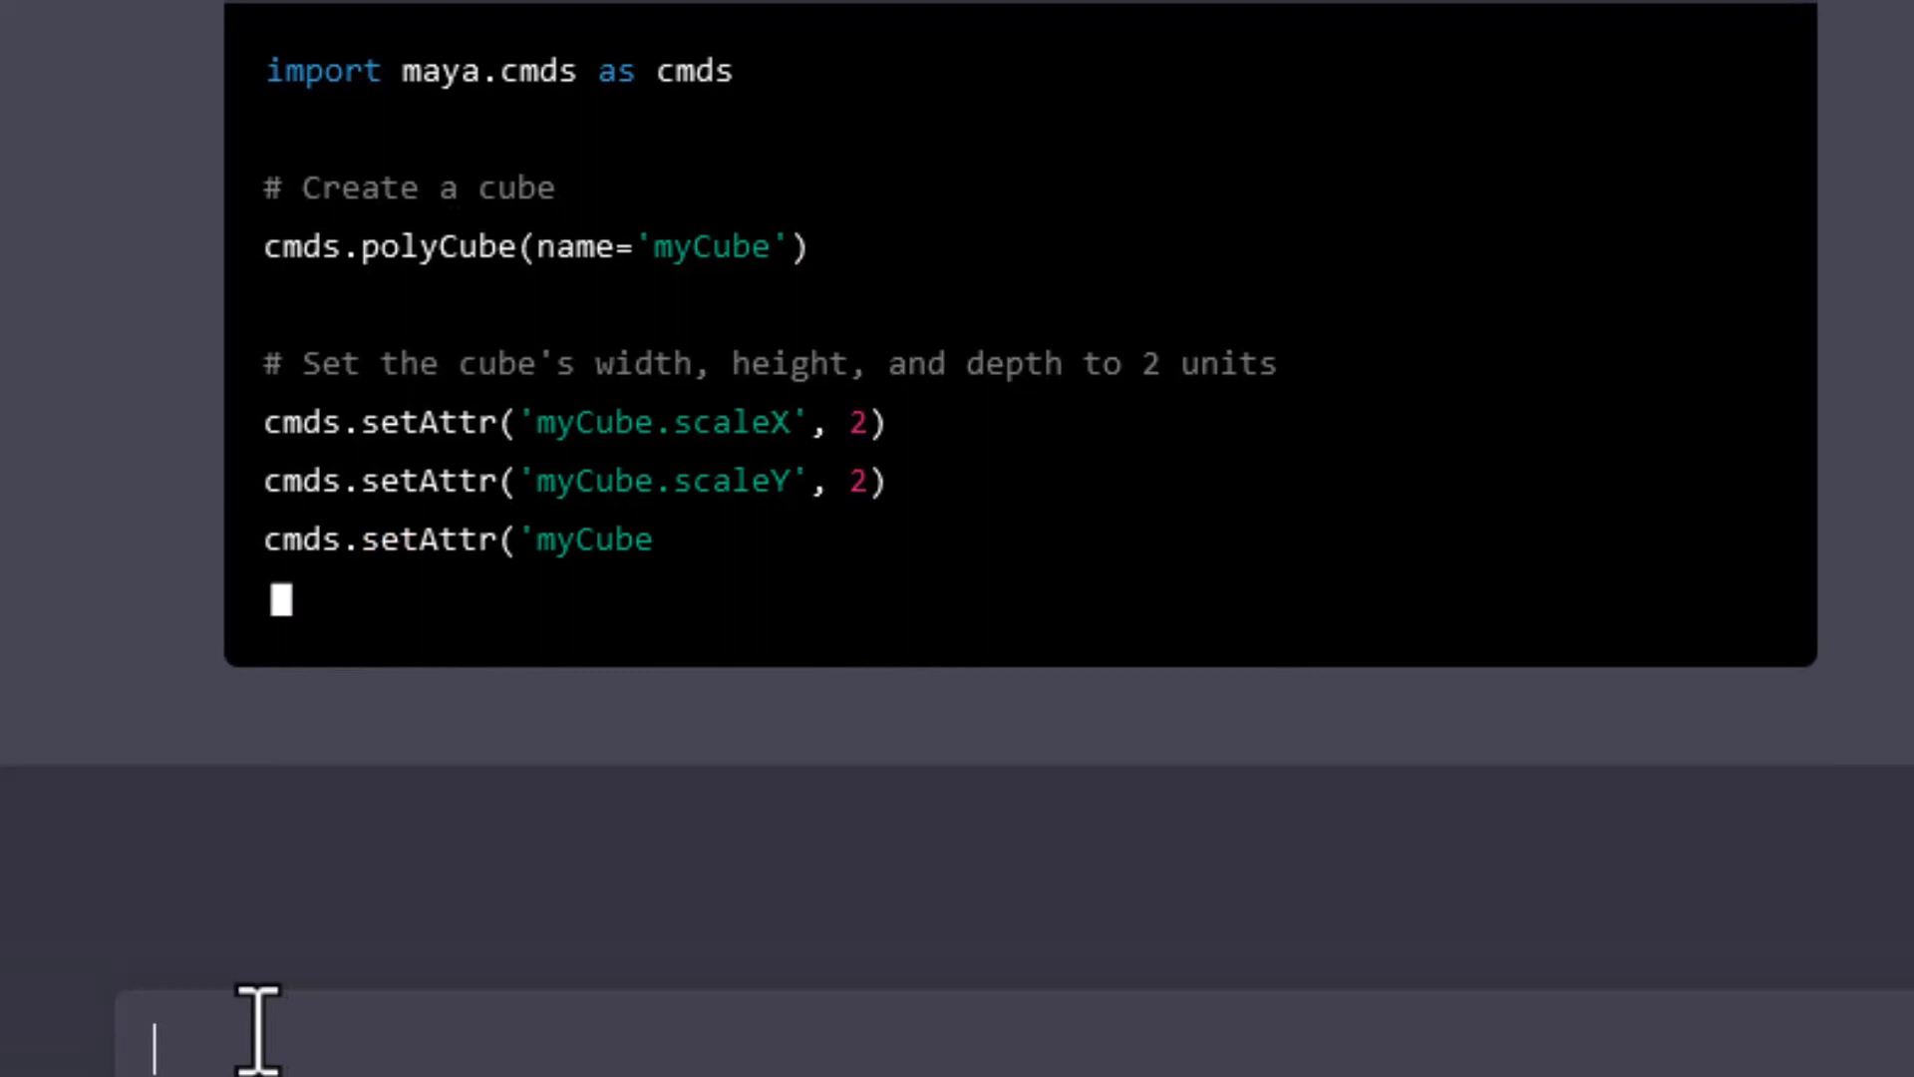
Copy the finished script that adds a red lambert material named myMaterial to myCube
text(.scaleZ', 2))
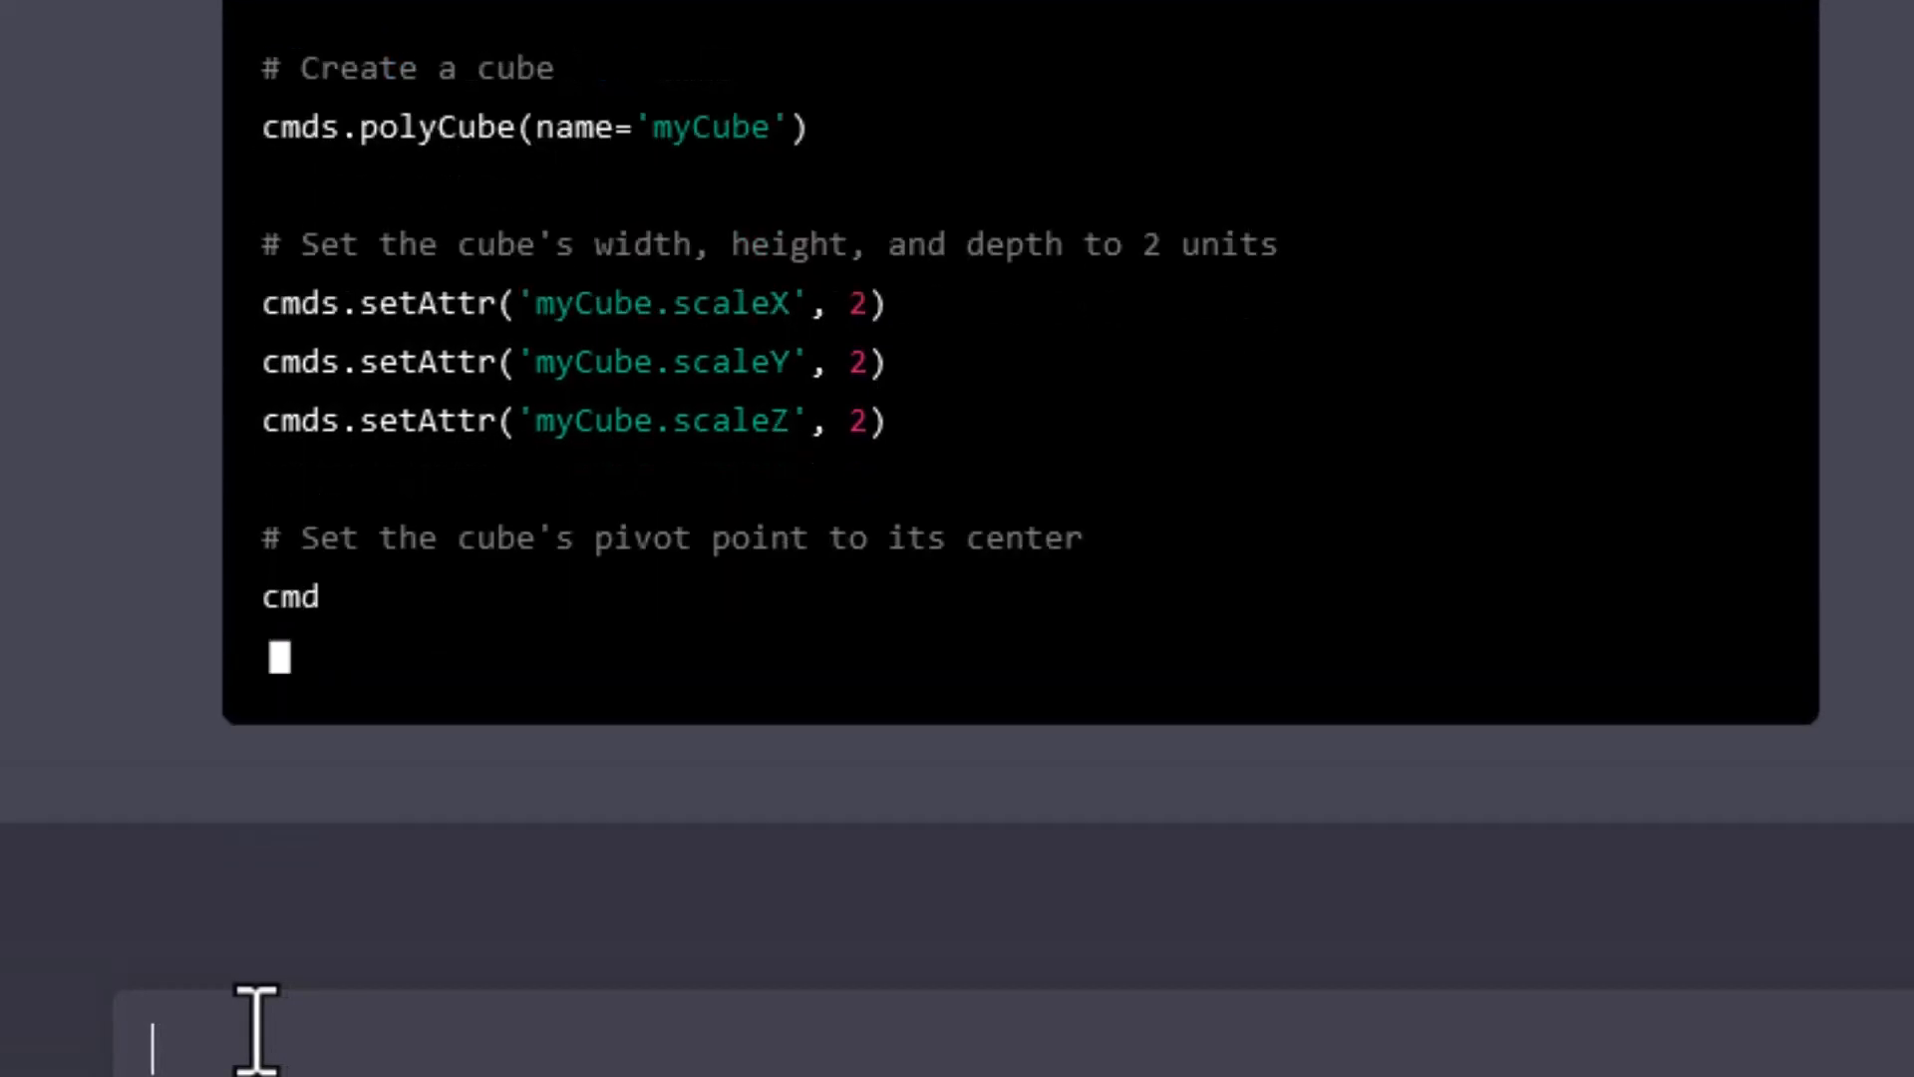
text(s.setAttr('myCube.rotatePivotX', 1))
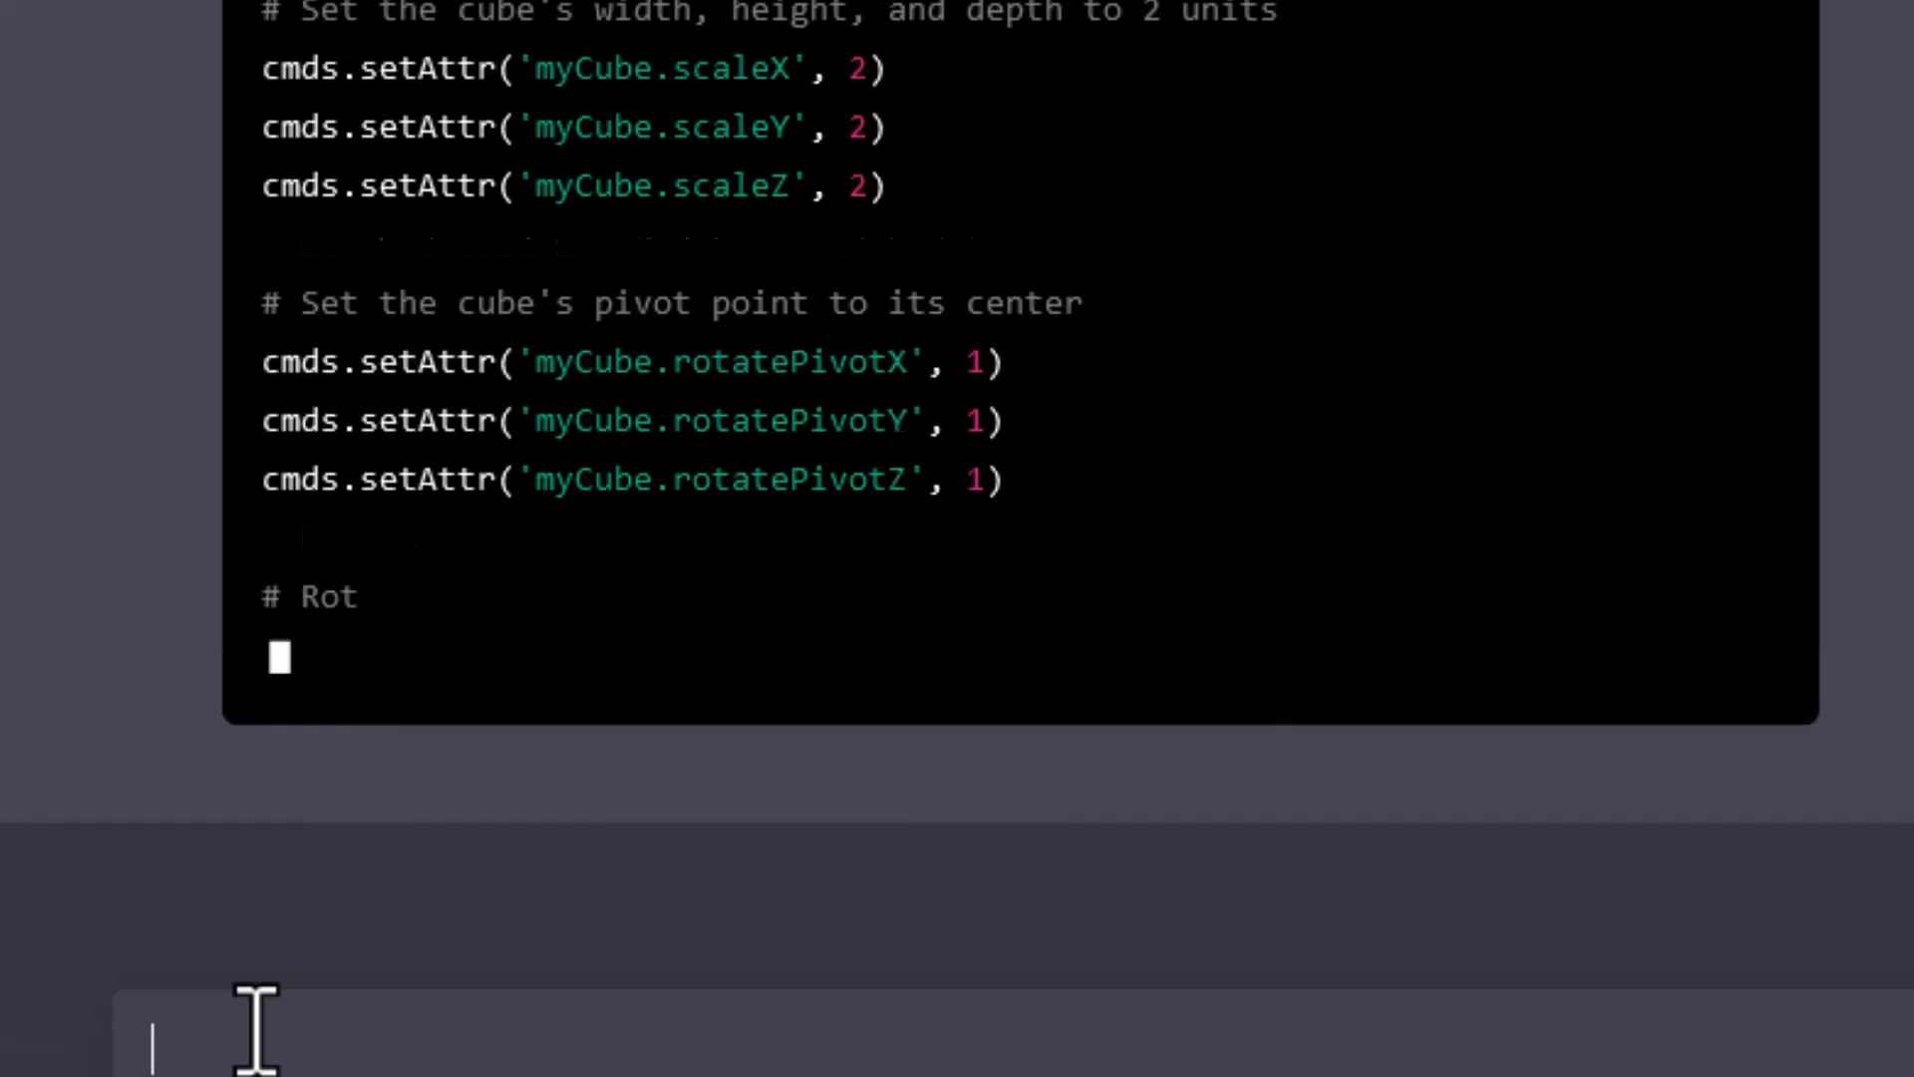
text(ate the cube 45 degrees around the y-axis)
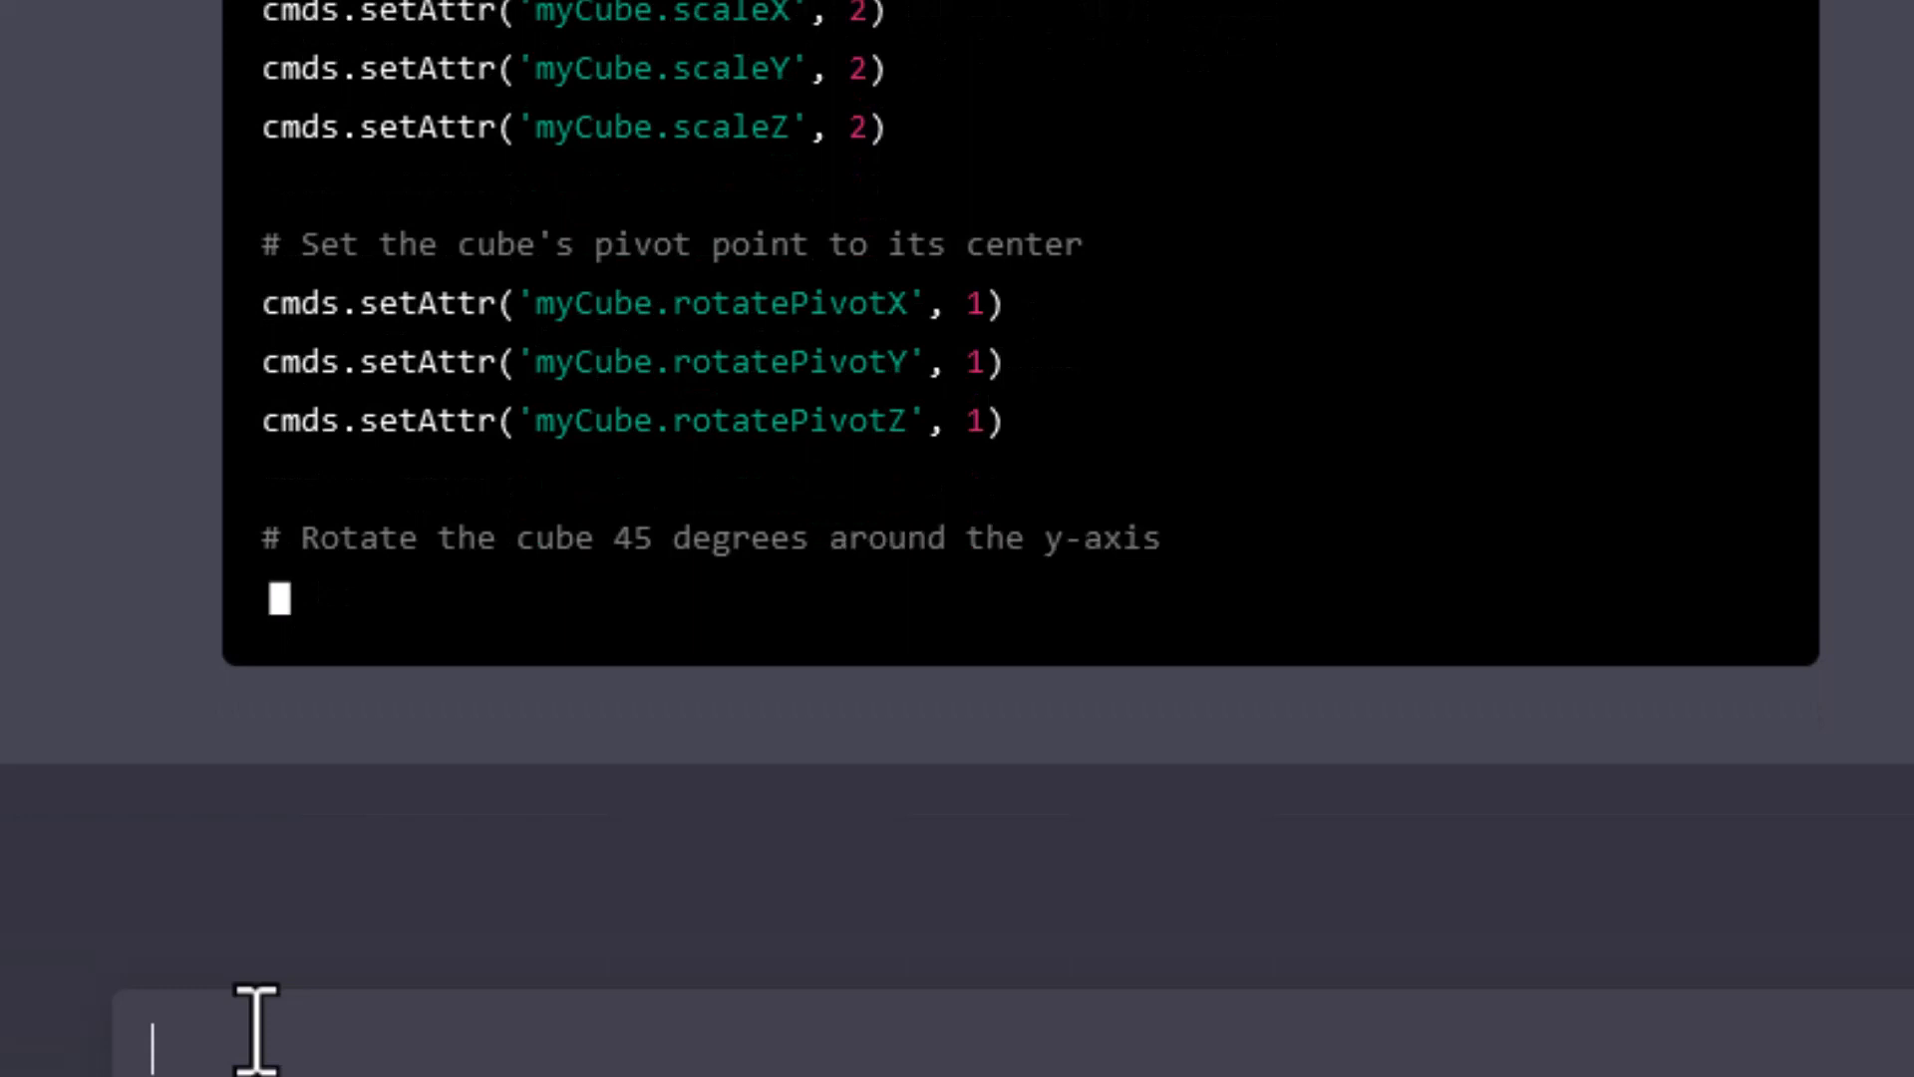
text(cmds.rotate(0, 45, 0, 'myCube', relative=True)
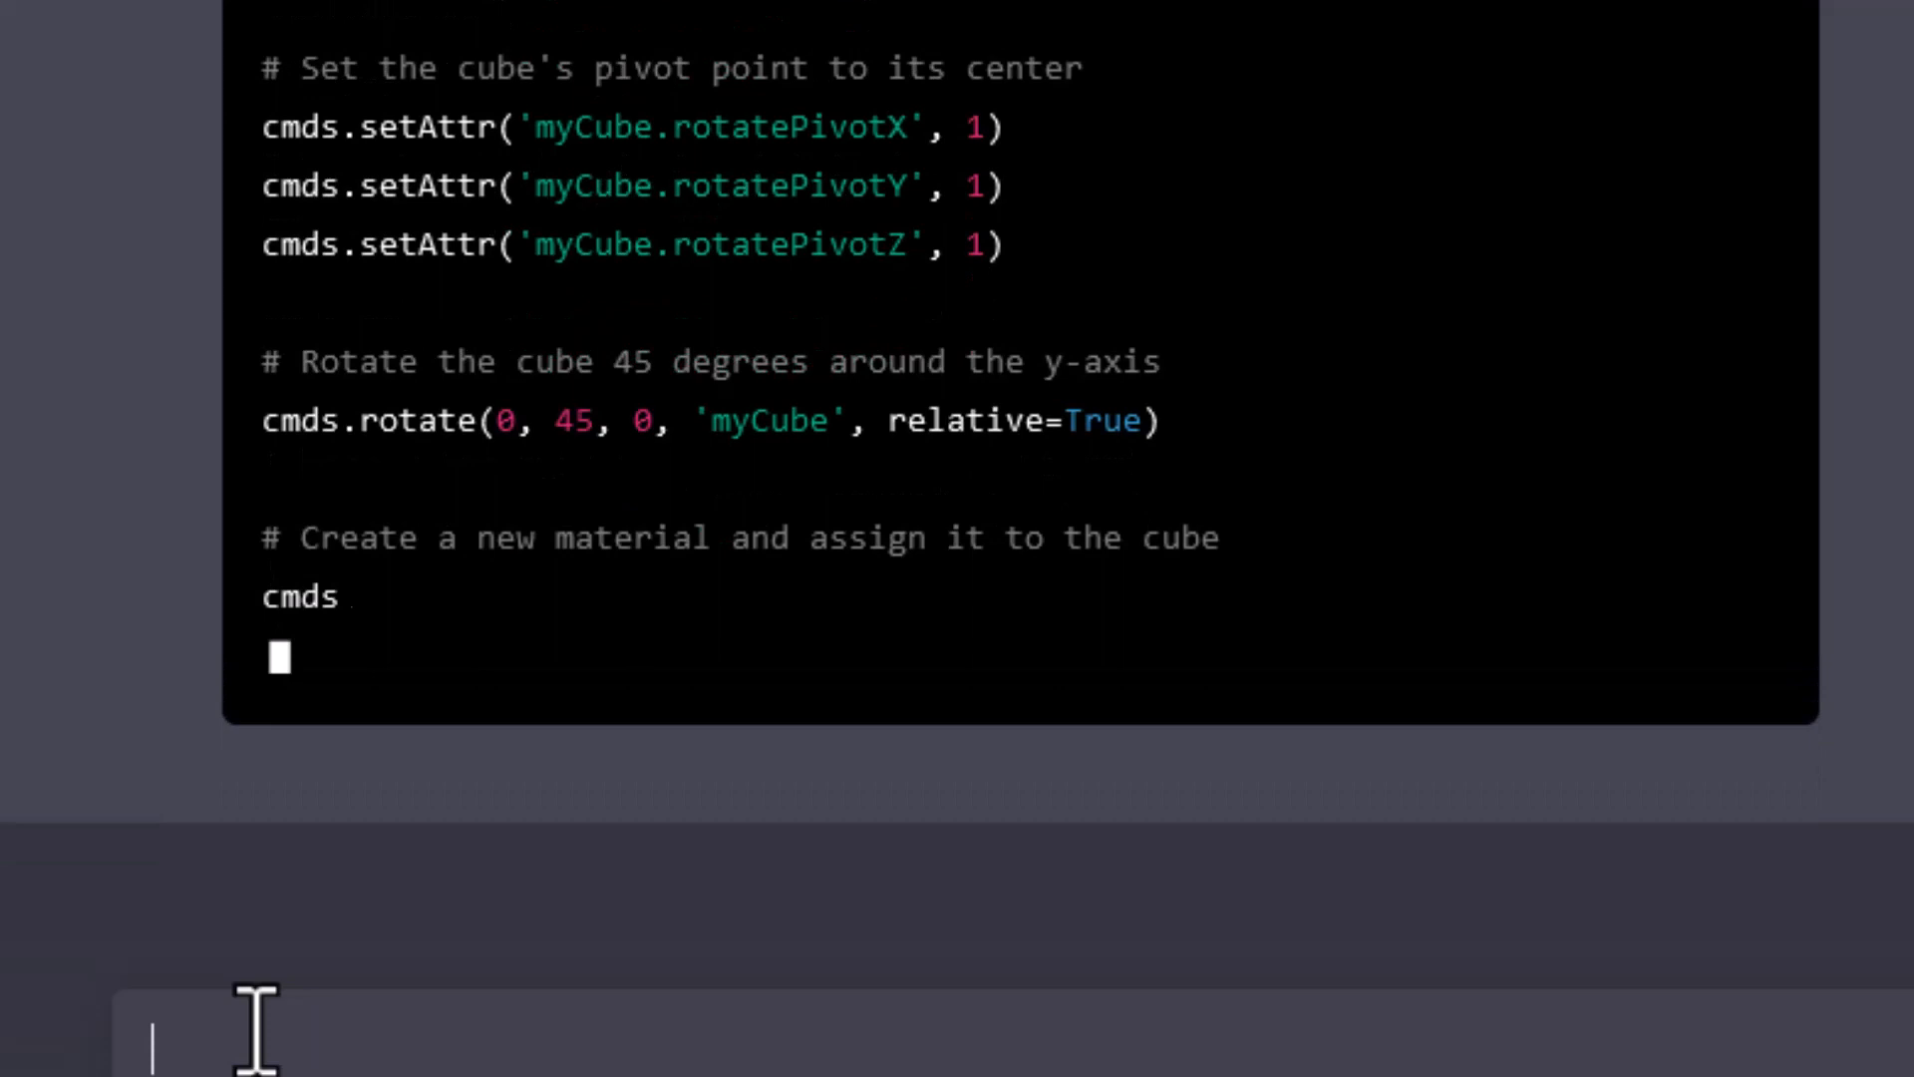
text(.shadingNode('lambert', name='myMaterial', asShader=True)
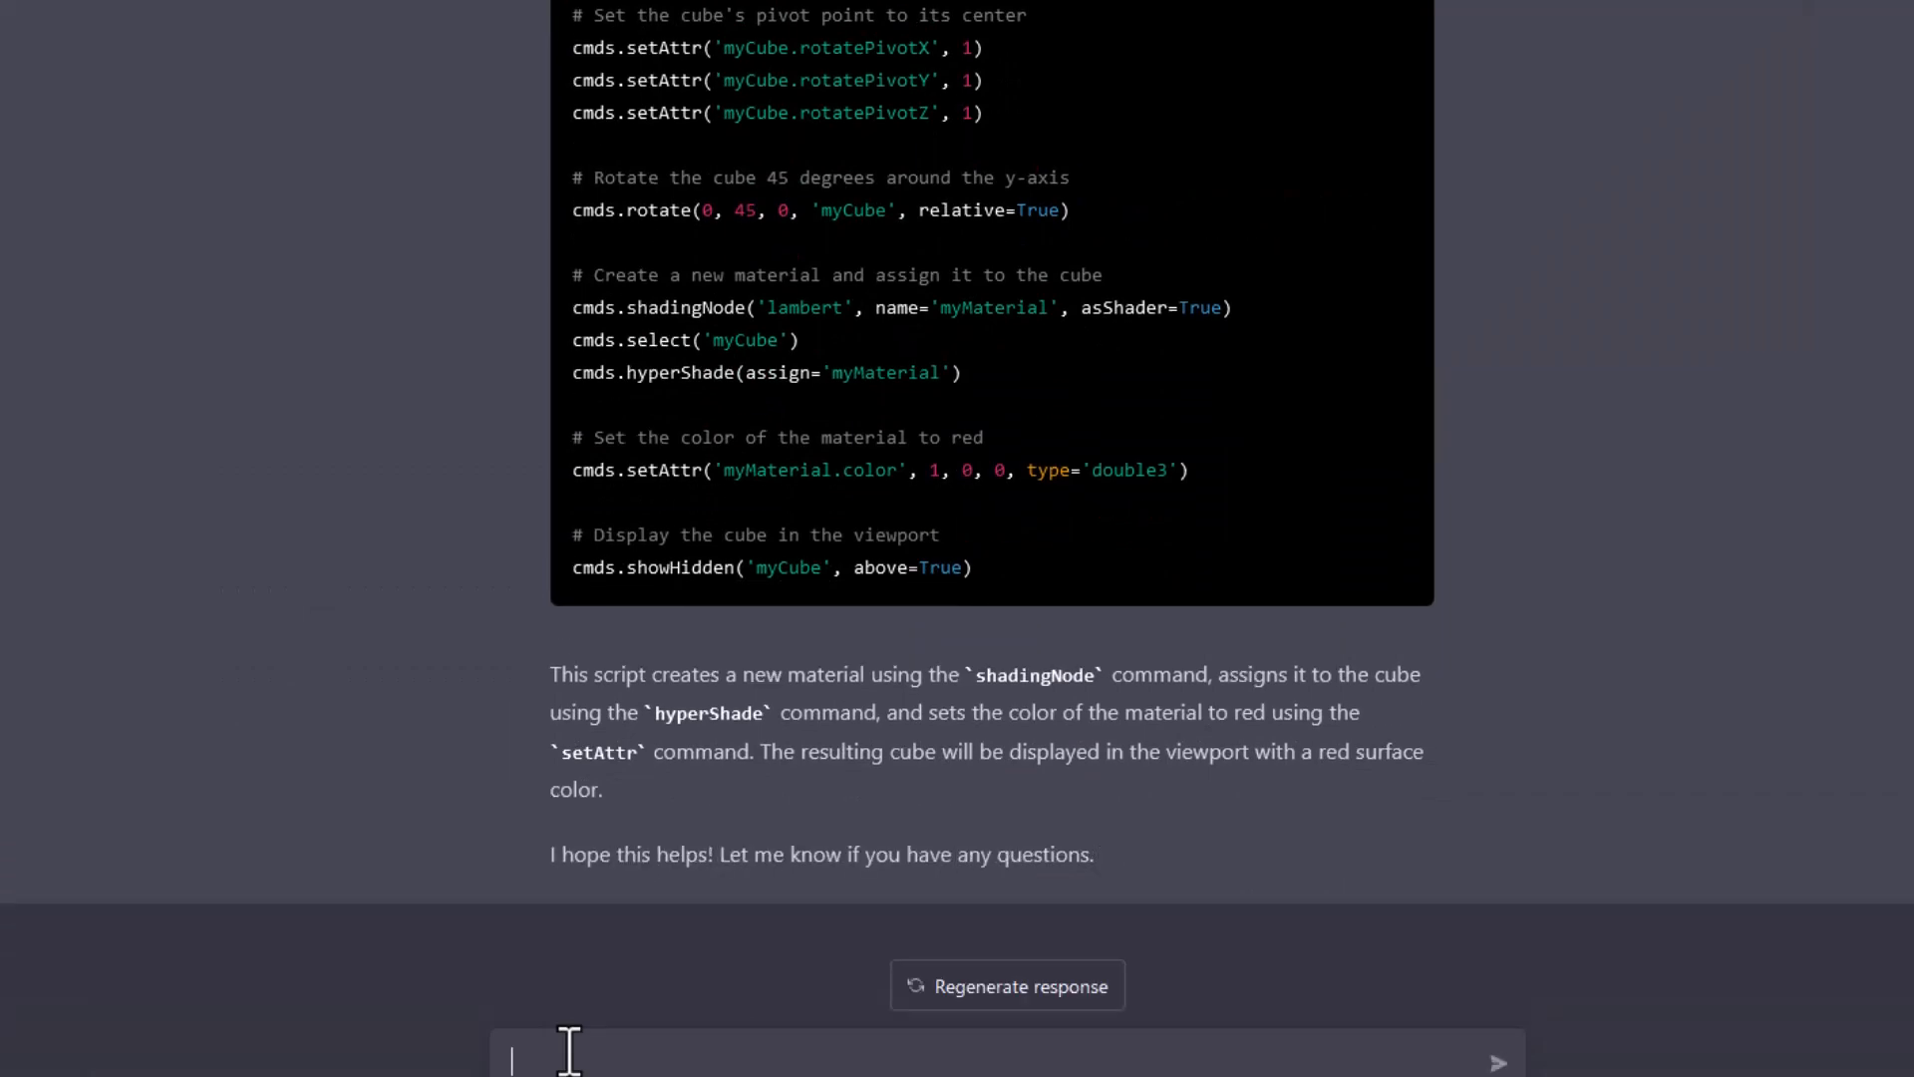
scroll(up, 3)
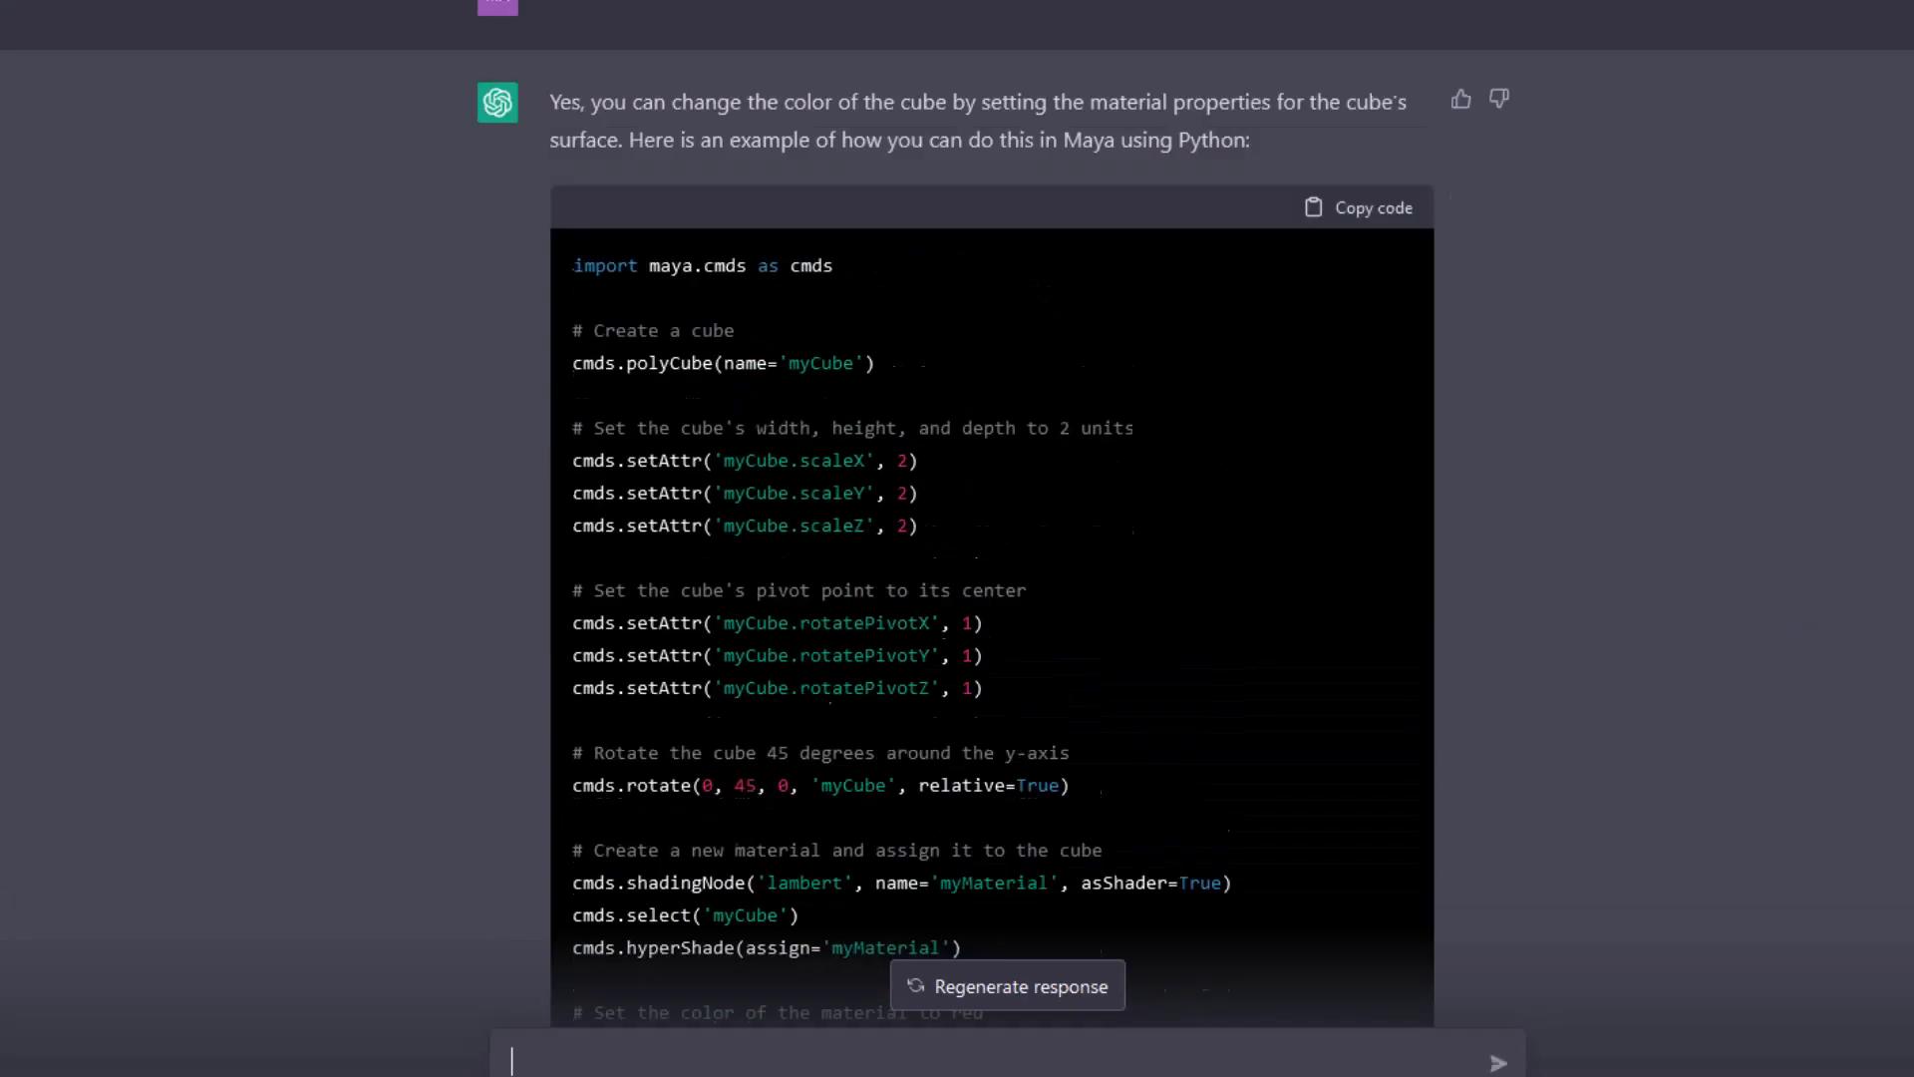
click(1358, 206)
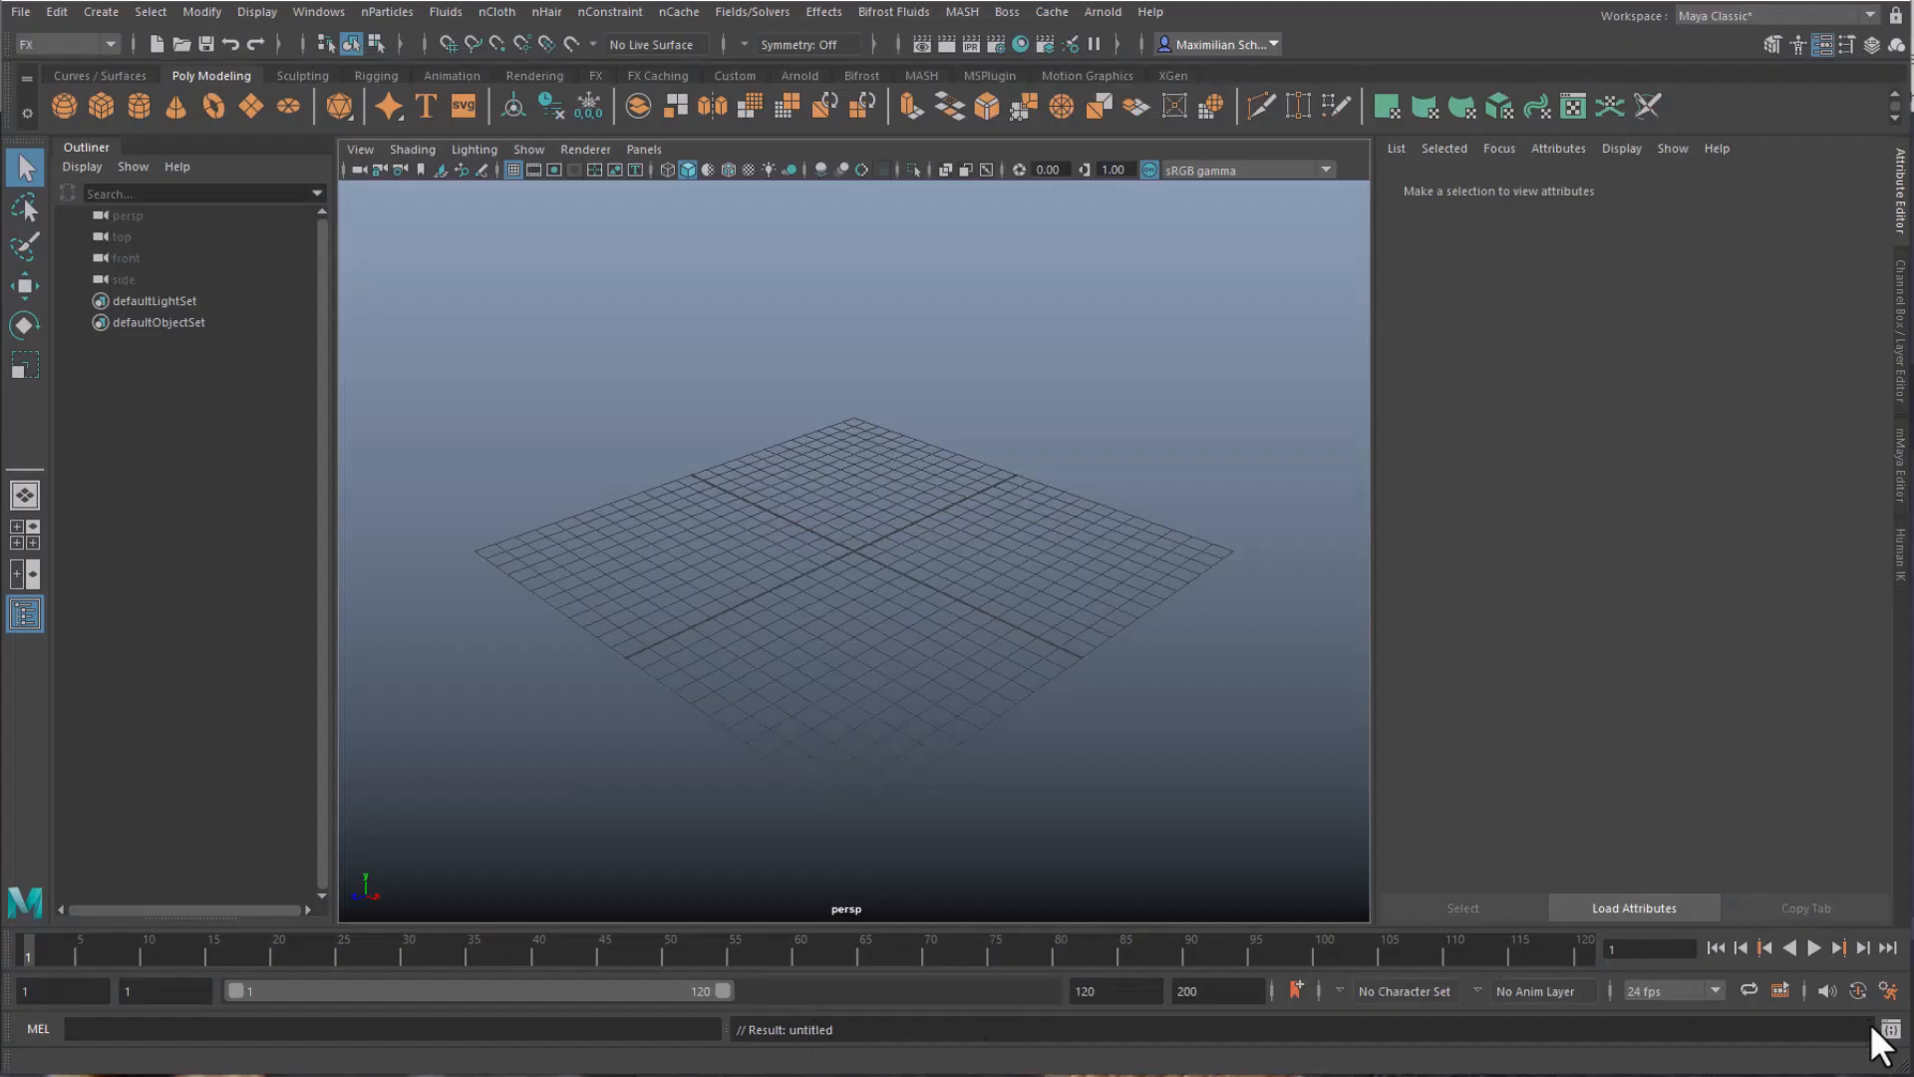
Run the pasted script in the Script Editor so the red cube myCube appears, then deselect it
click(1885, 1029)
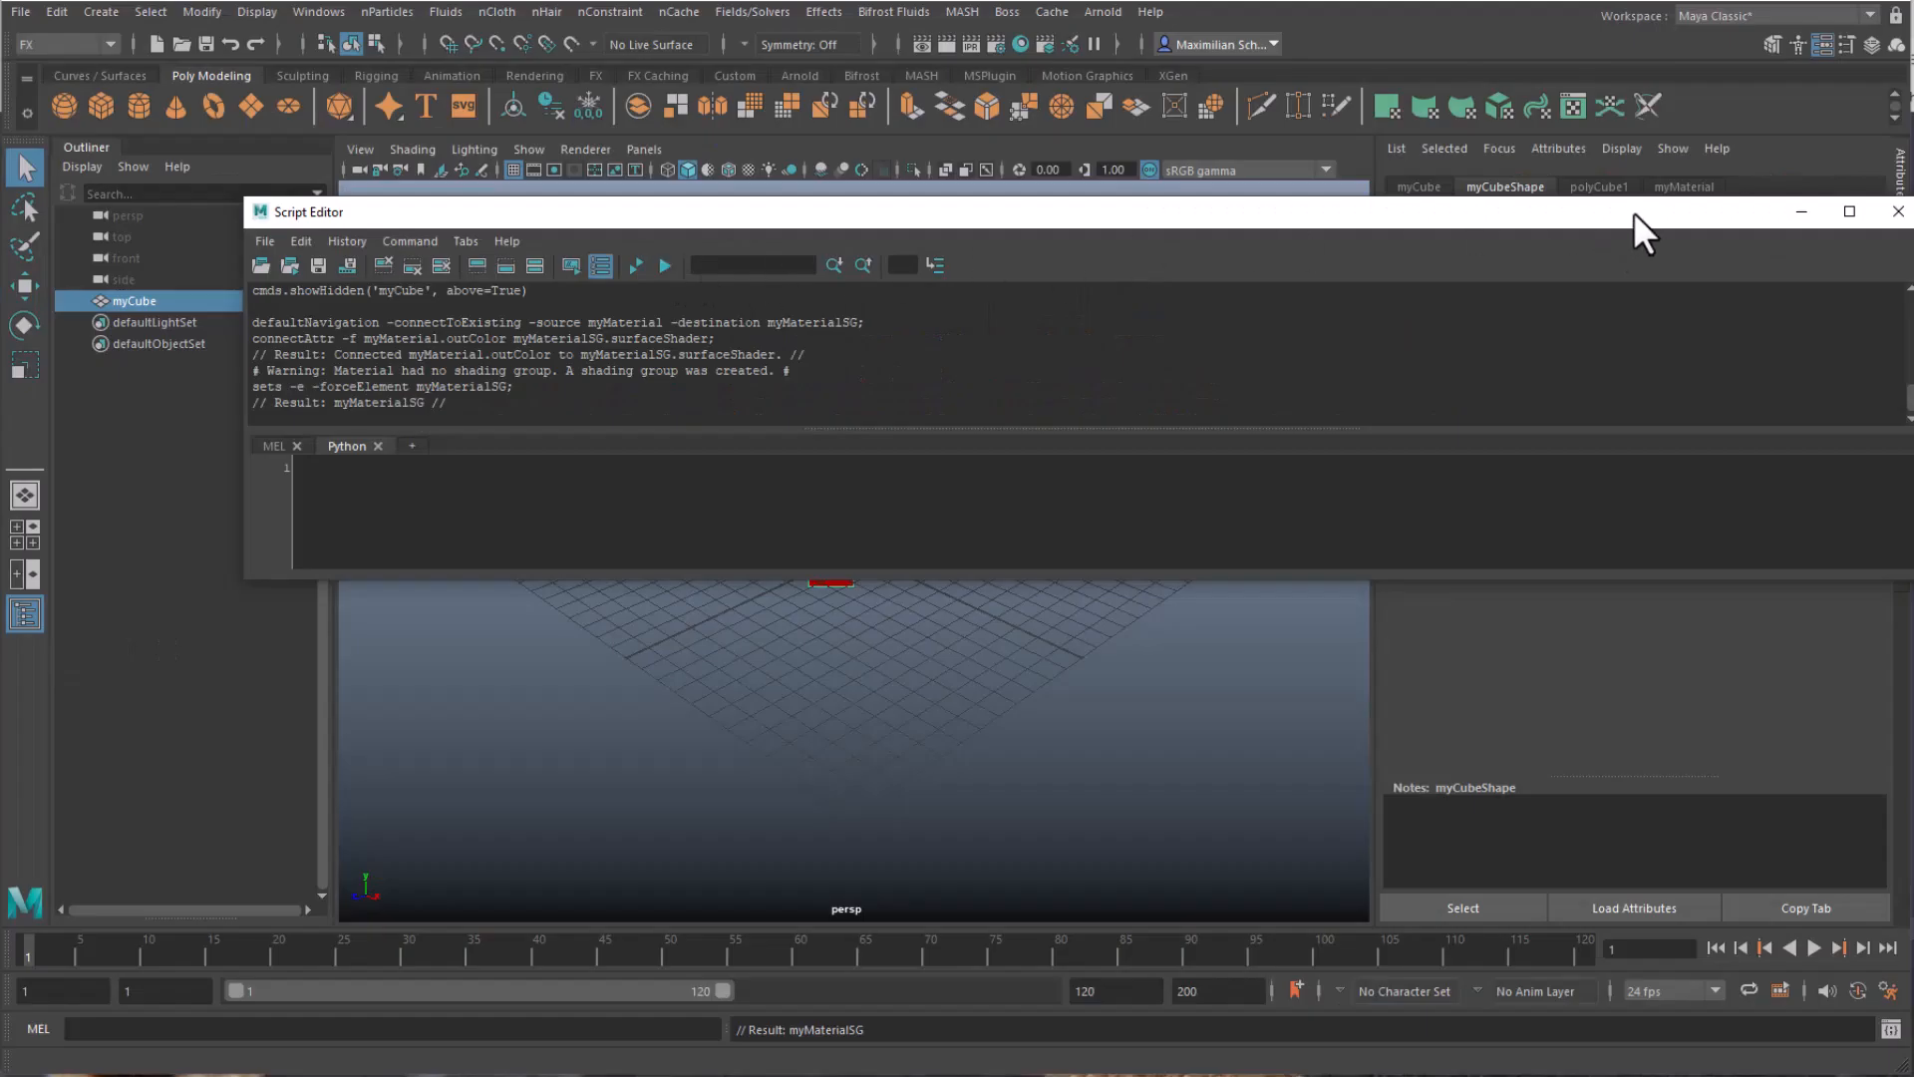
click(1896, 212)
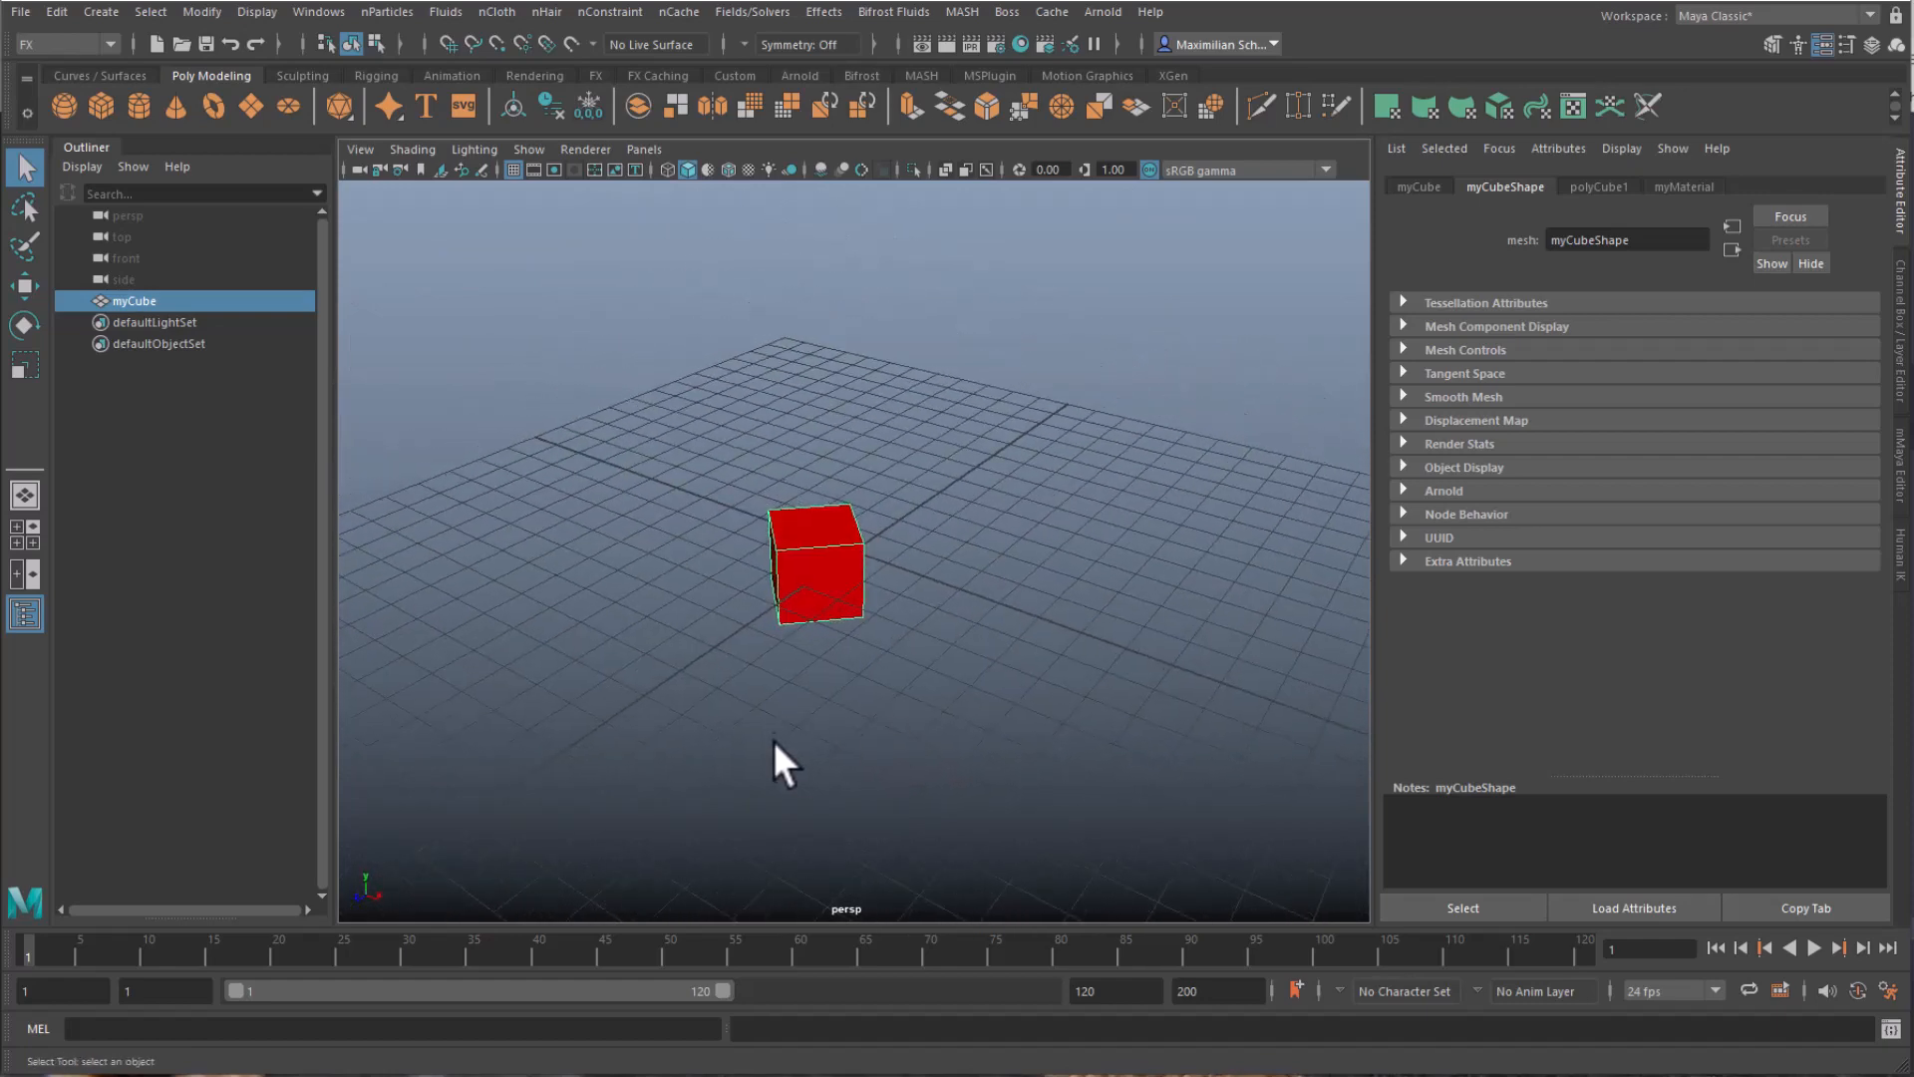
click(24, 367)
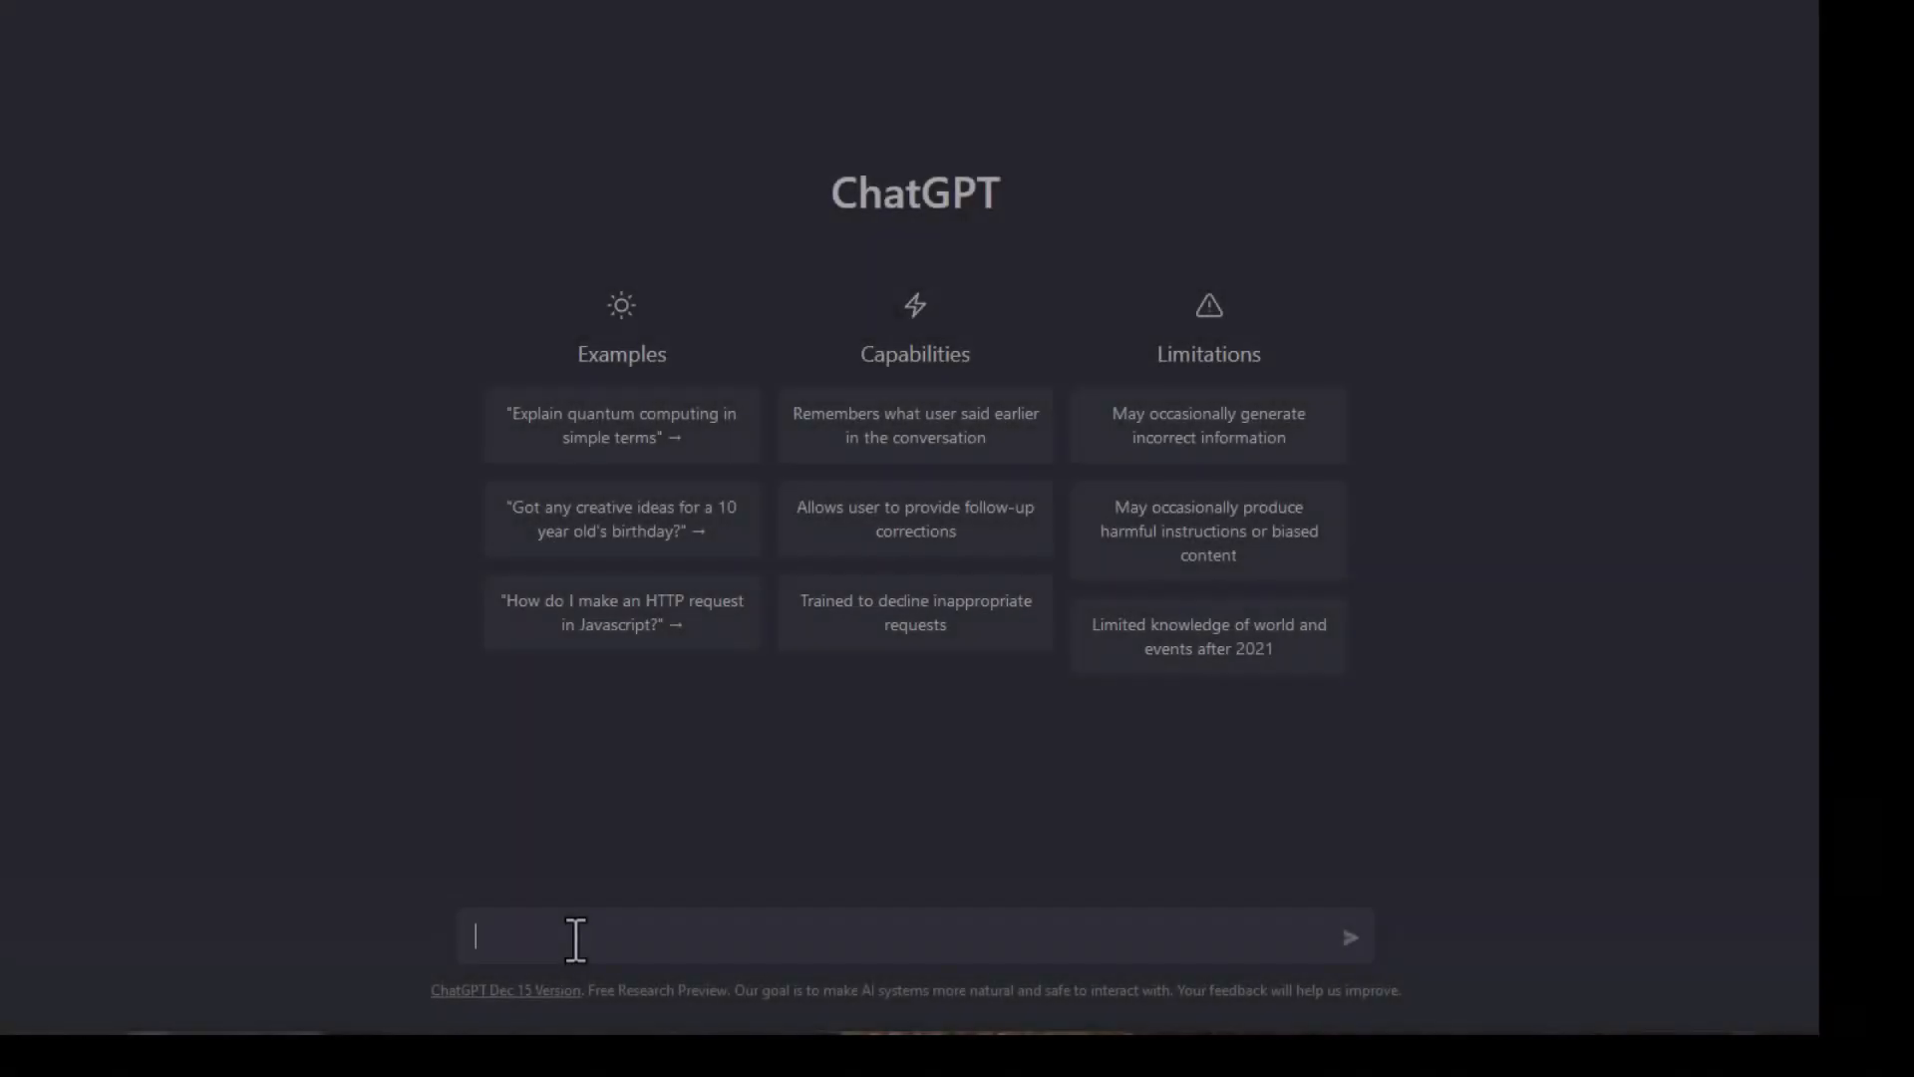
Send 'Create a Python script for Maya 2020.4 for a cube of three colours'
text(Cr)
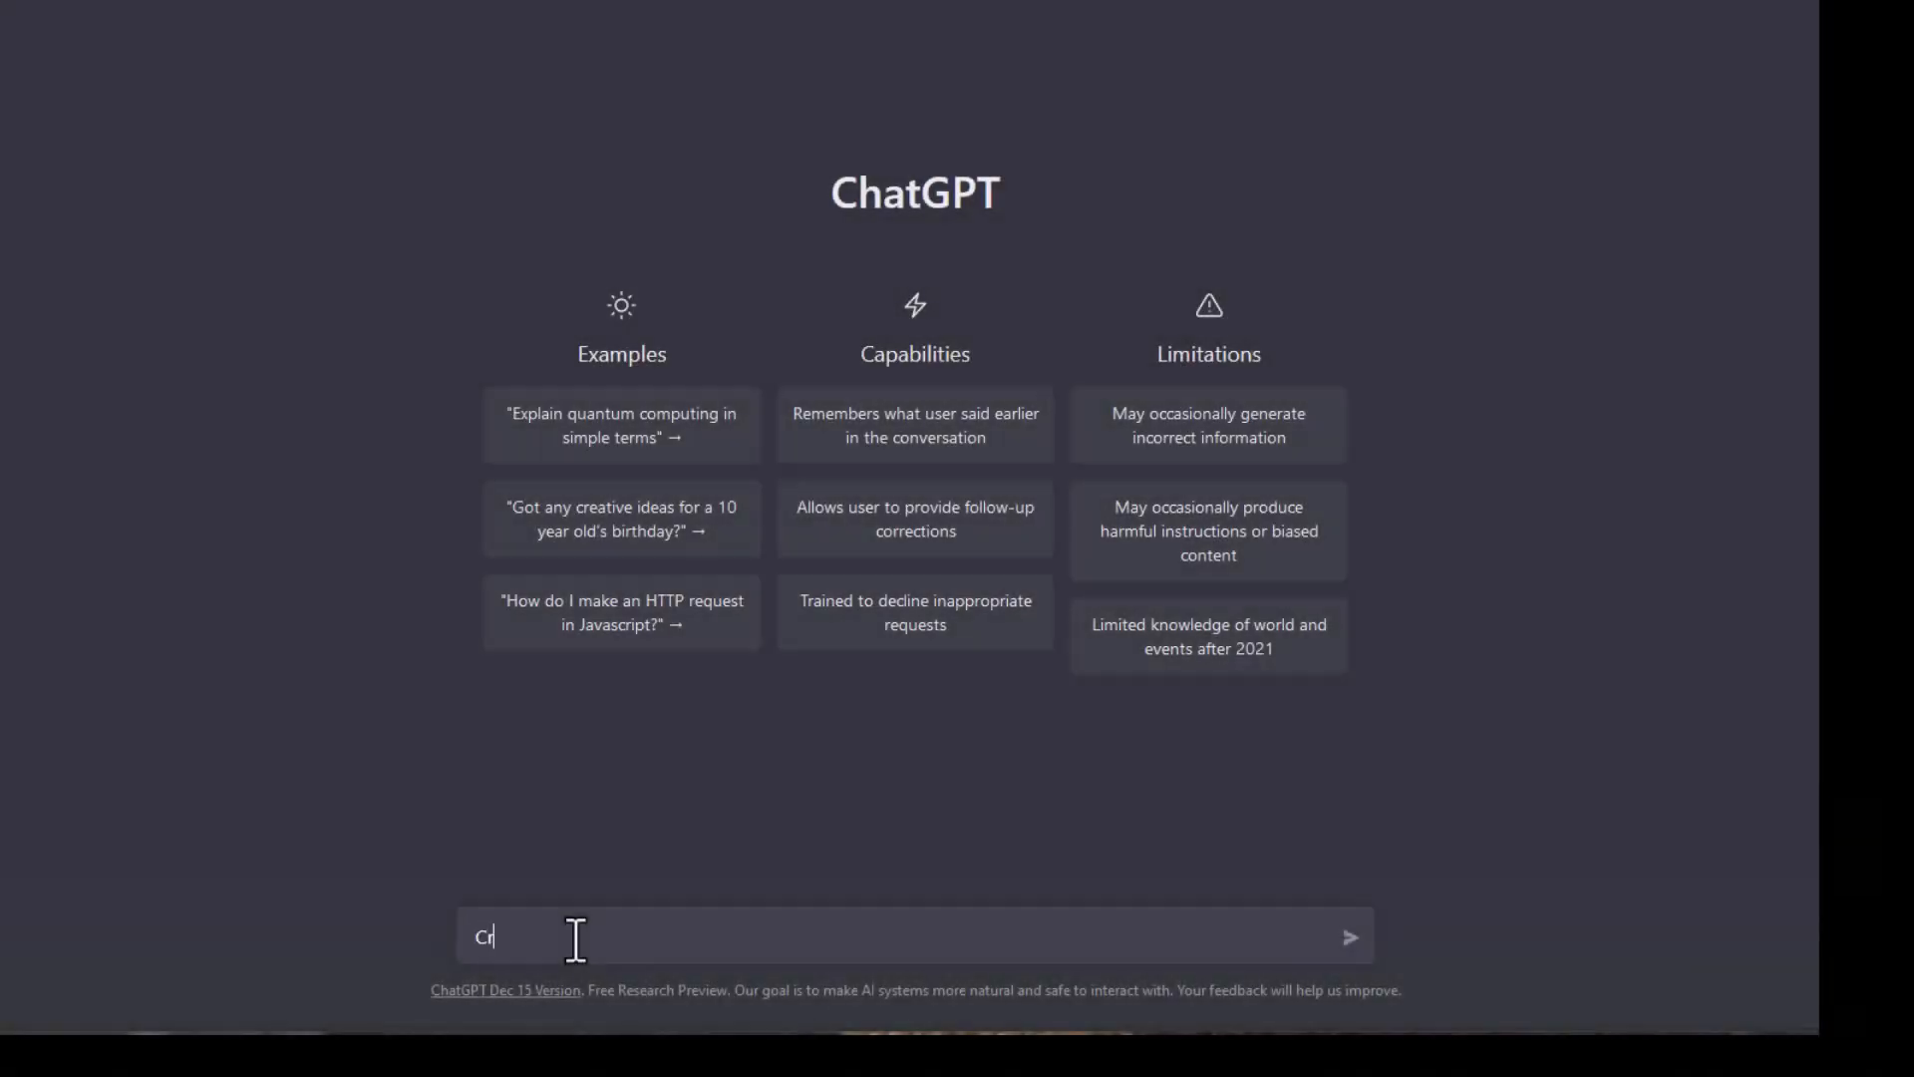
text(eate a P)
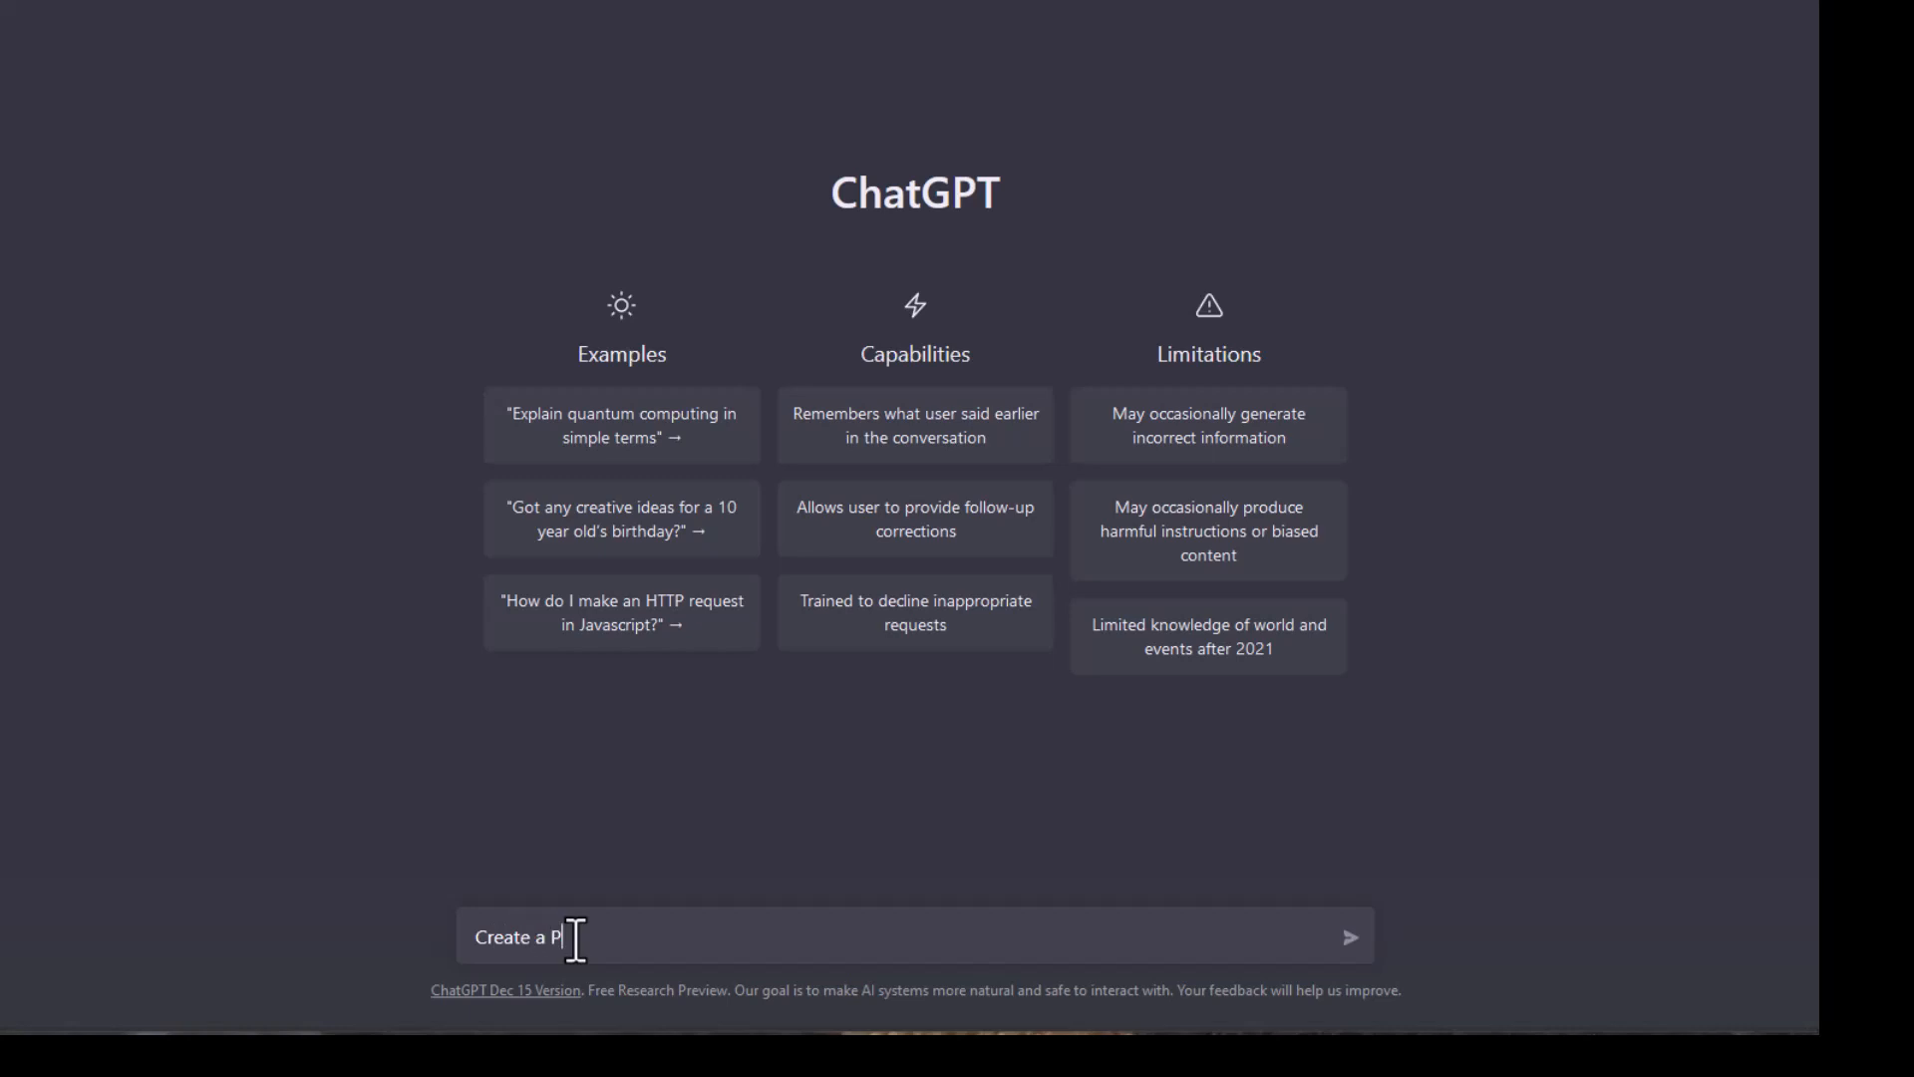
text(ython scrip)
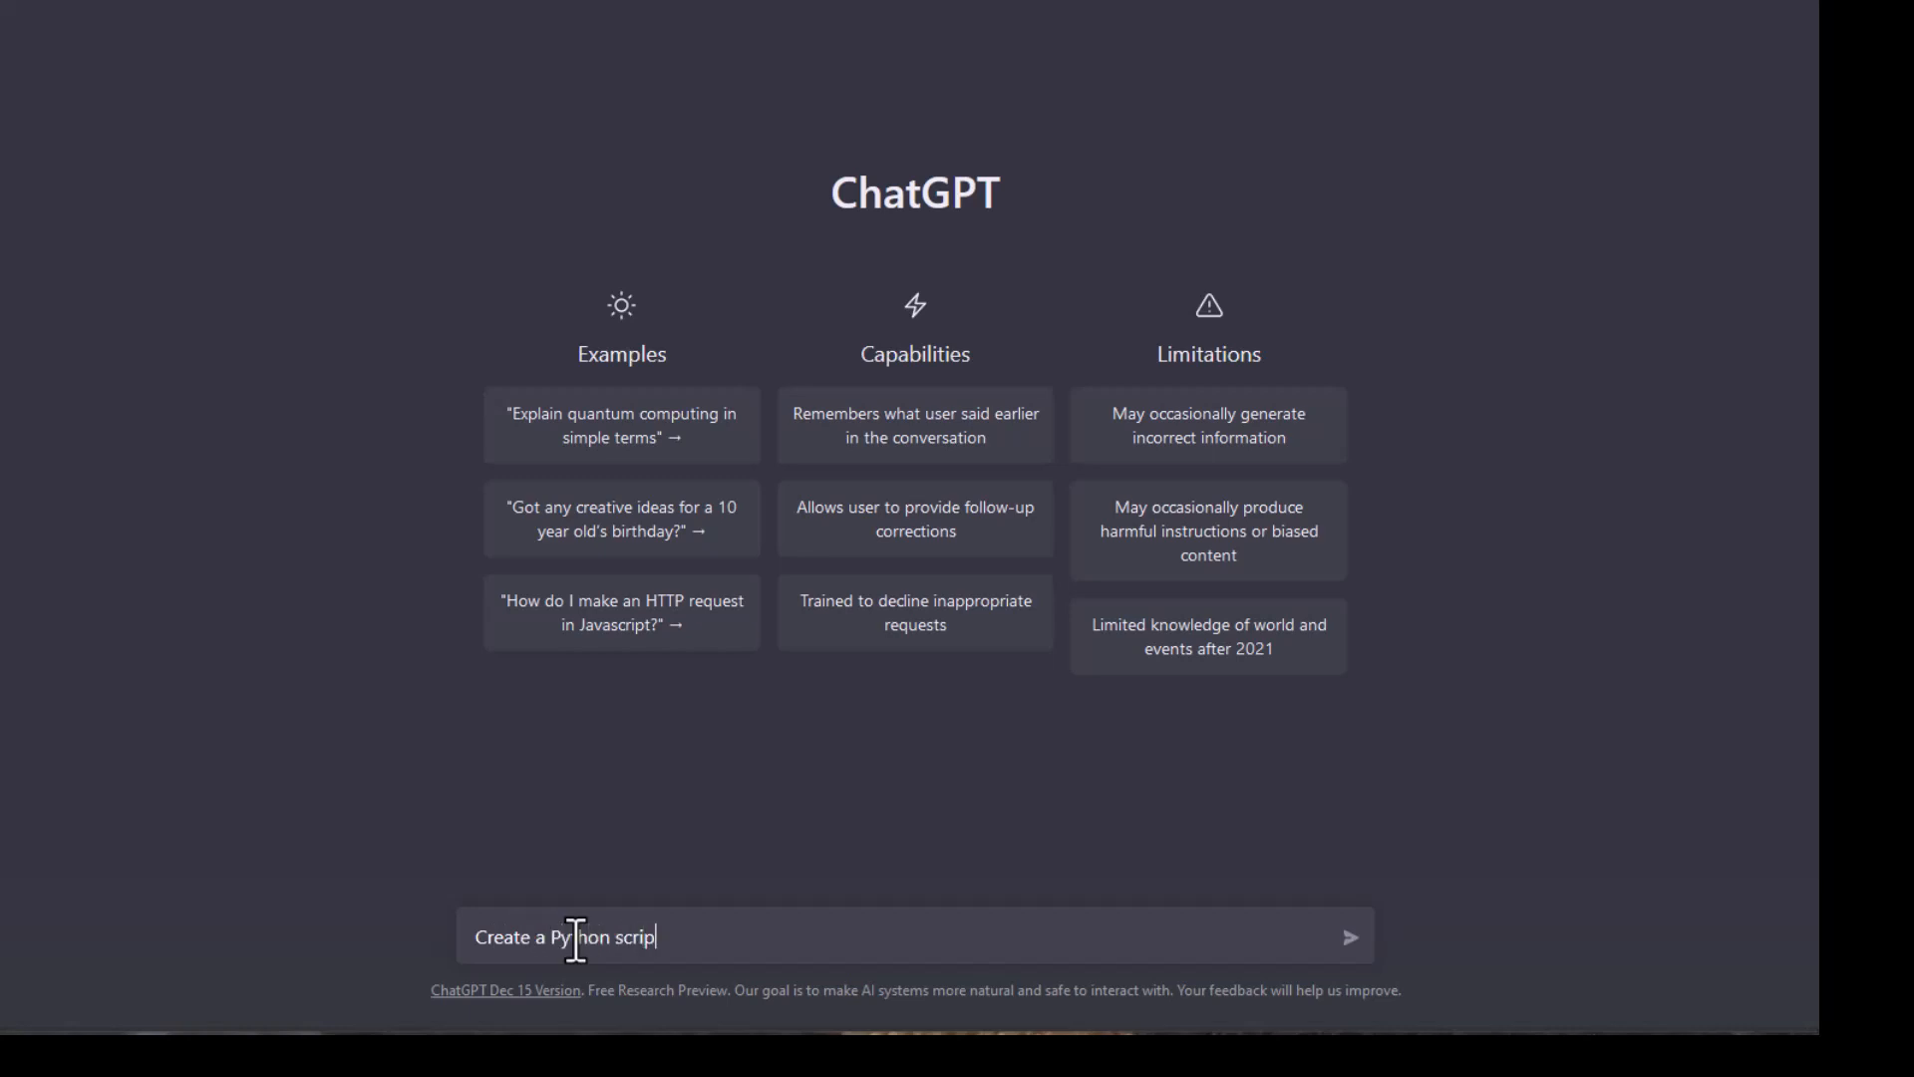
text(t for Ma)
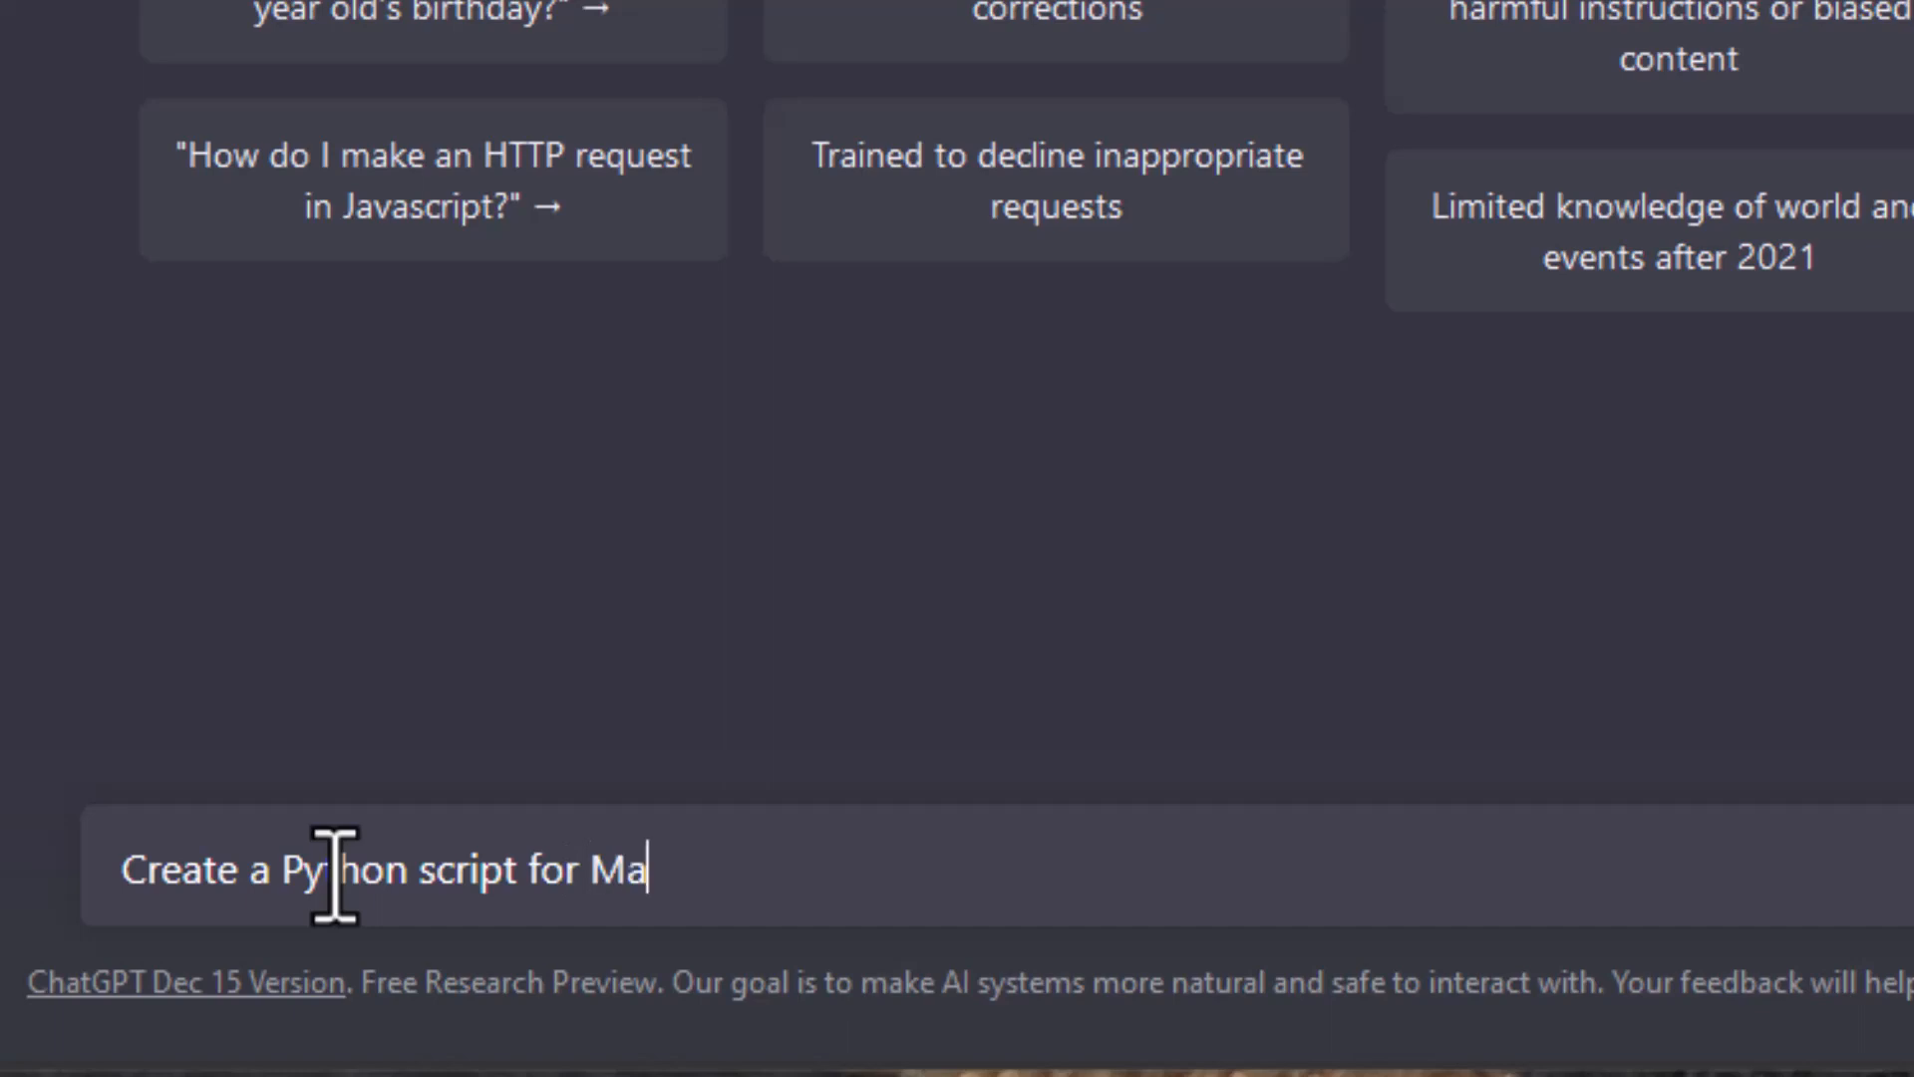
text(ya 2020)
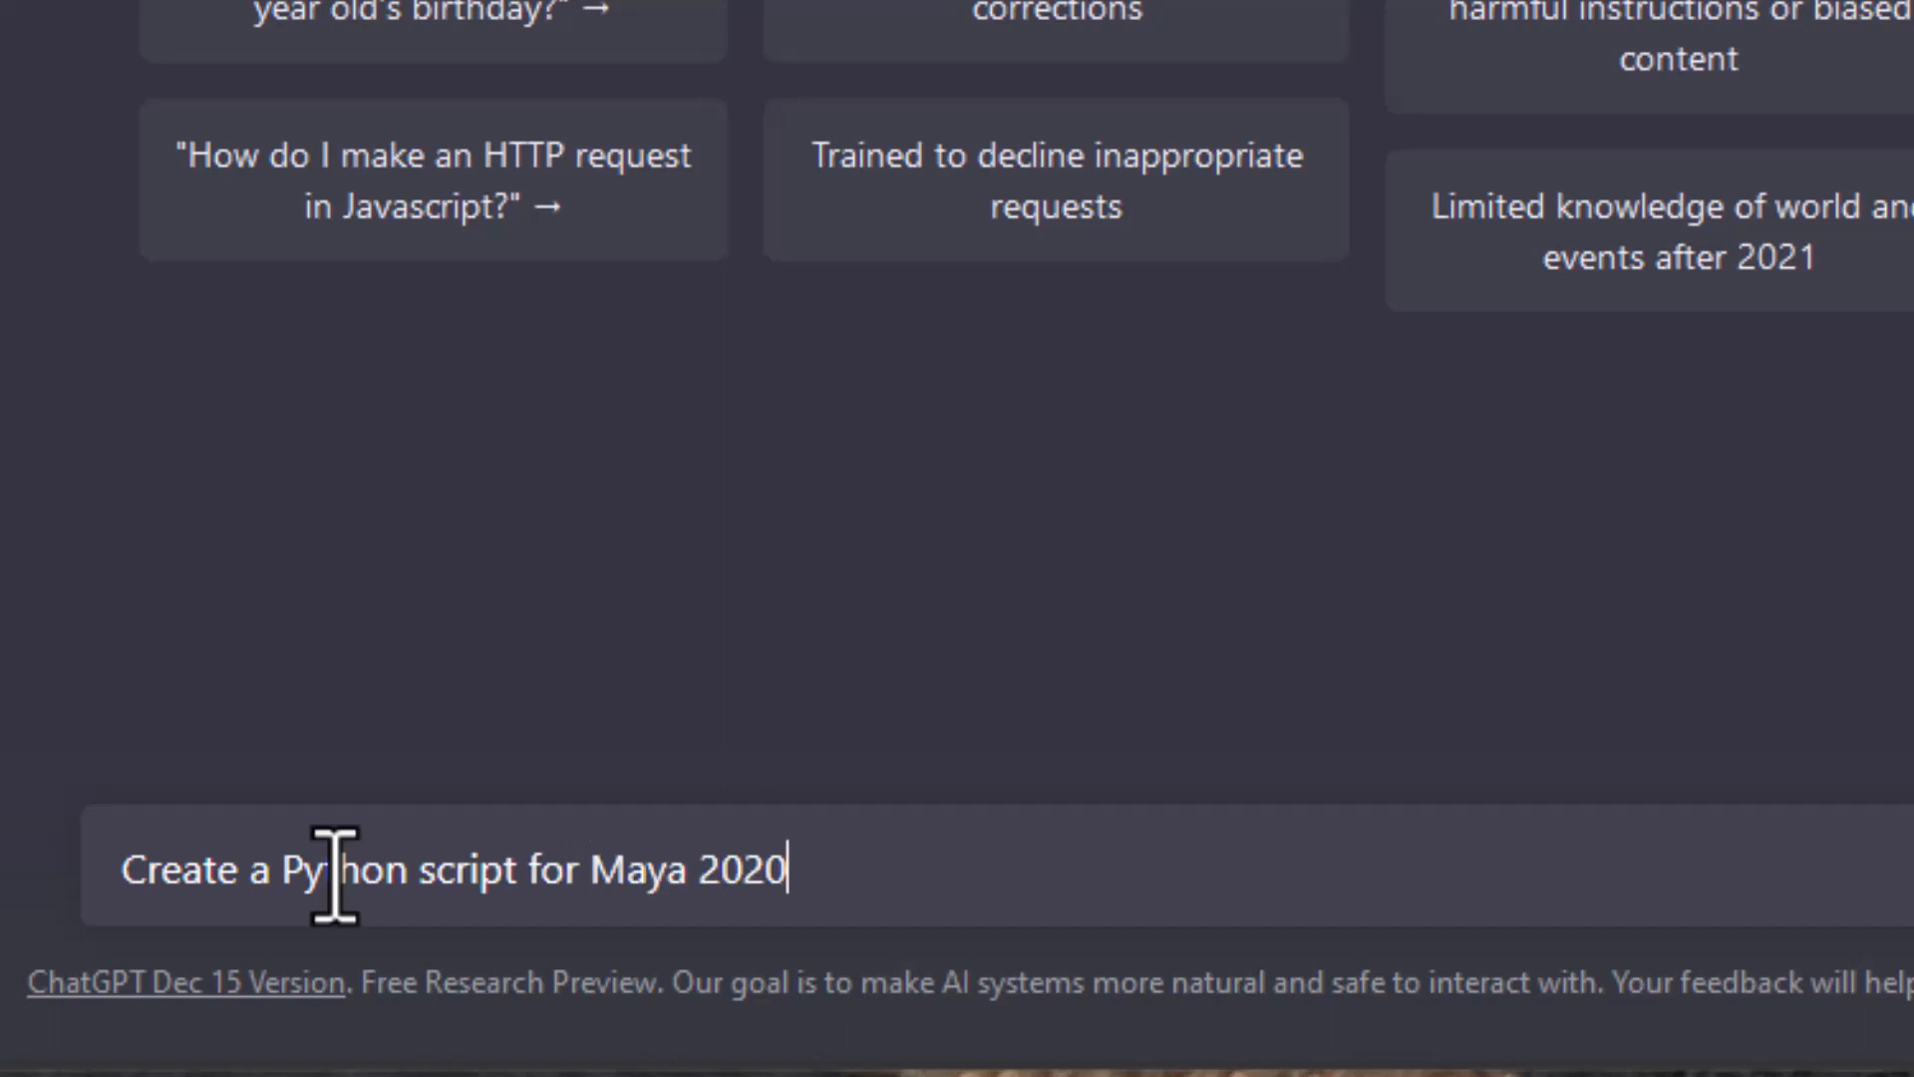
text(.4)
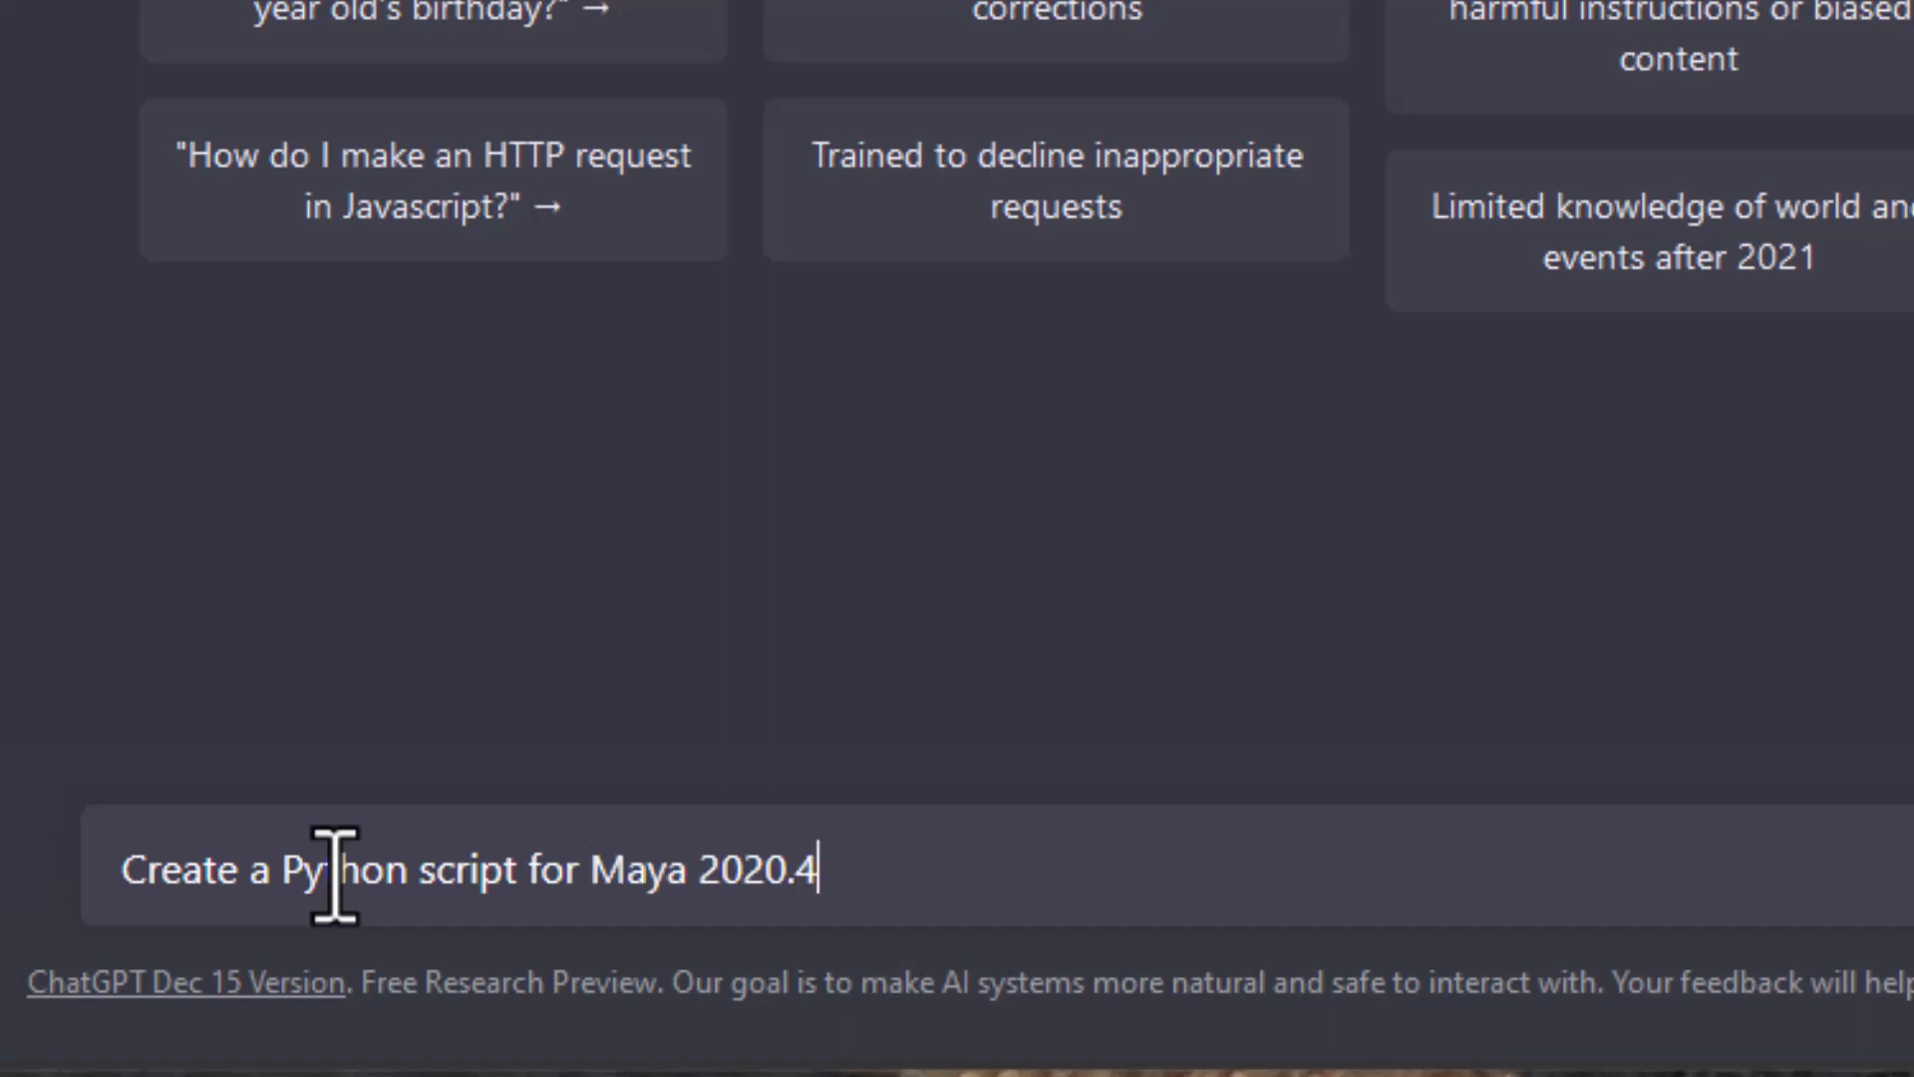
text(wi)
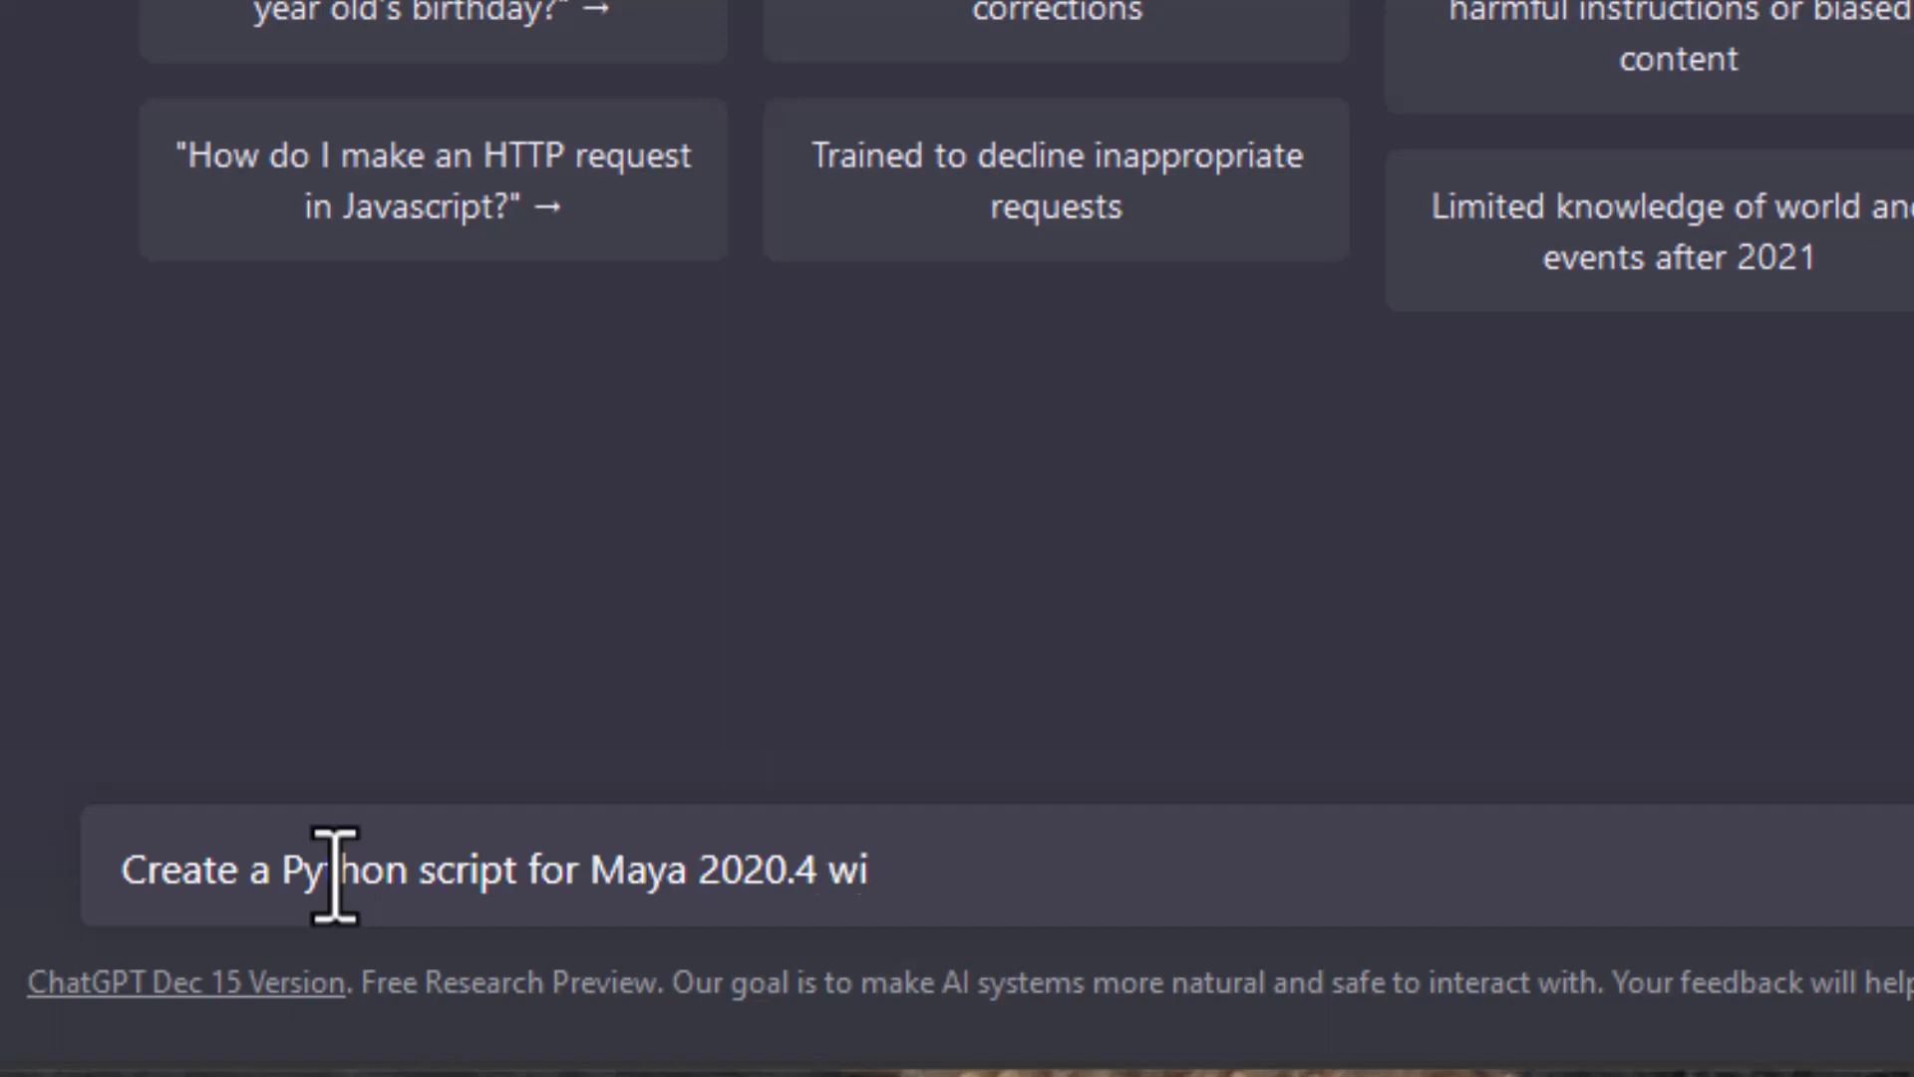
text(for a)
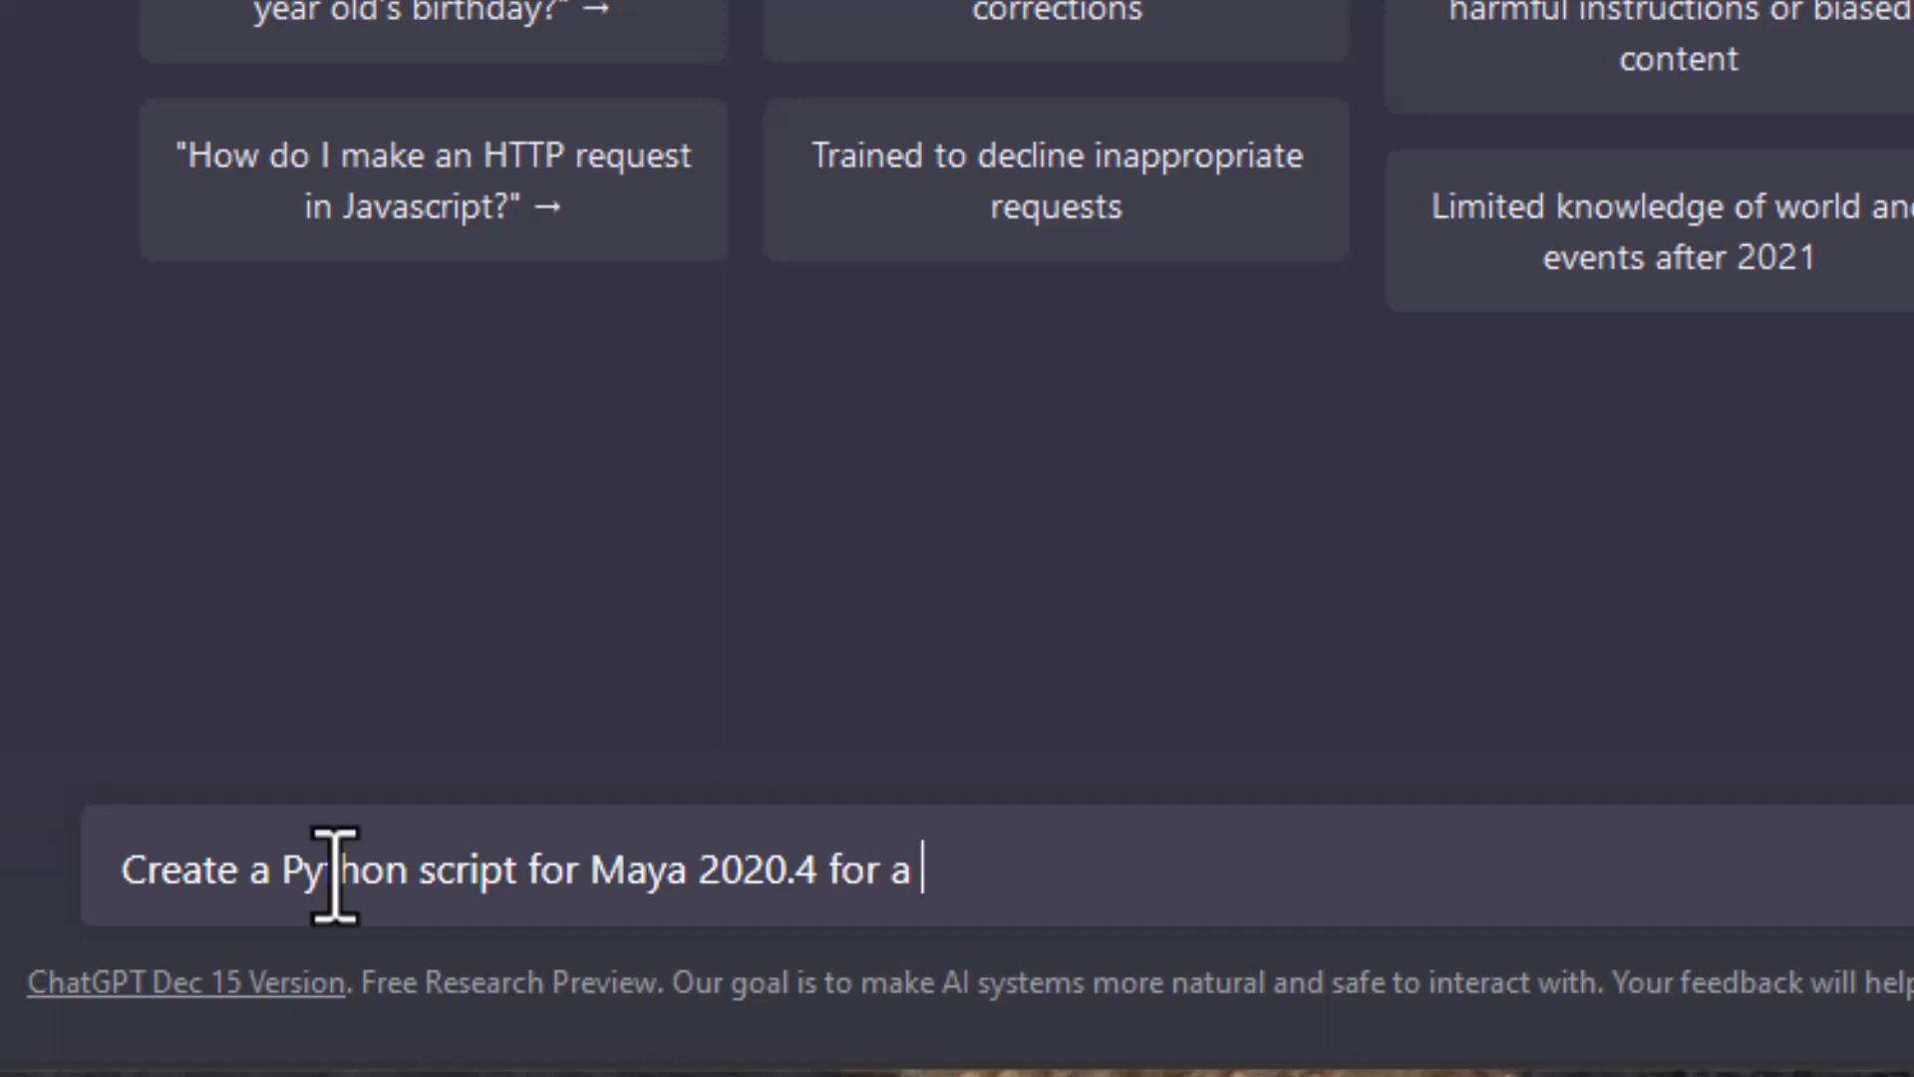
text(cube)
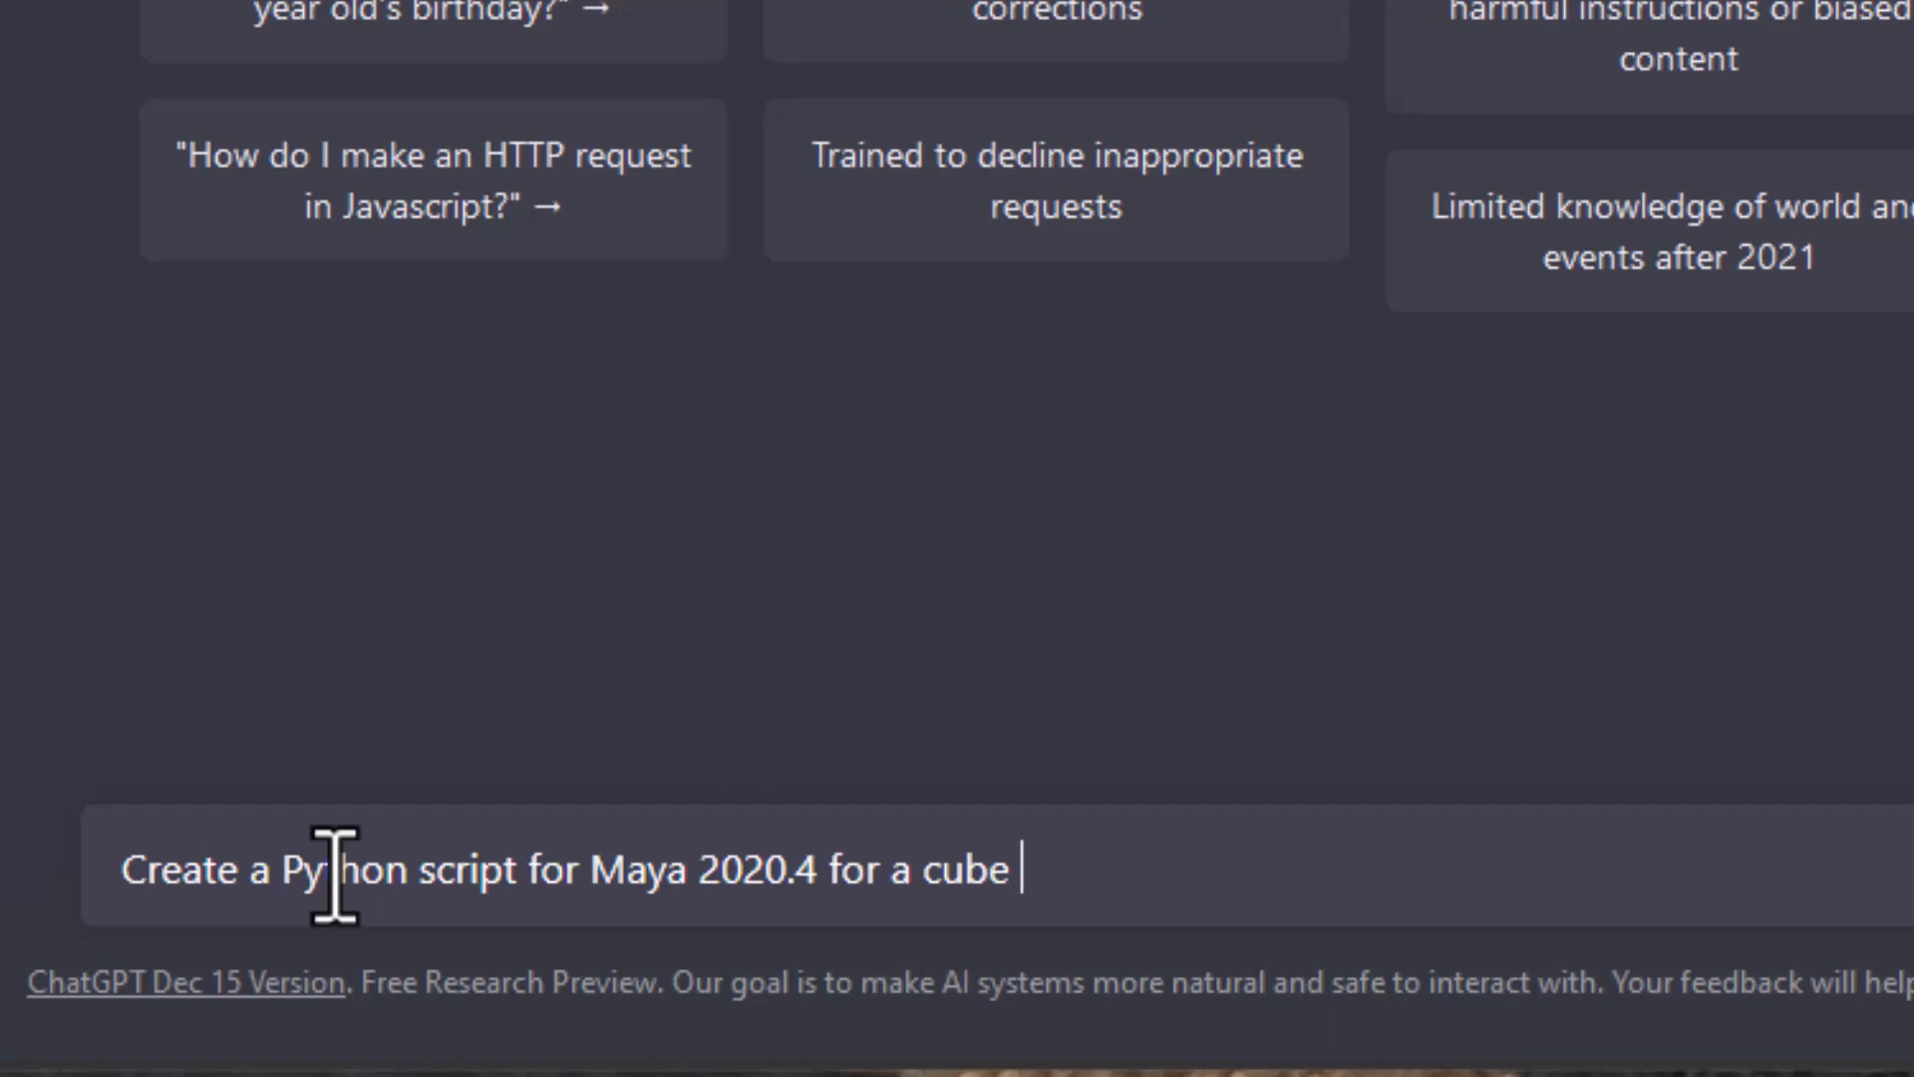
text(of three d)
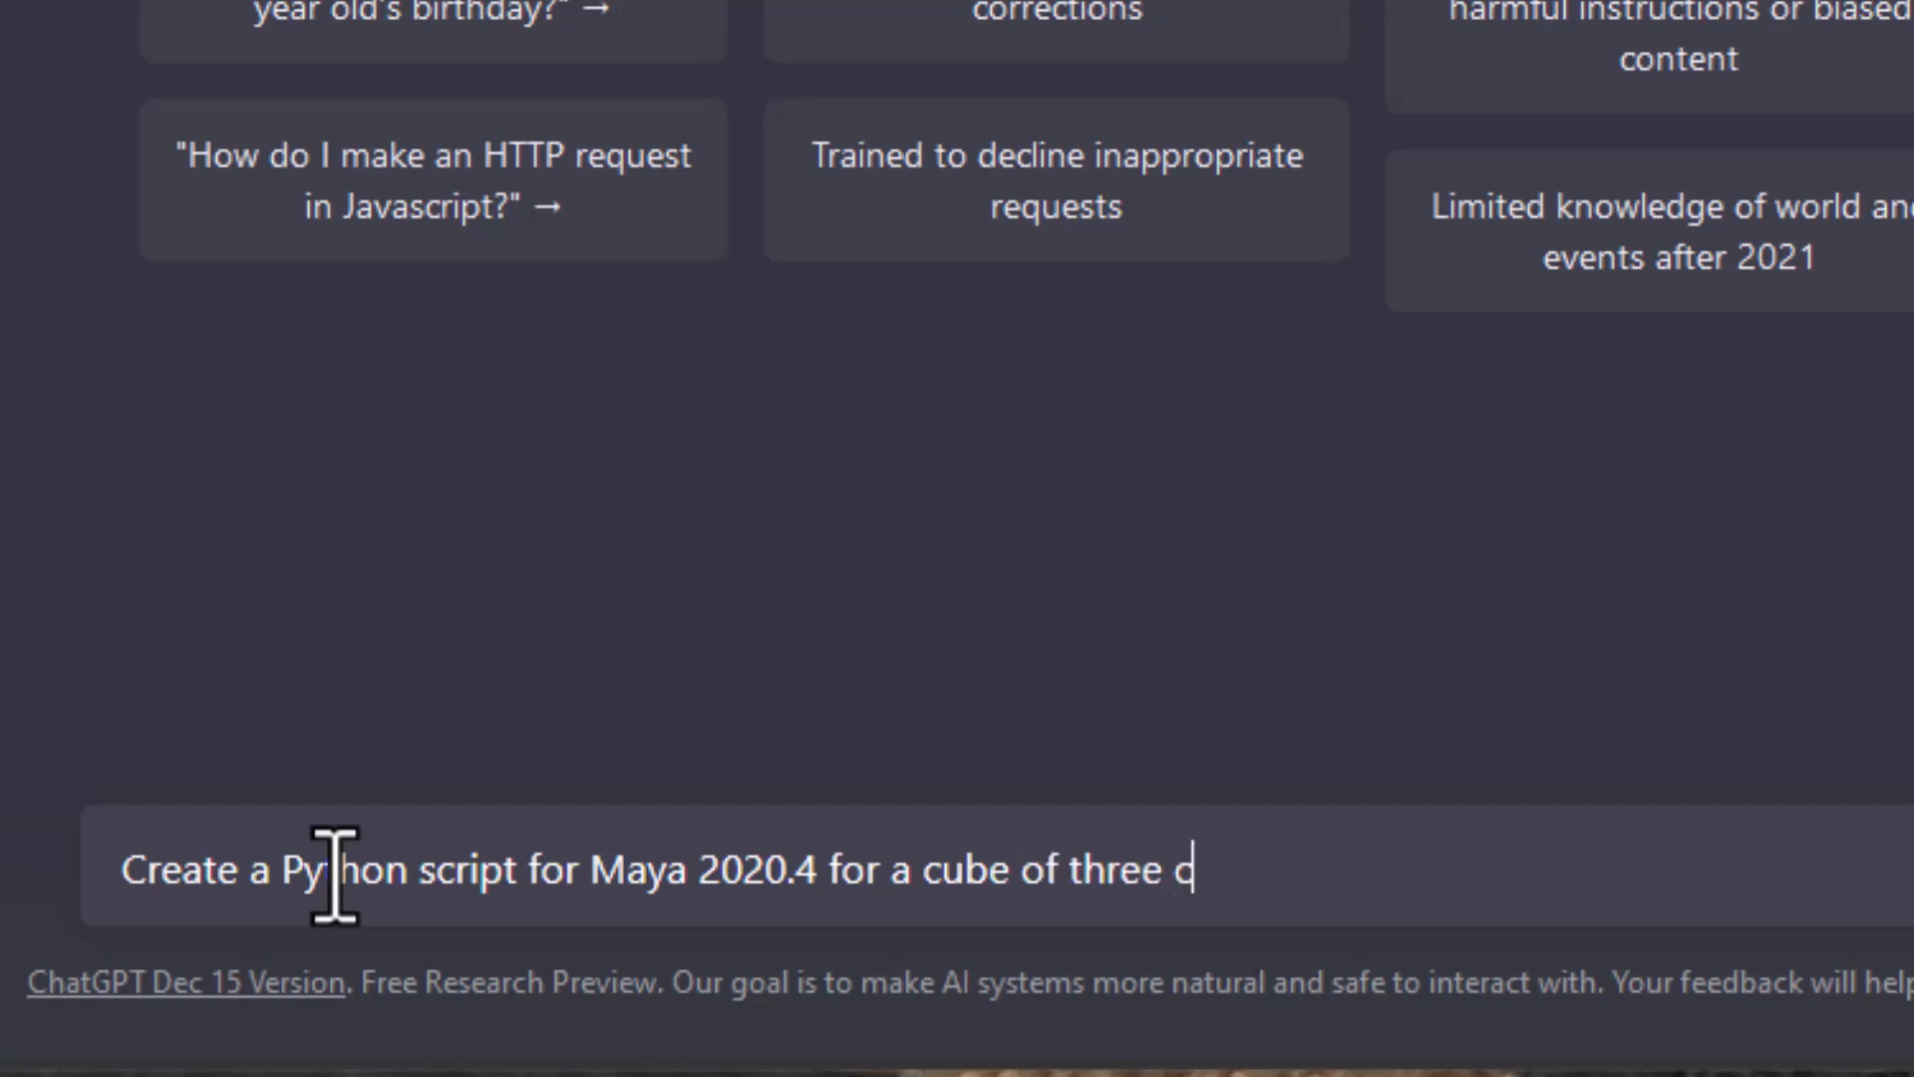
text(olours)
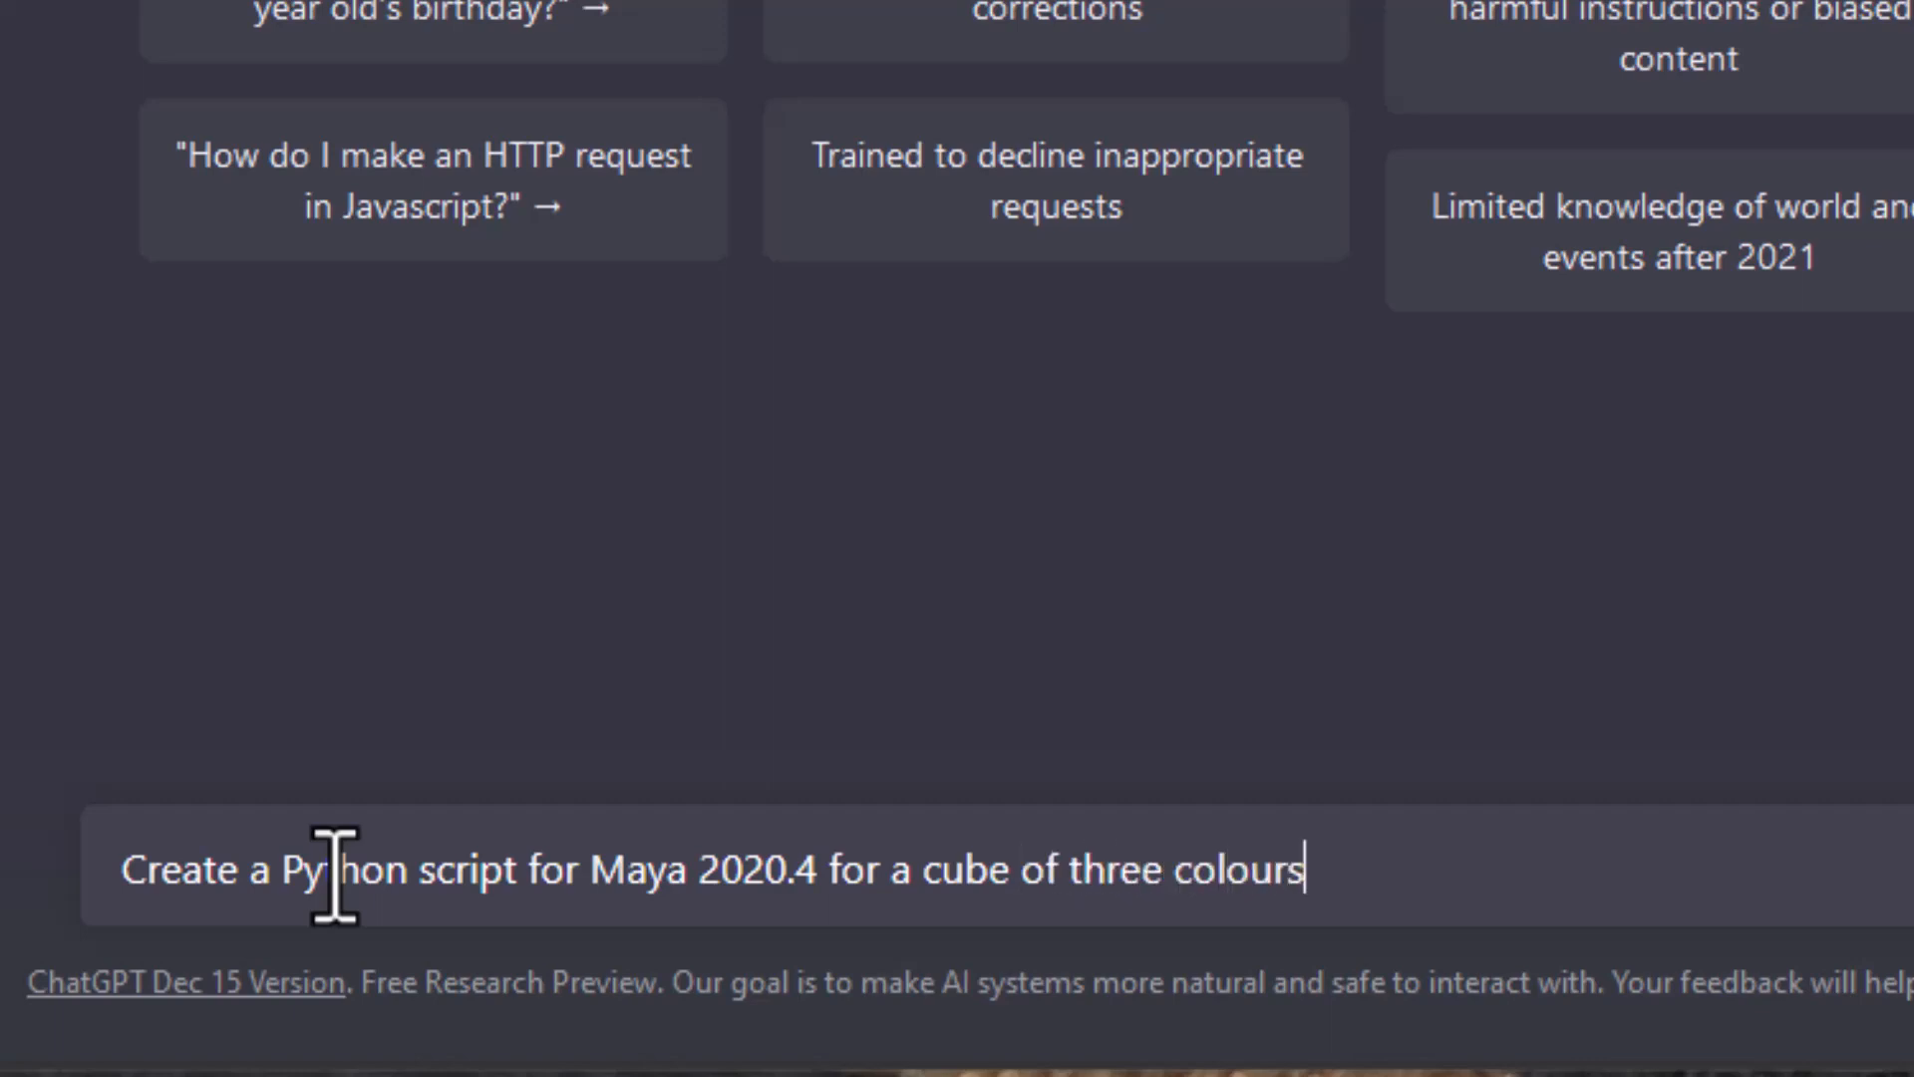
key(Return)
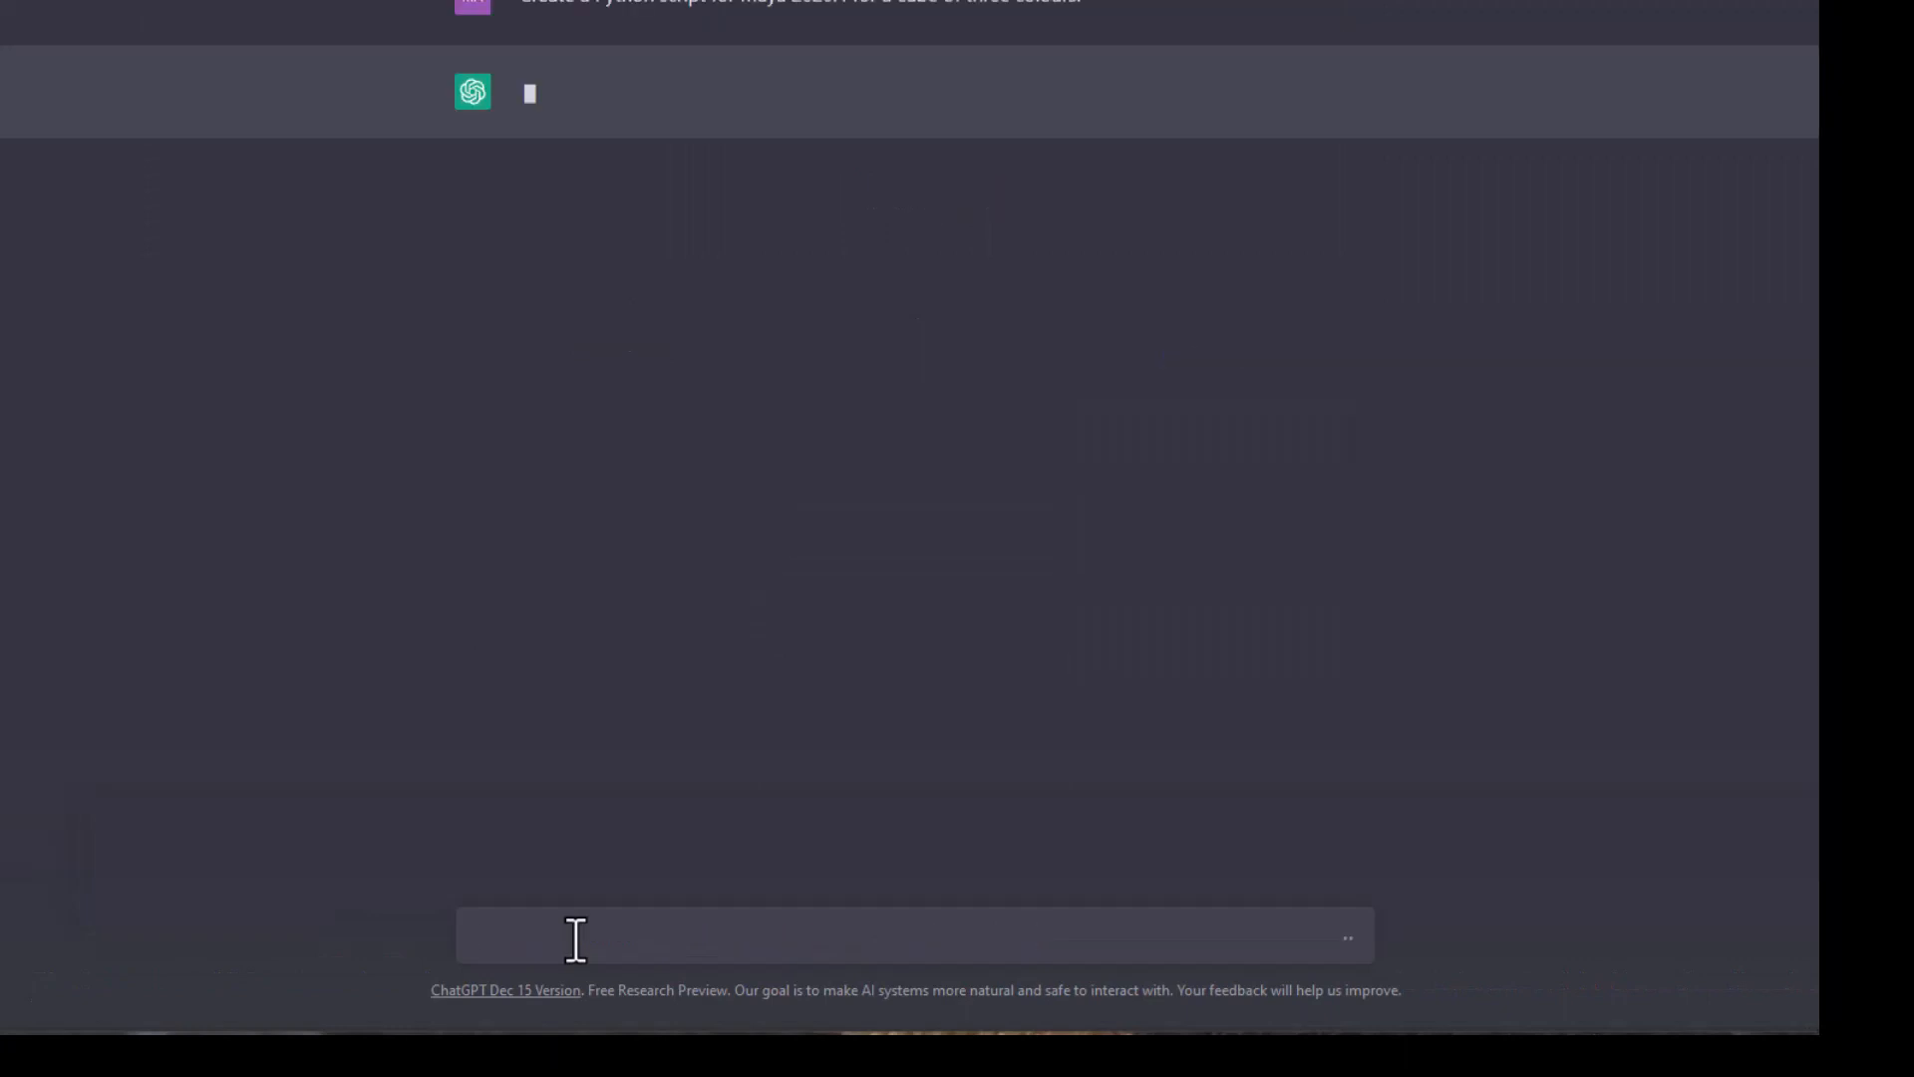
Let ChatGPT write the script assigning red, green and blue materials to the cube's face groups via hyperShade
click(856, 935)
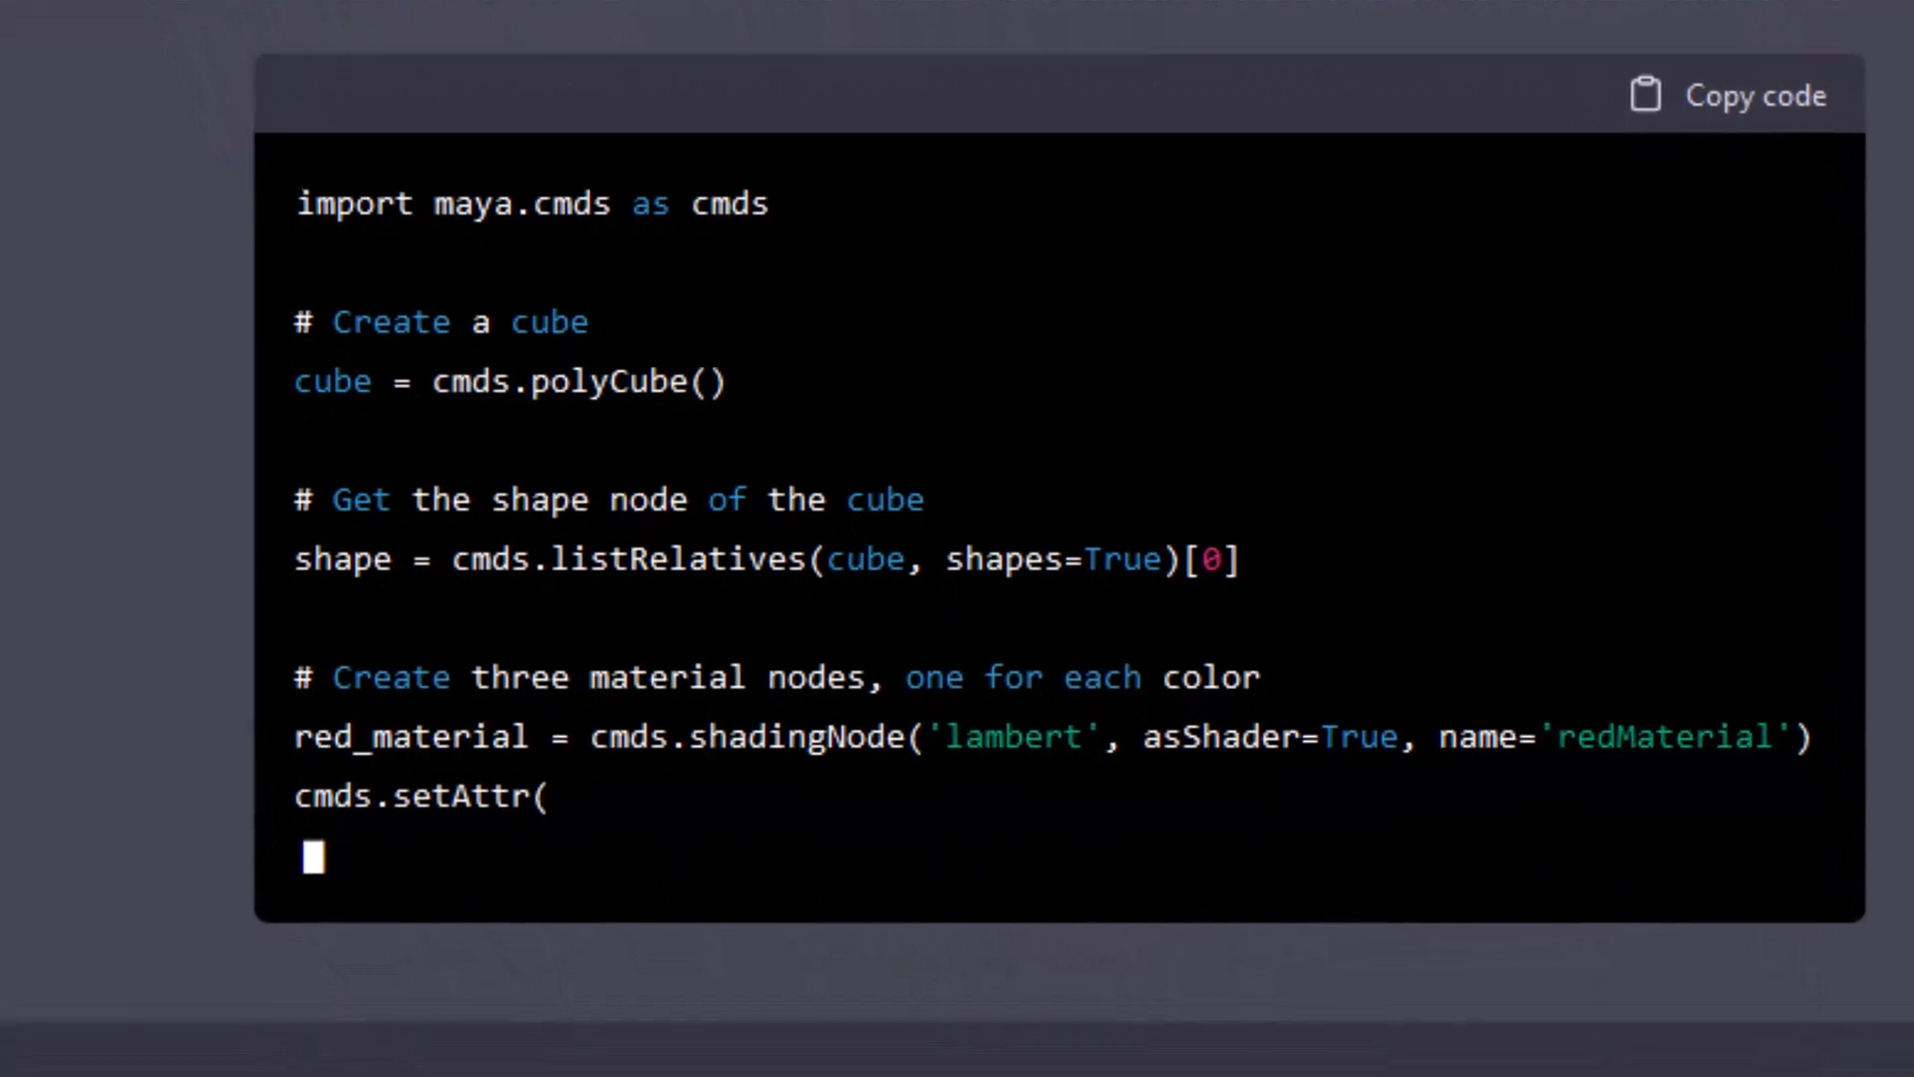
text(red_material+'.color', 1, 0, 0, type='double3'))
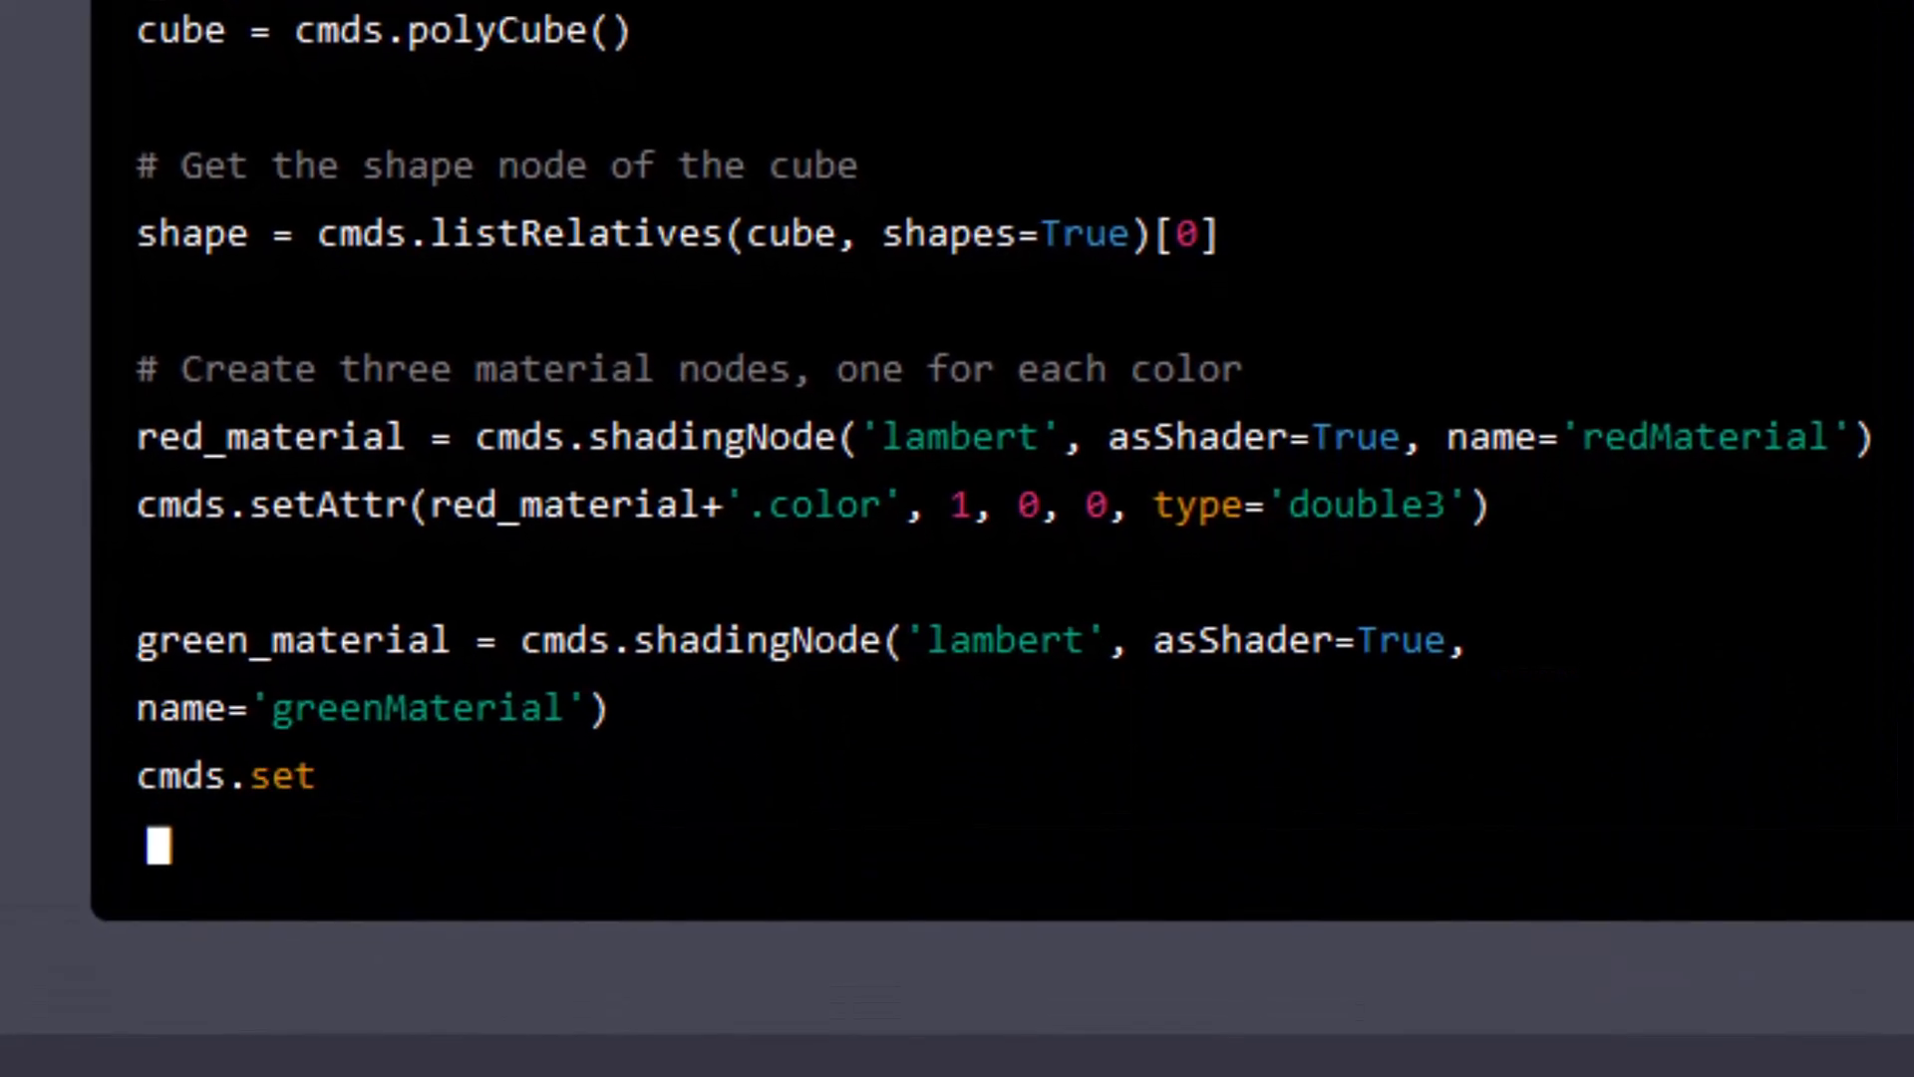
text(Attr(green_material+'.color', 0, 1, 0, type='double3')
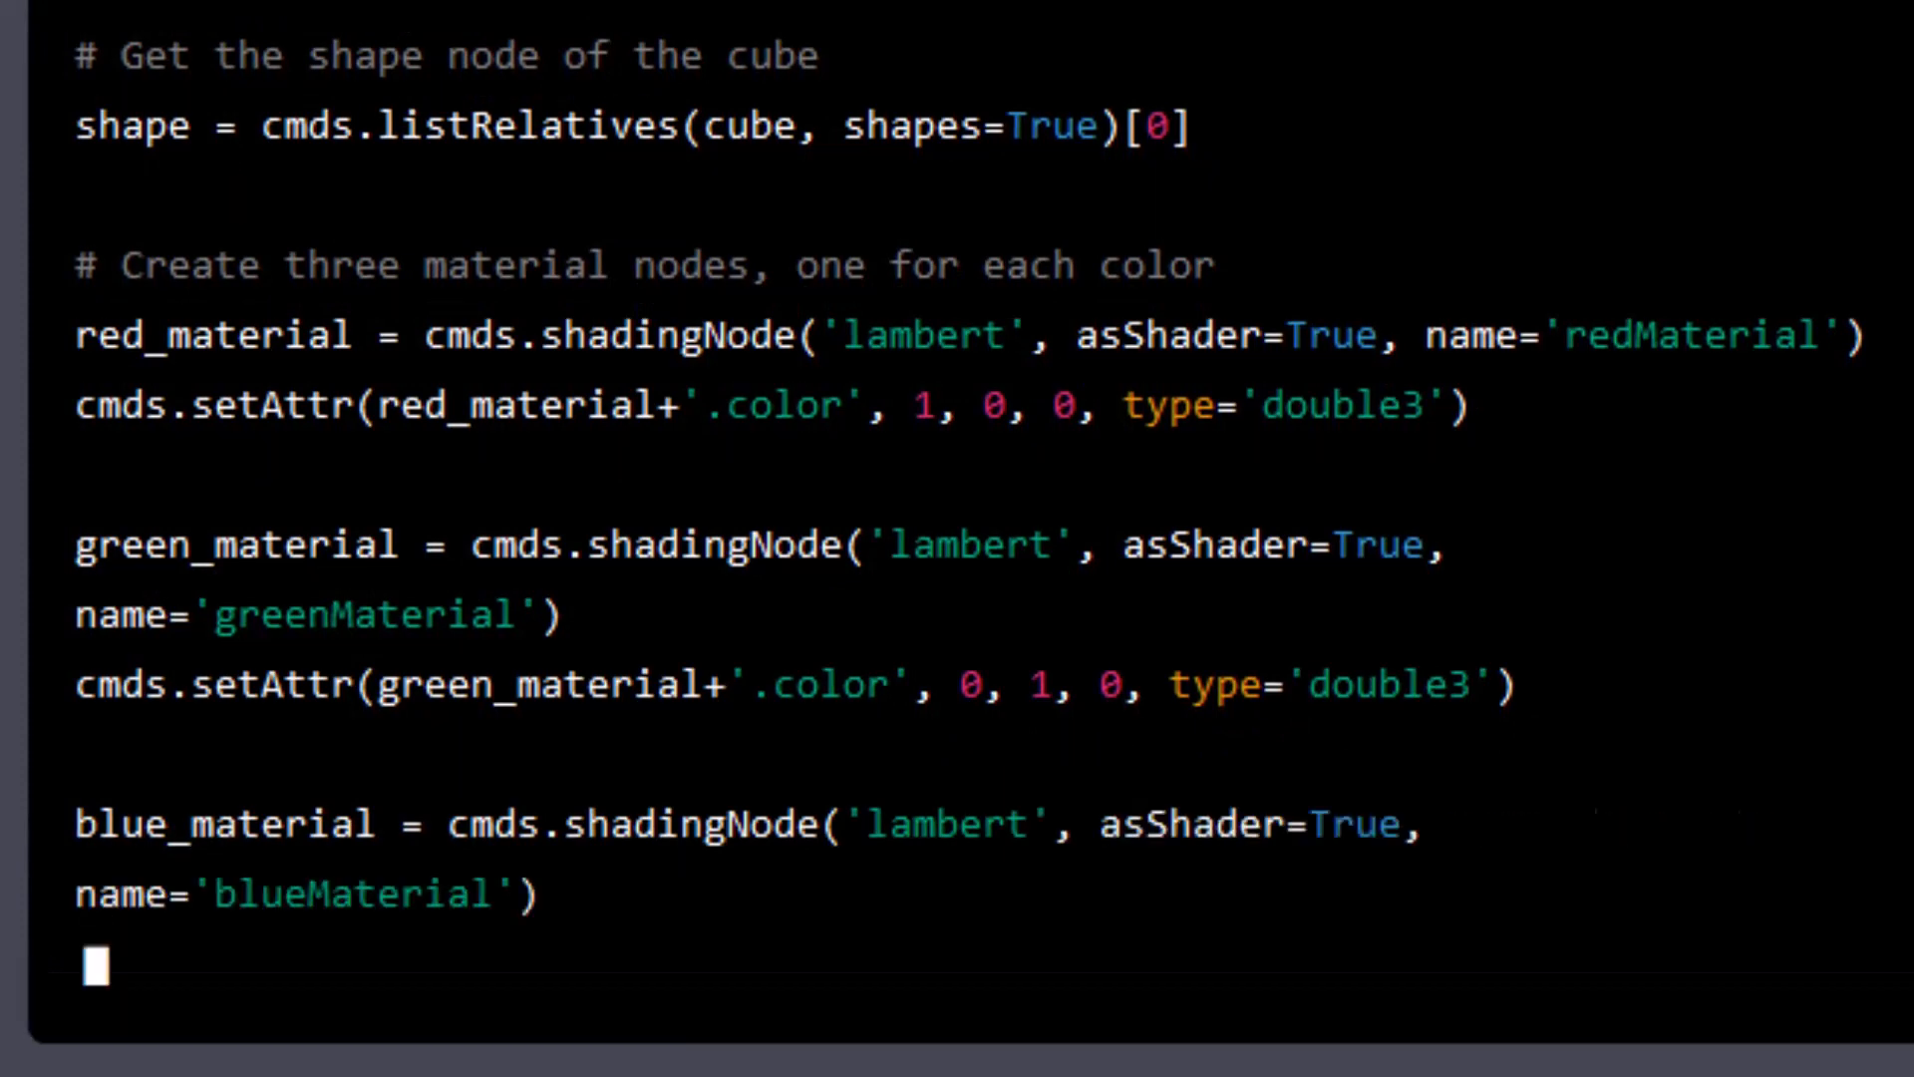
text(cmds.setAttr(blue_material+'.color', 0, 0, 1, type='double3')
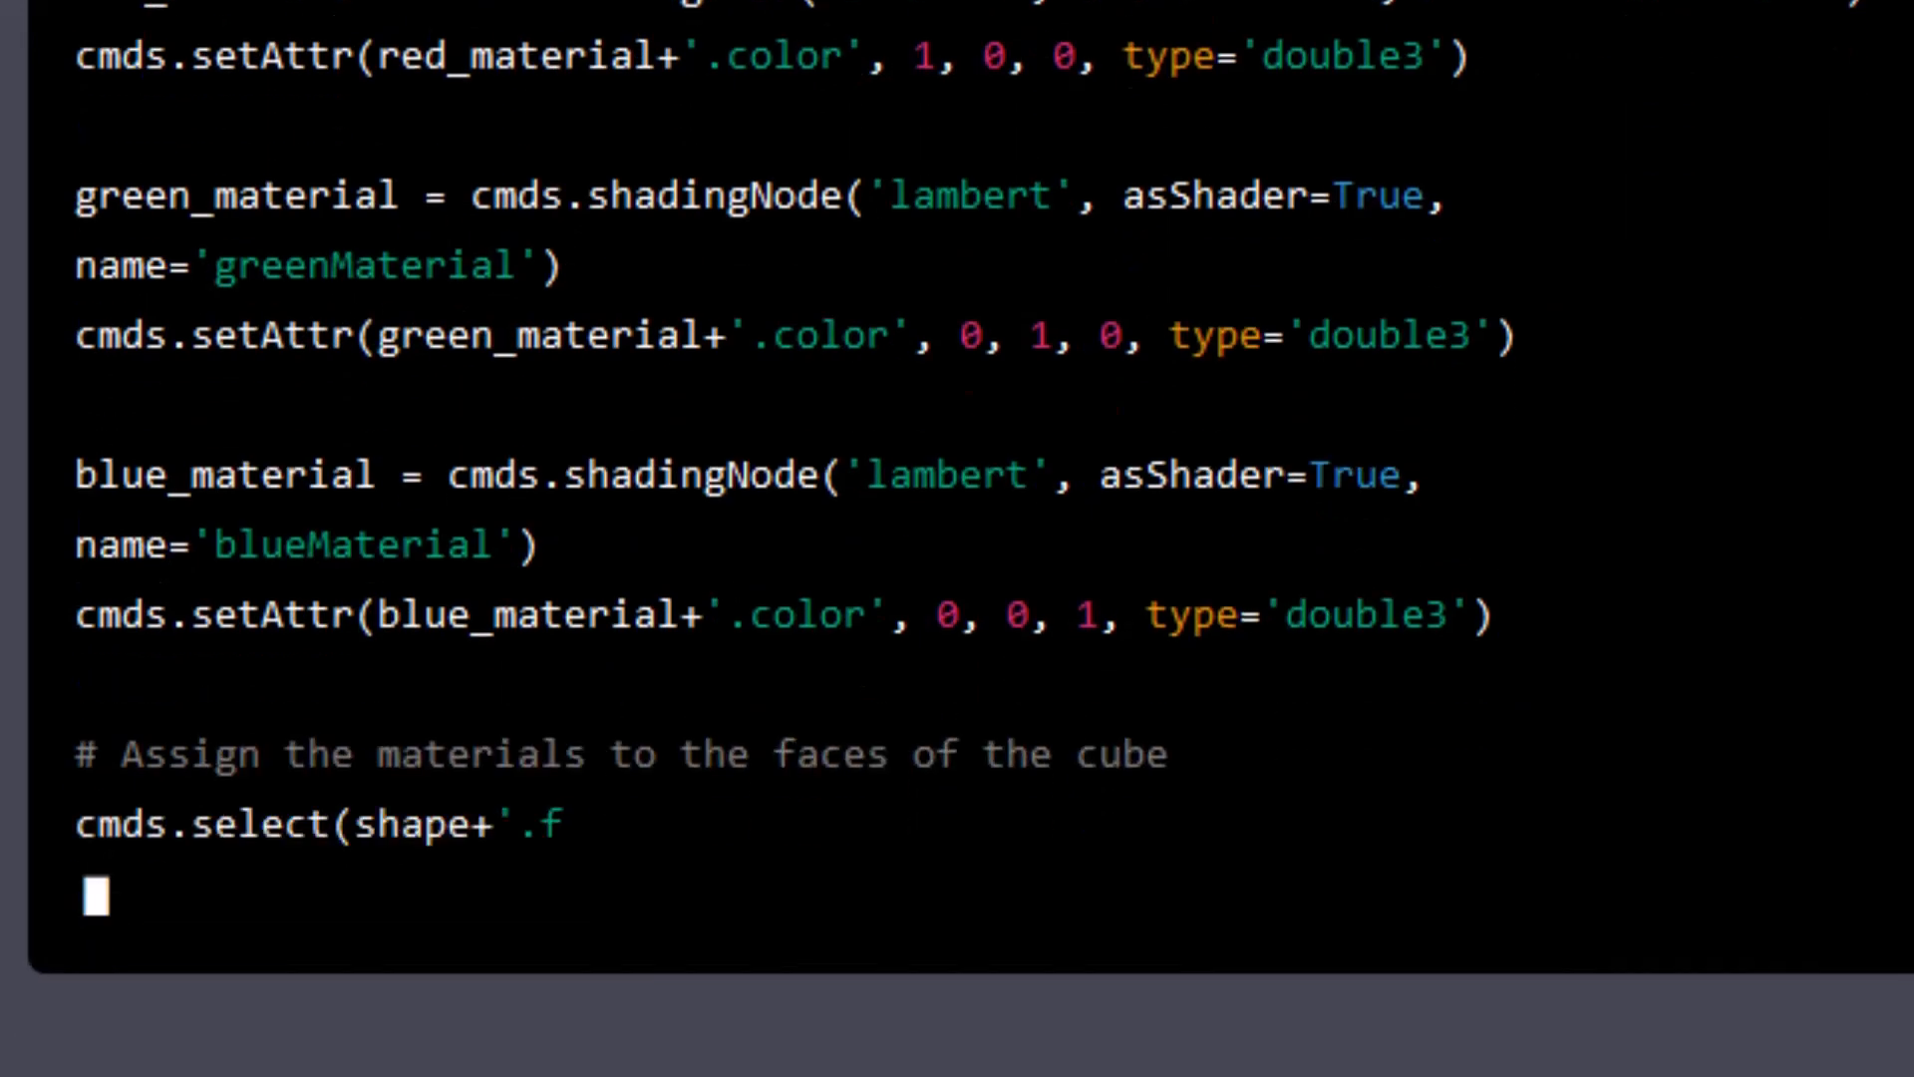
text([0]', shape+'.f[1]', shape+'.f[2]', shape+'.f[3]',)
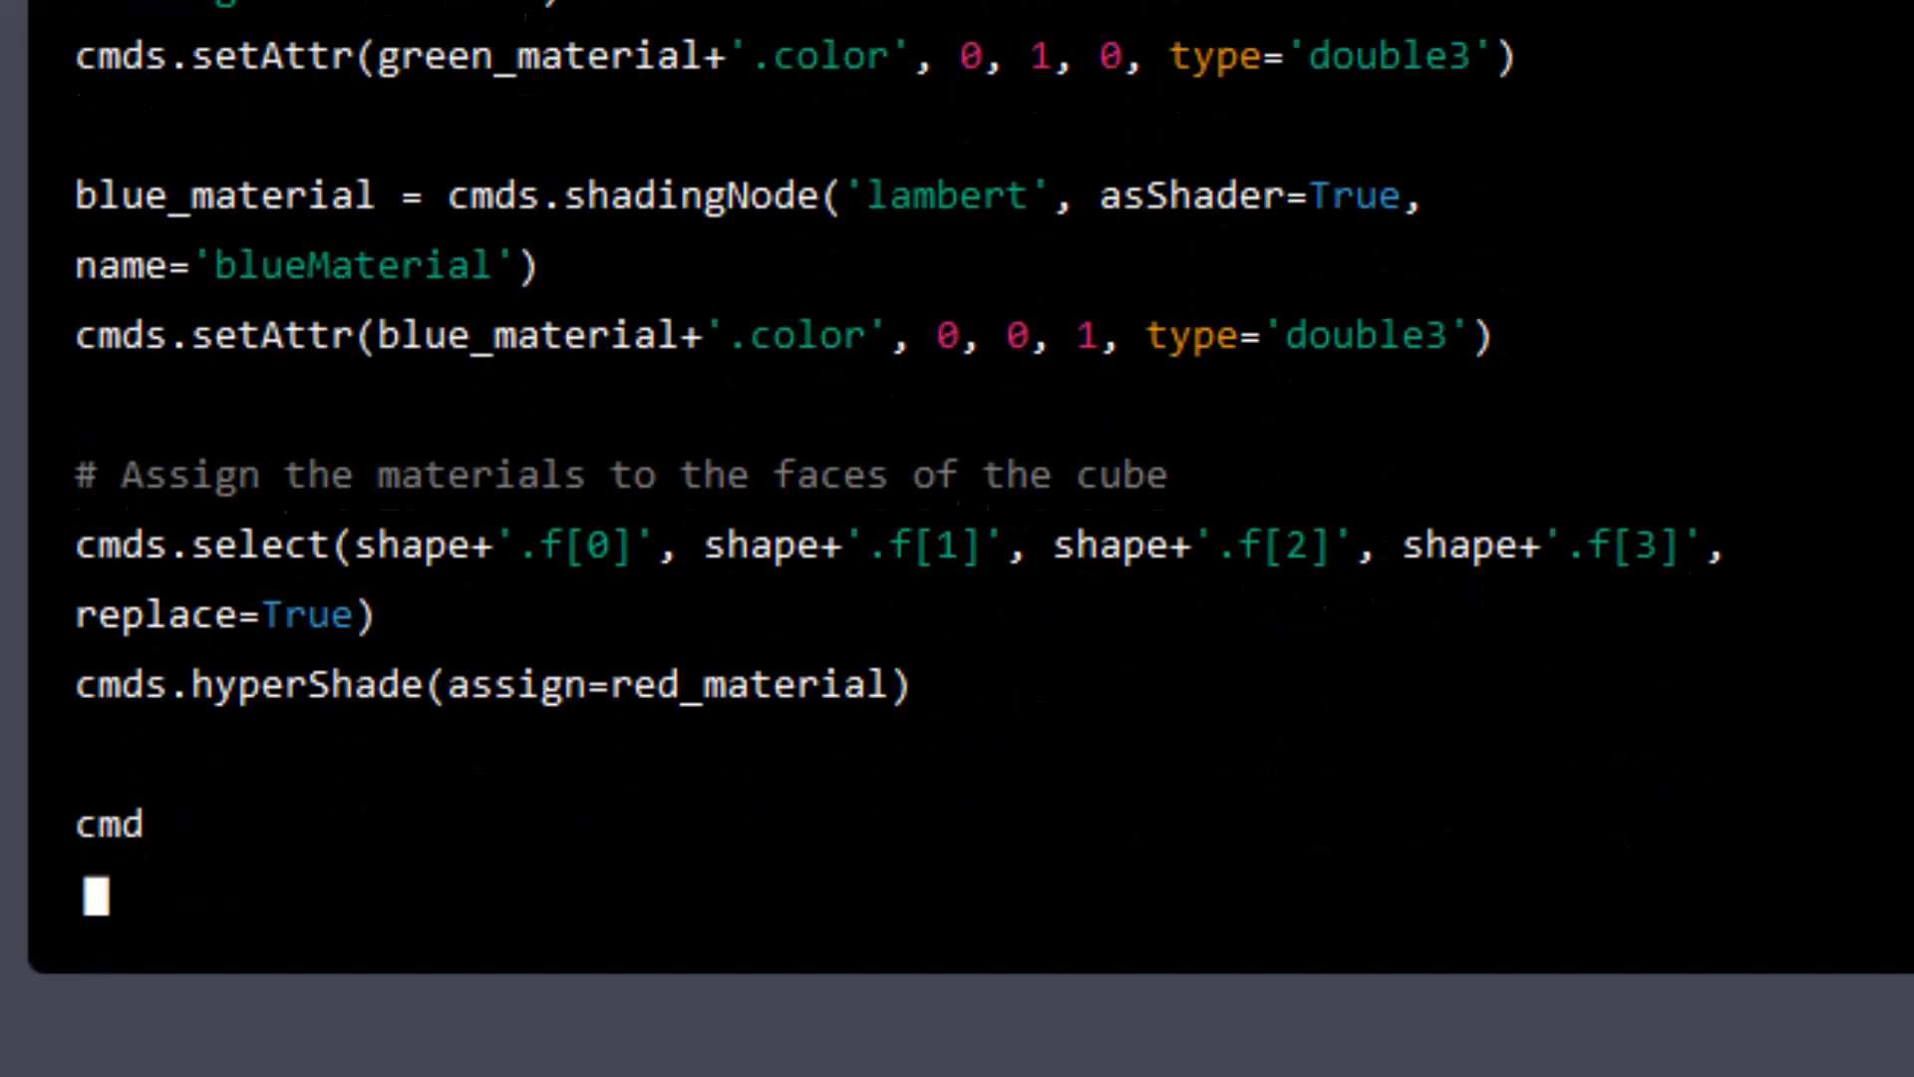
text(cmds.select(shape+'.f[4]', shape+'.f[5]', replace=True)
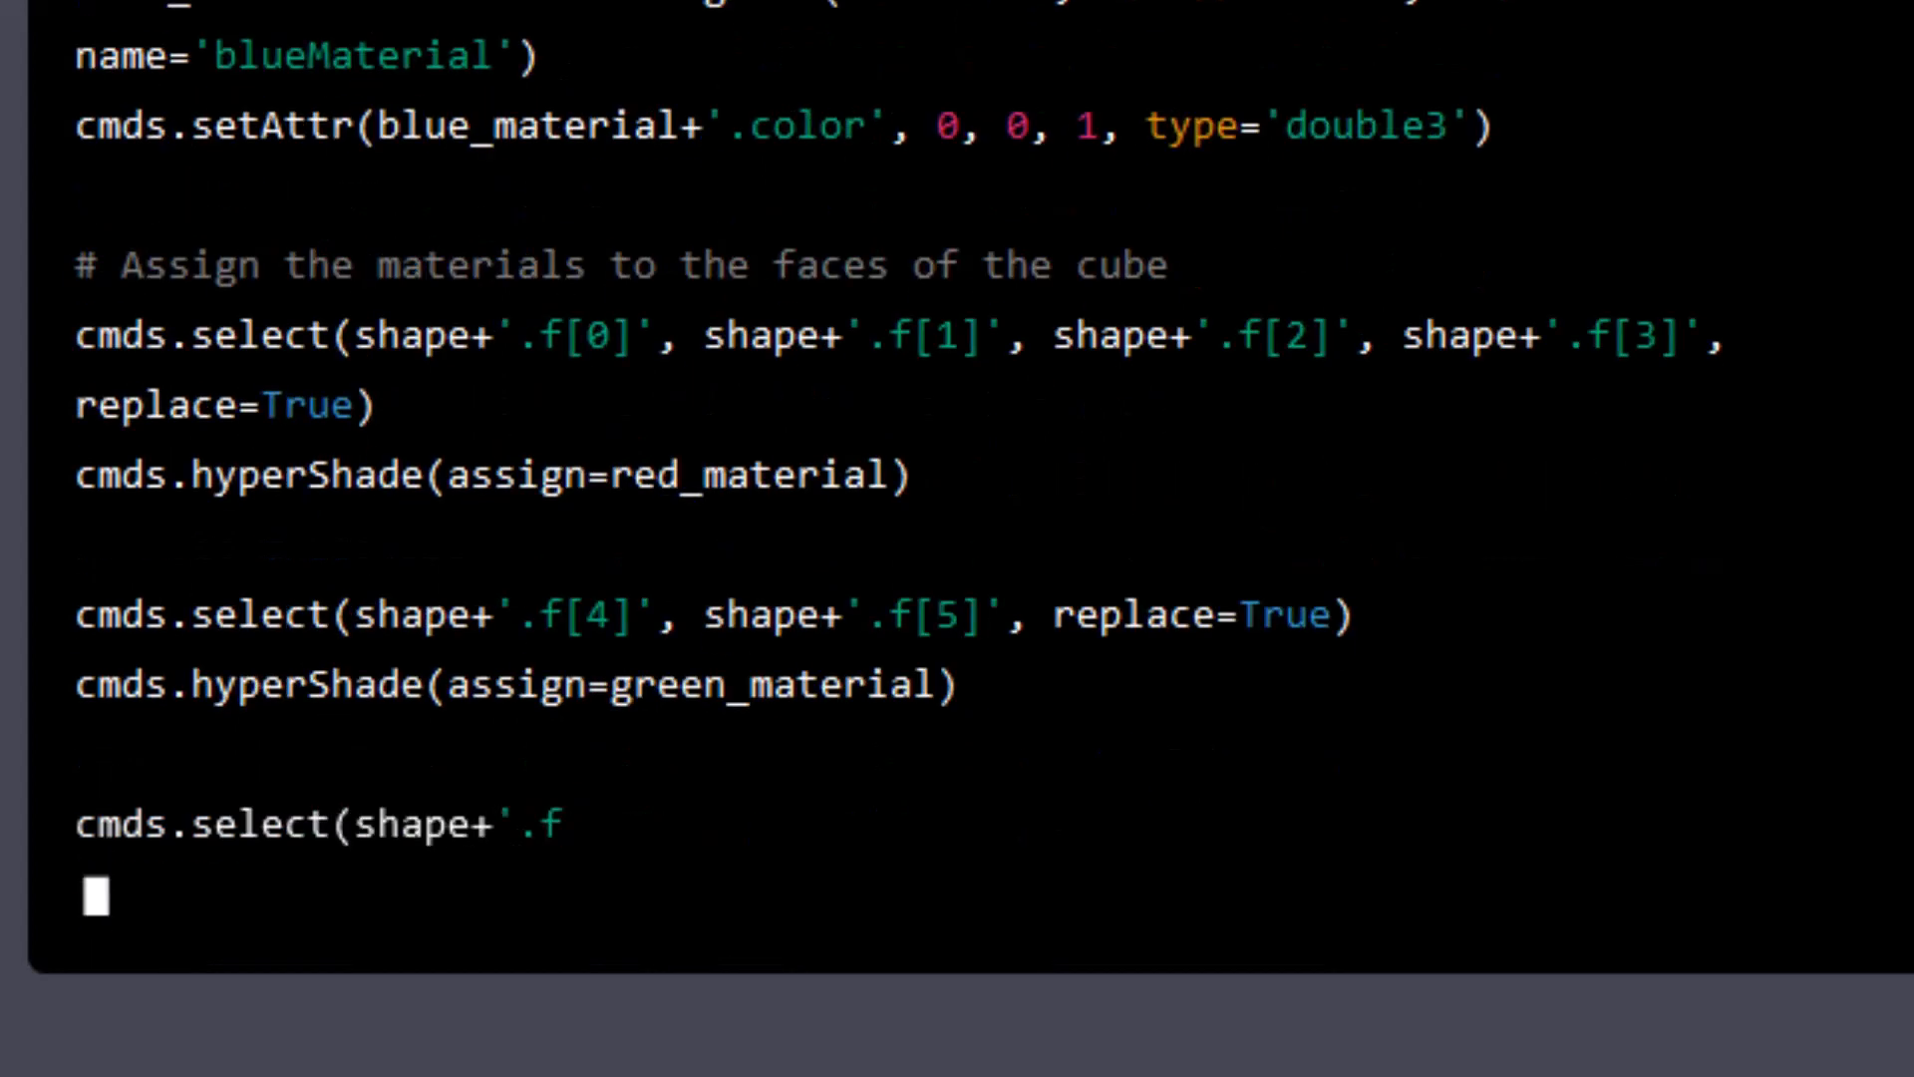
text([6]', shape+'.f[7]', replace=True))
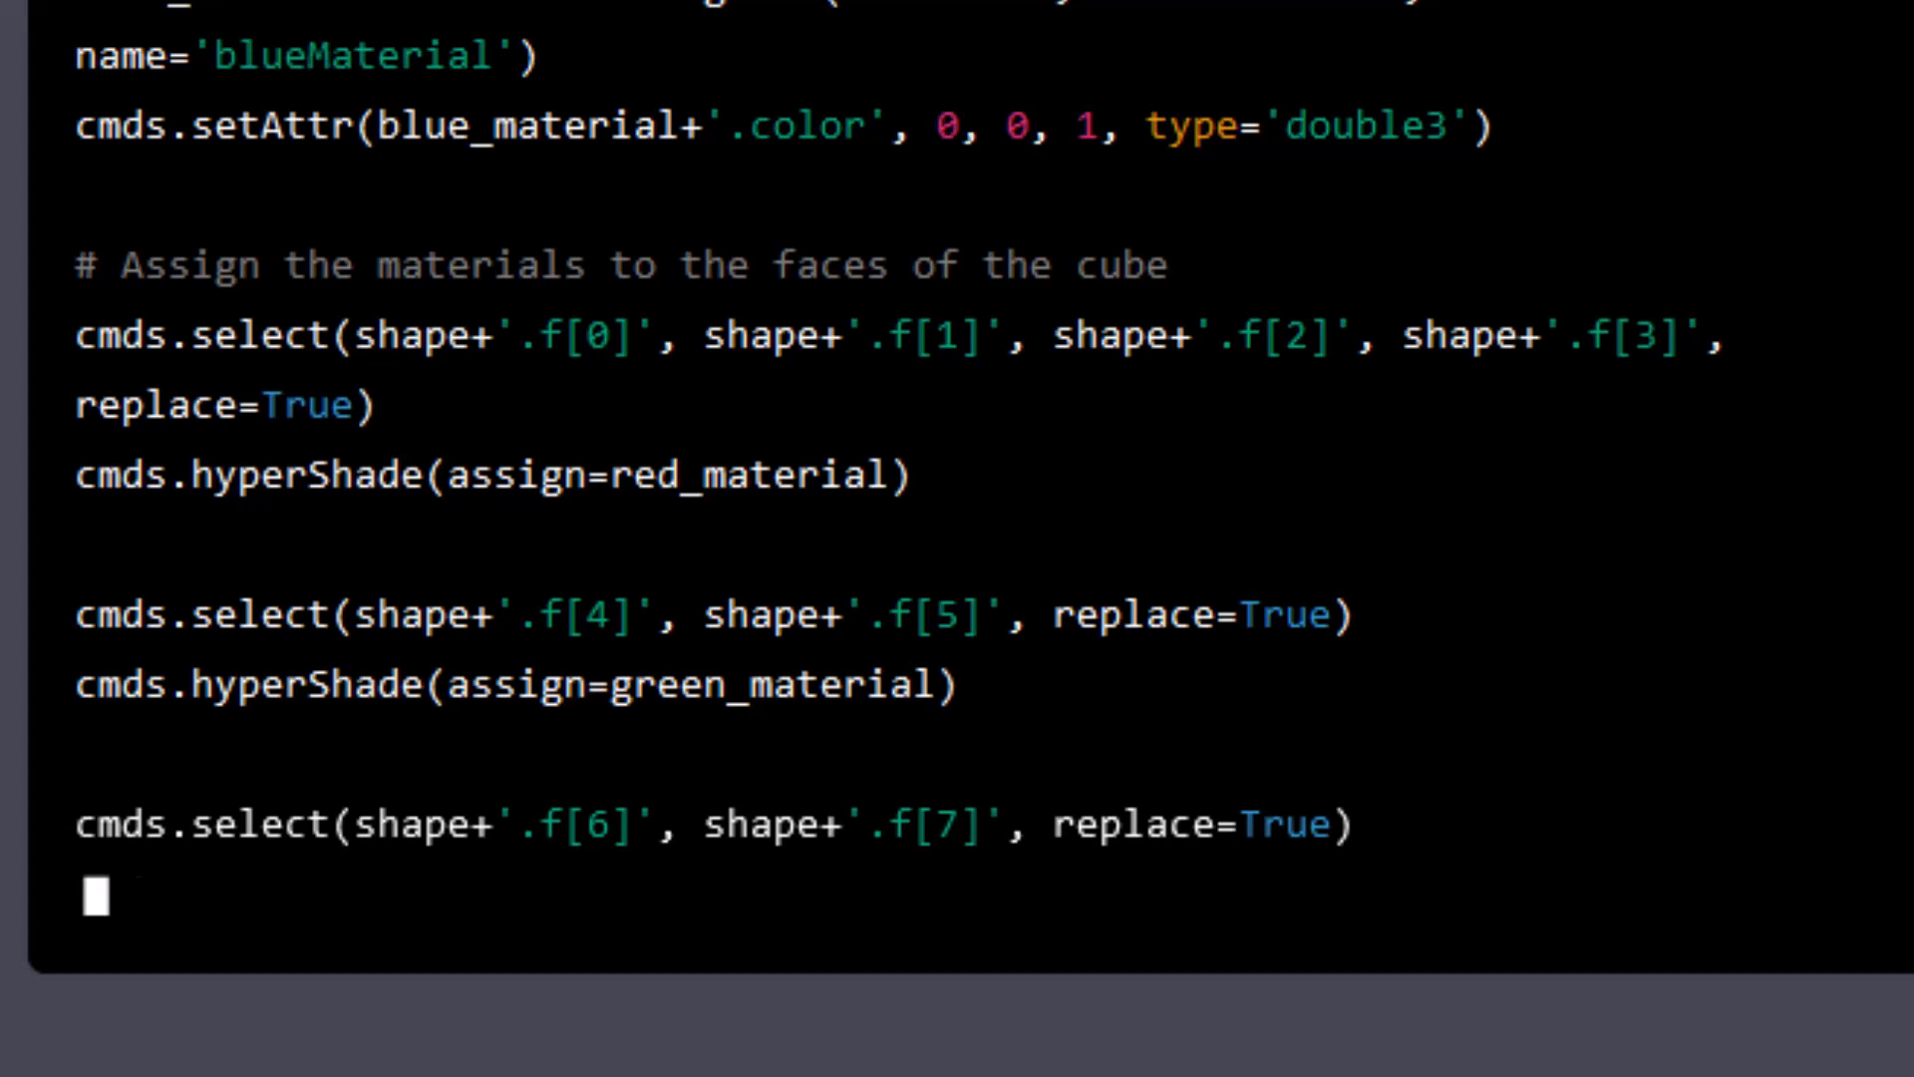
text(cmds.hyperShade(assign=blue_material))
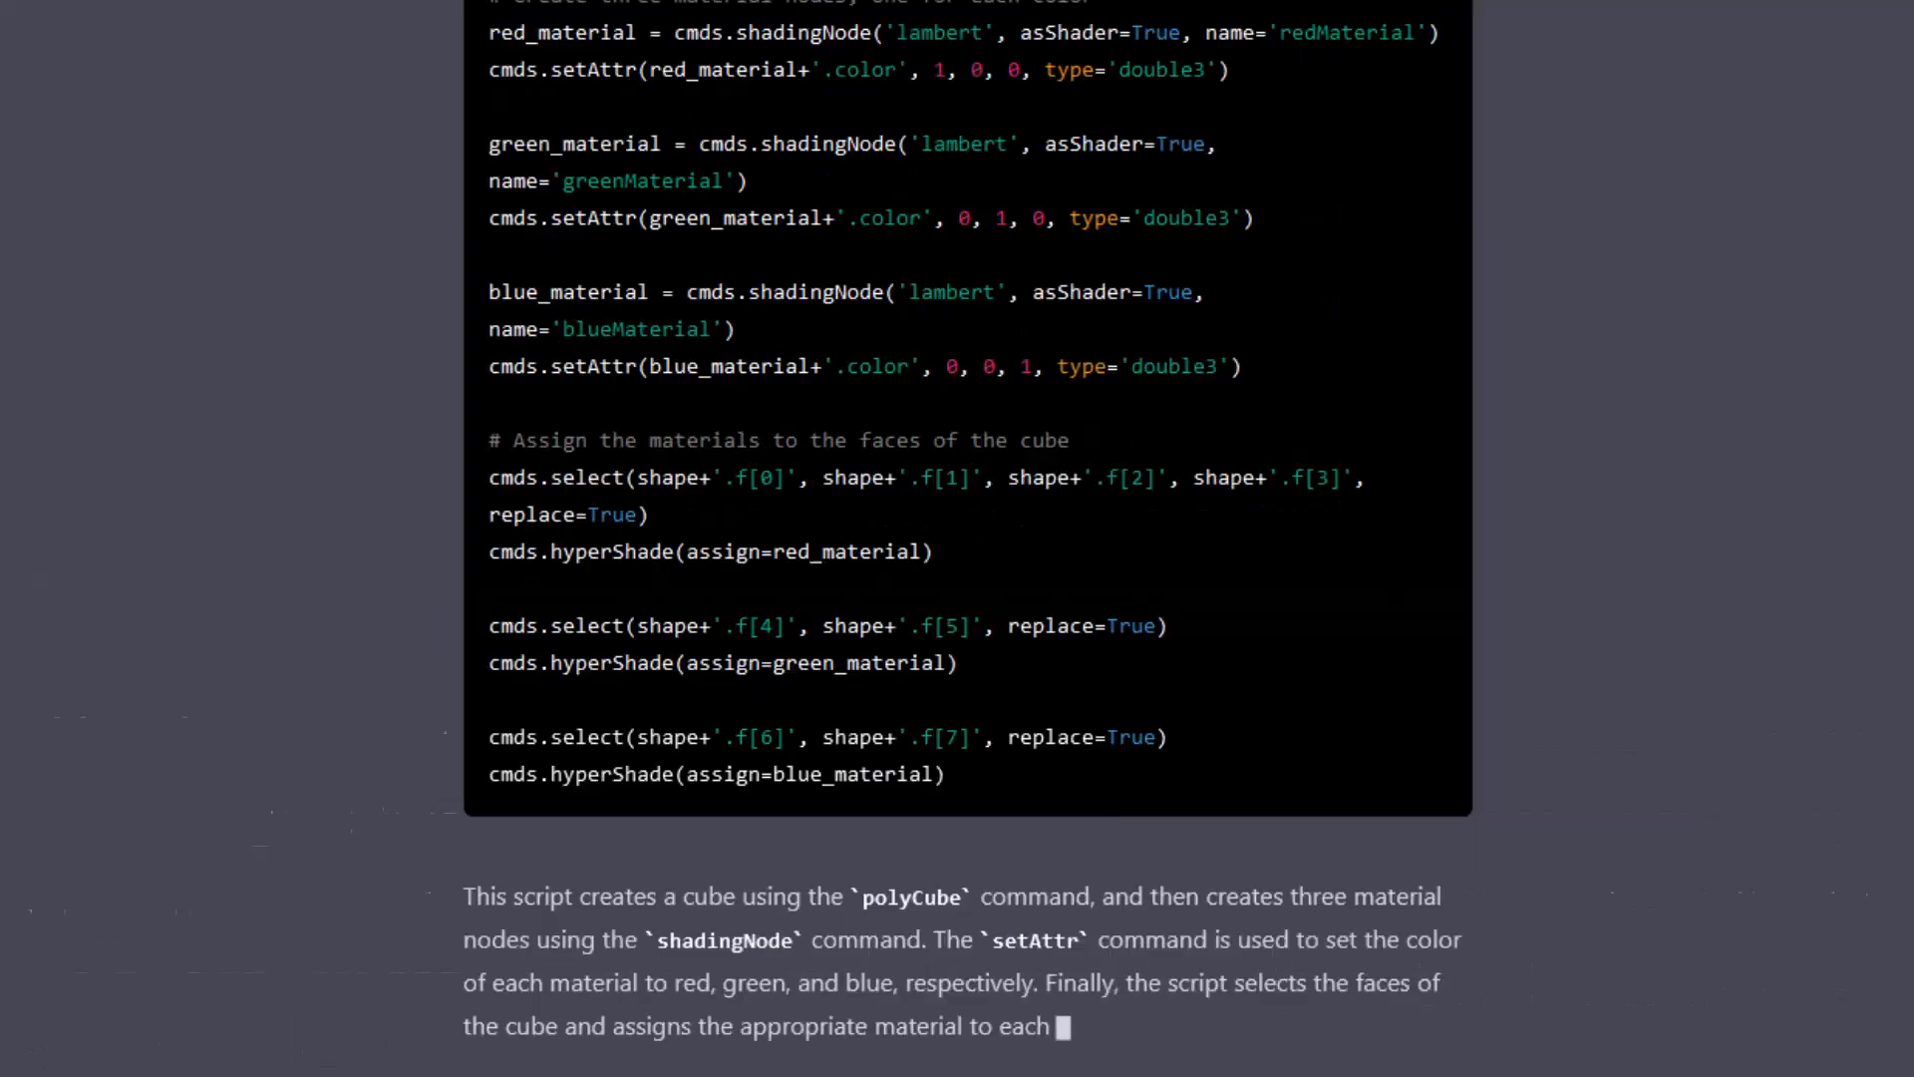
Read the end of the three-colour cube explanation and return to the top of the code
scroll(down, 3)
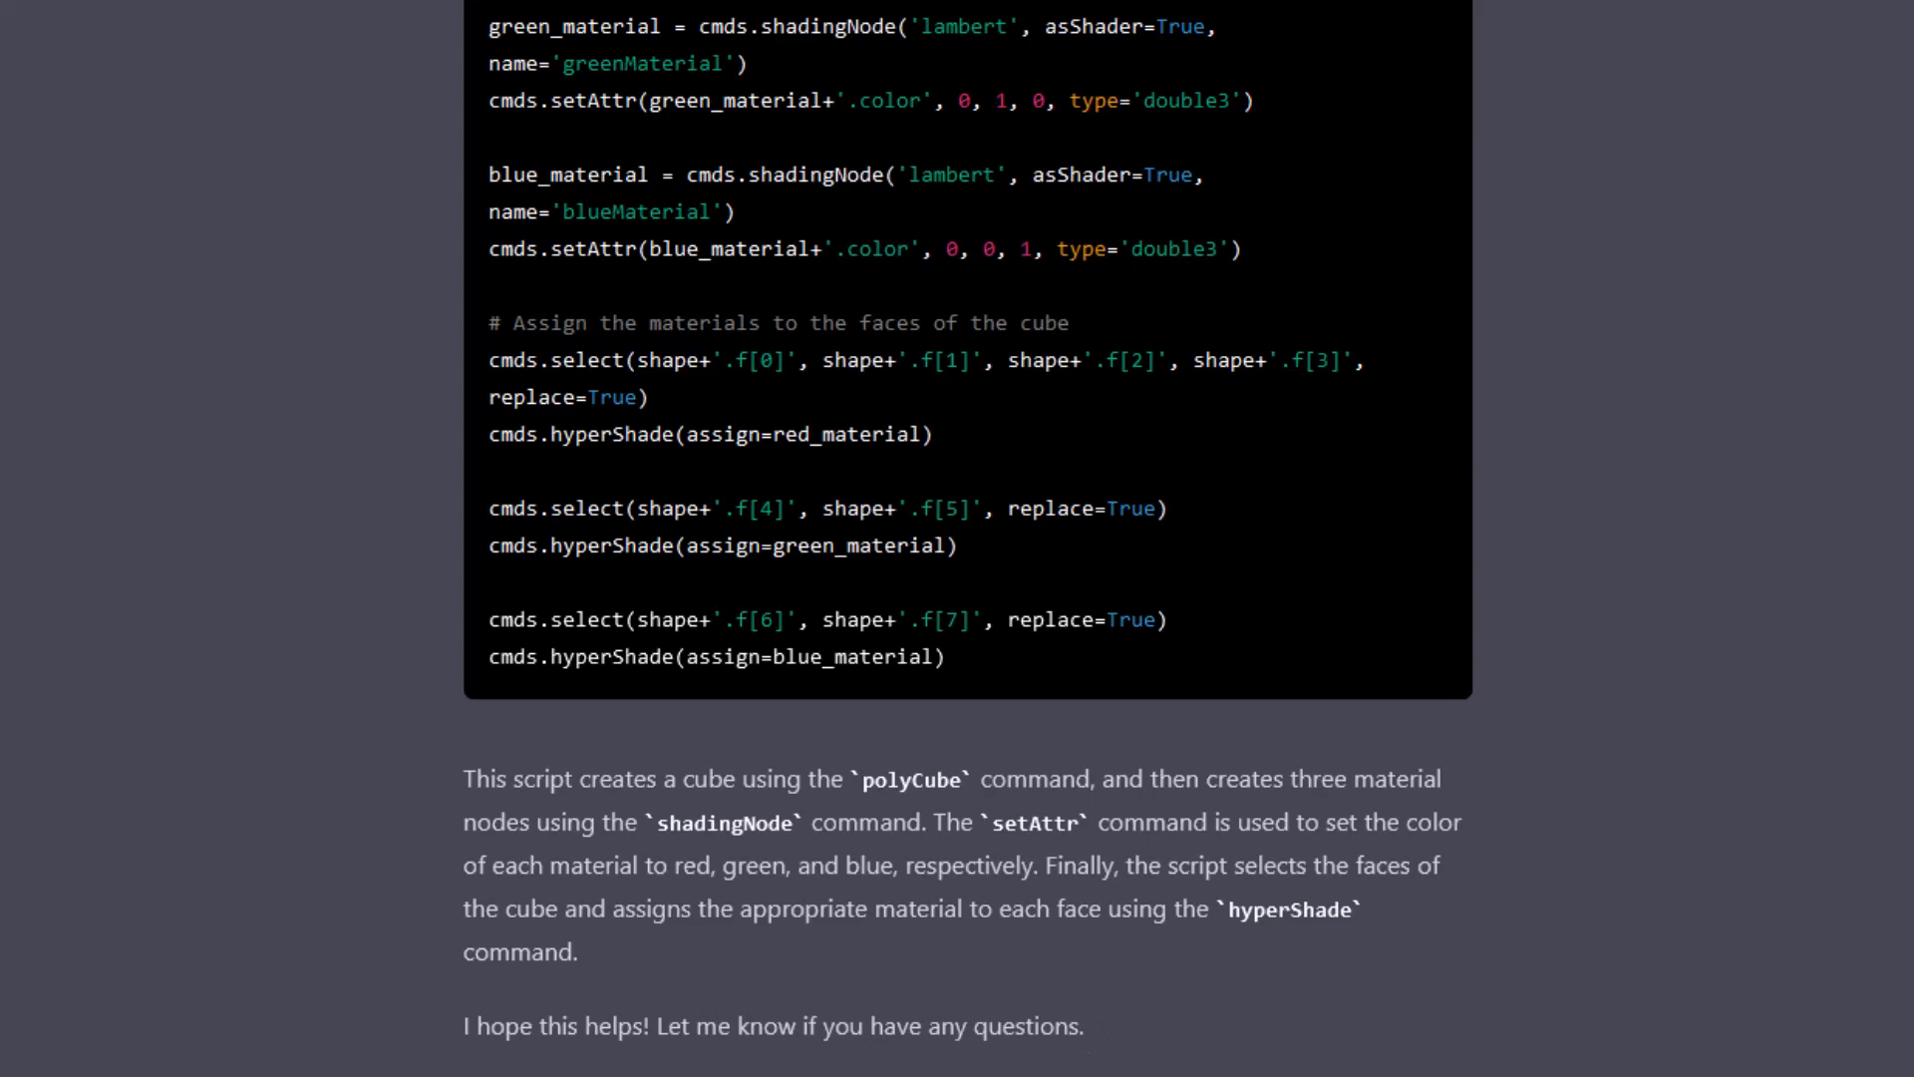
scroll(up, 3)
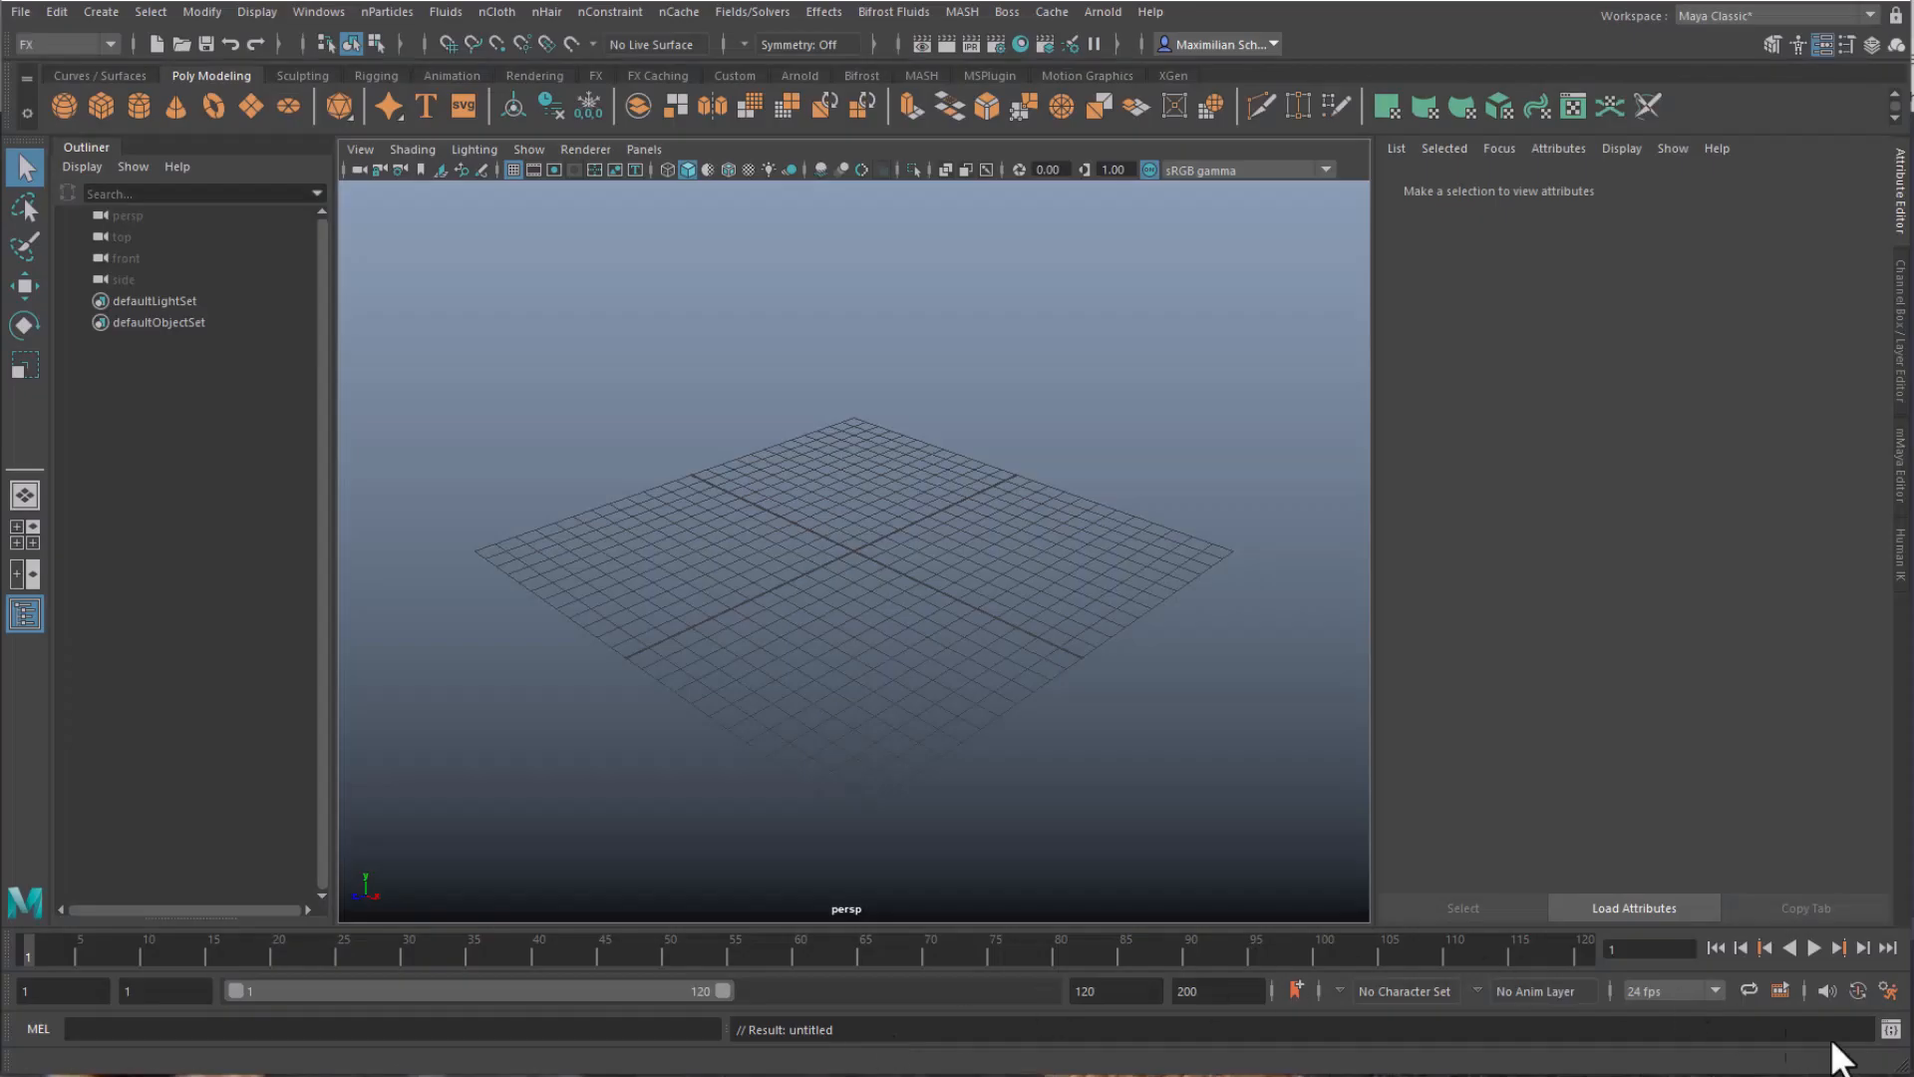
Execute the three-colour cube script in the Script Editor, creating red, green and blue shading groups
click(1900, 1029)
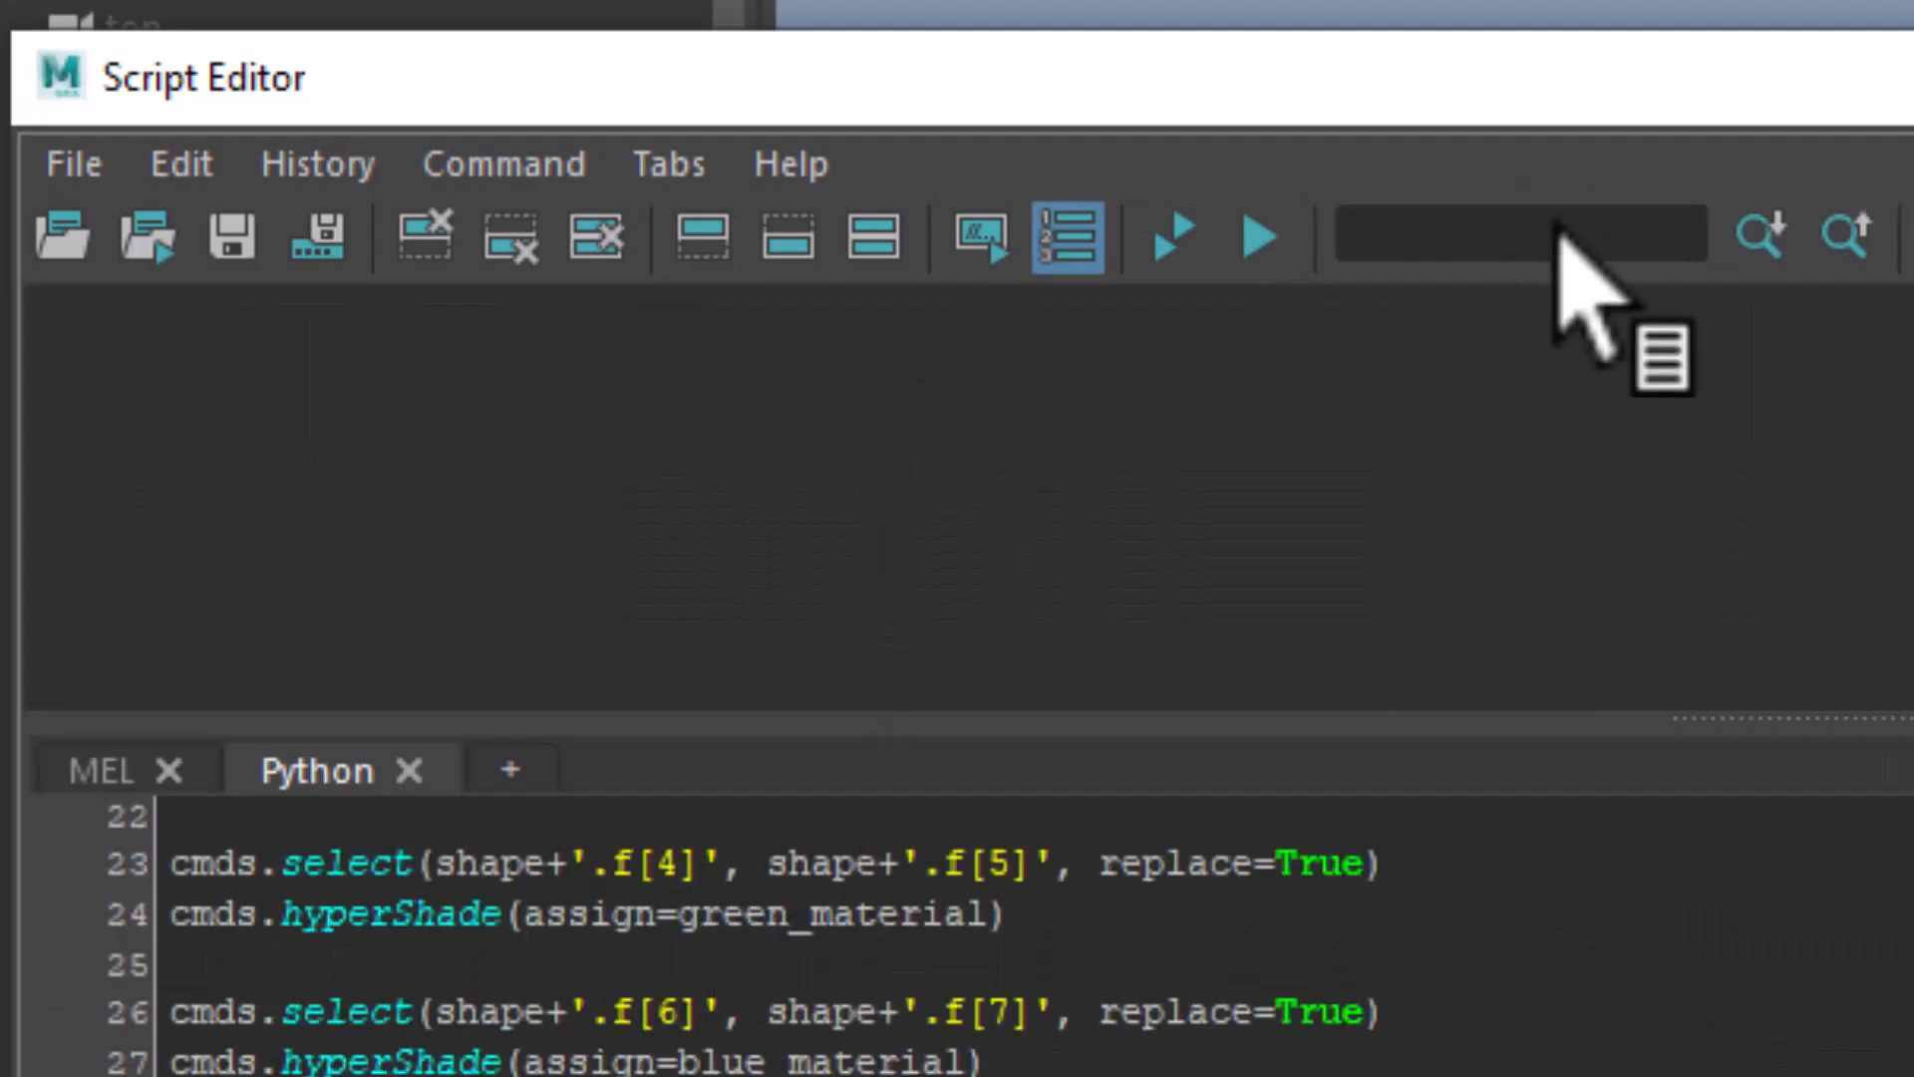
click(1264, 237)
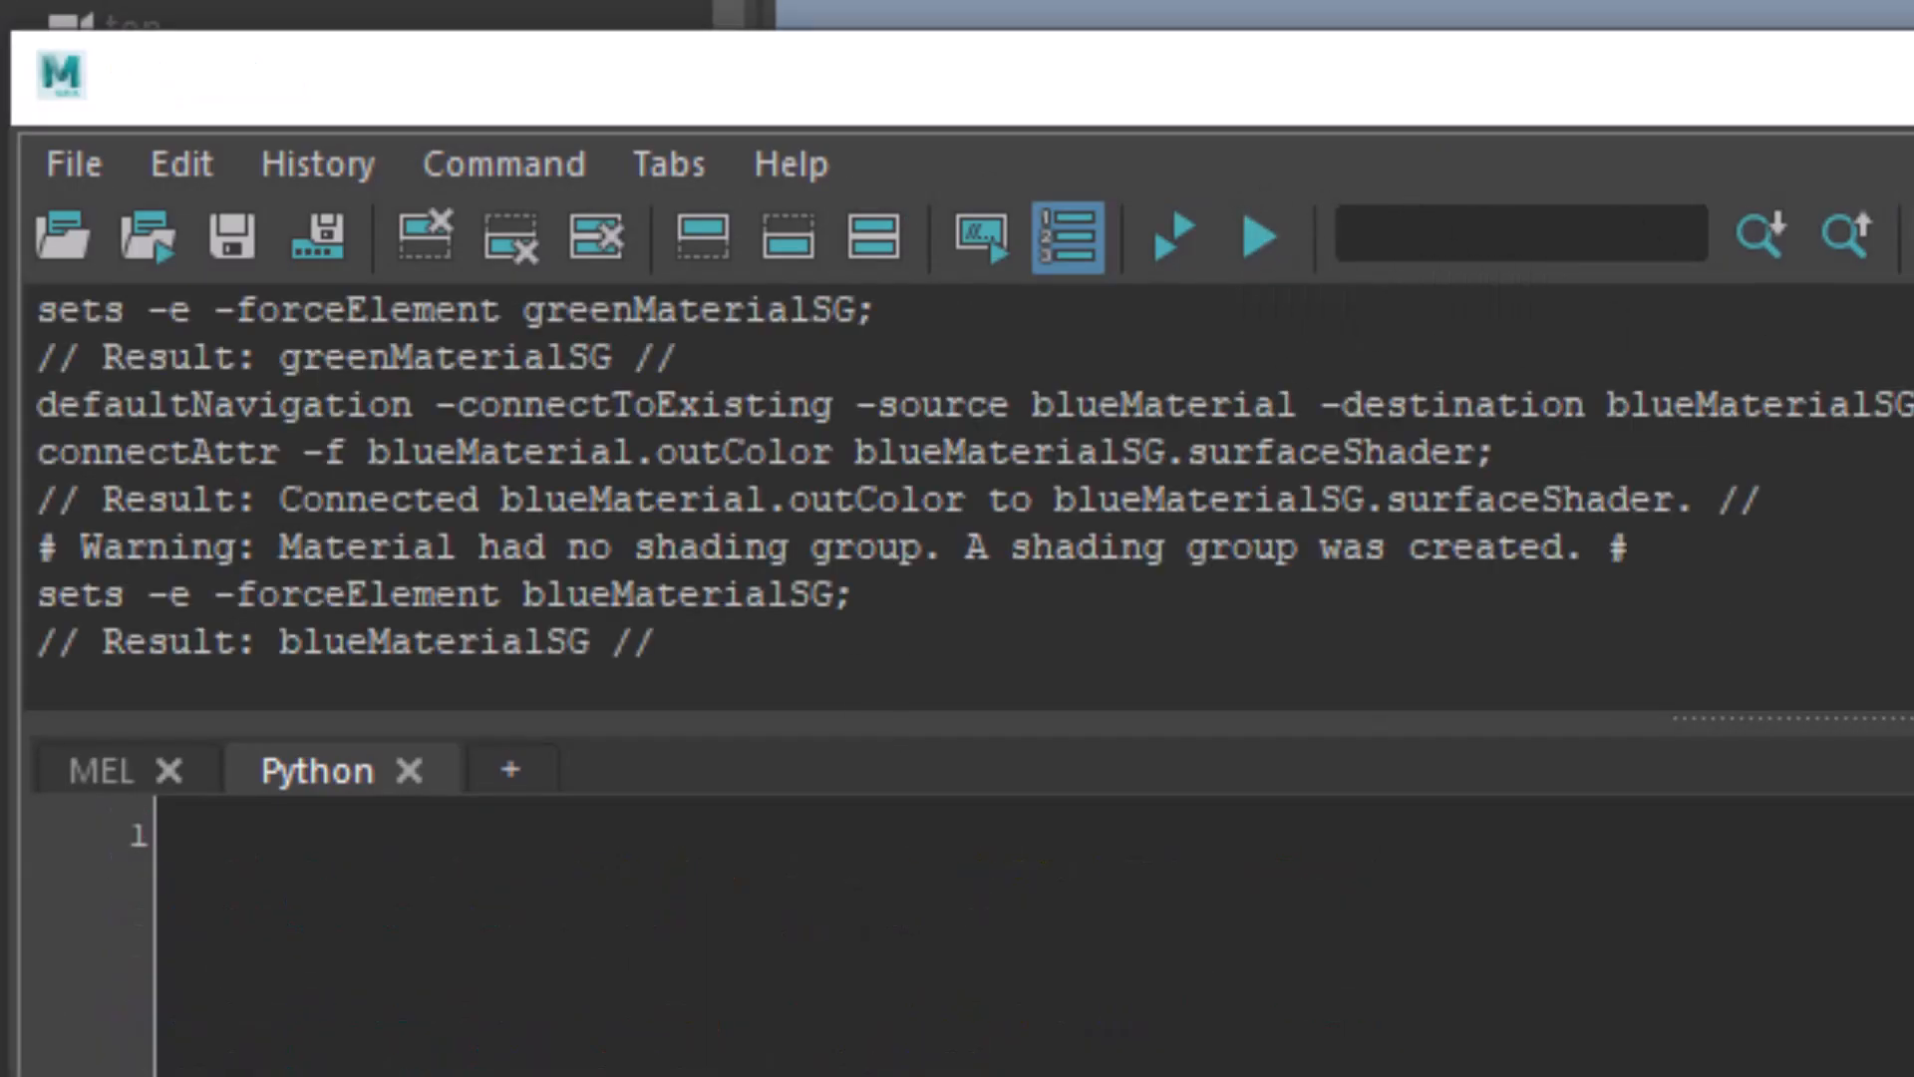